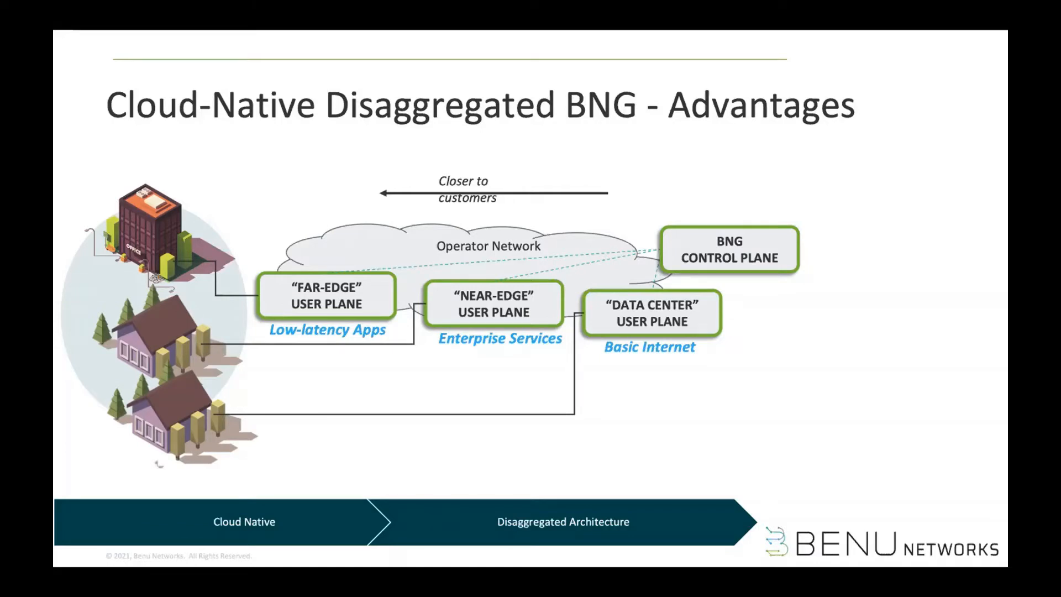
pyautogui.moveTo(394, 367)
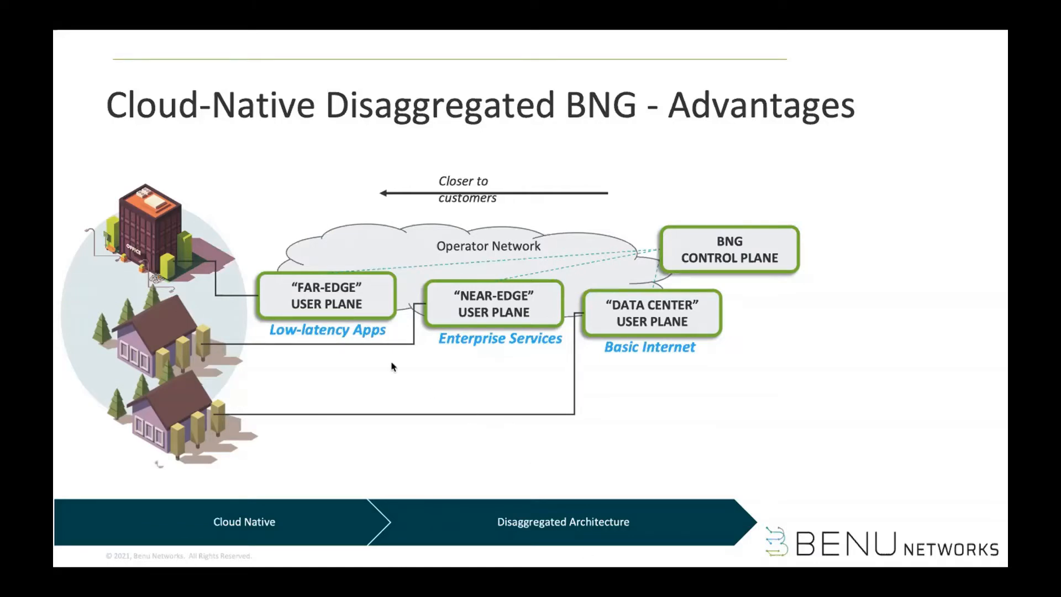
pyautogui.moveTo(360, 339)
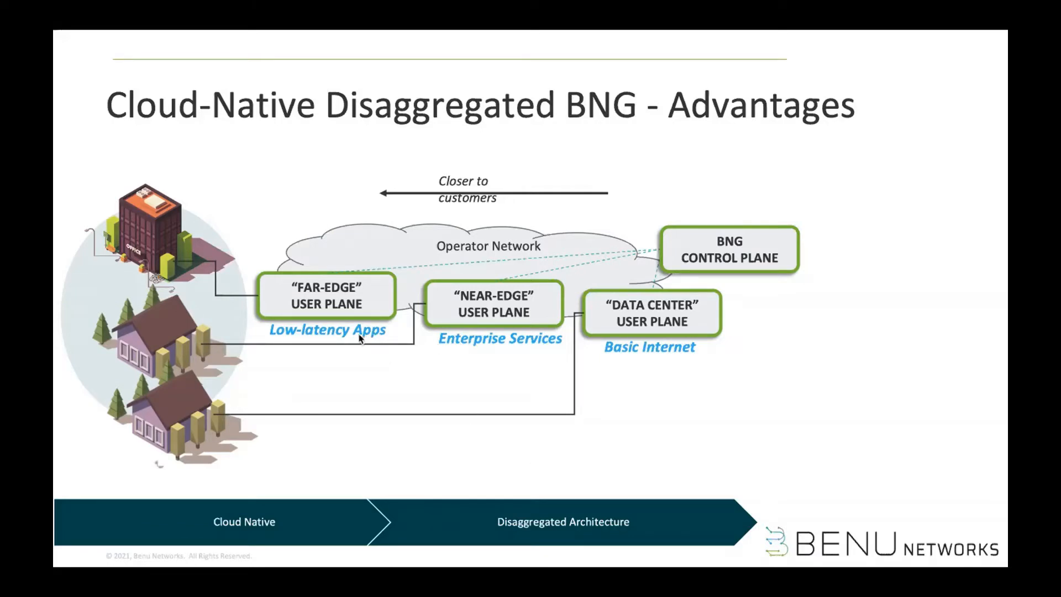
pyautogui.moveTo(399, 338)
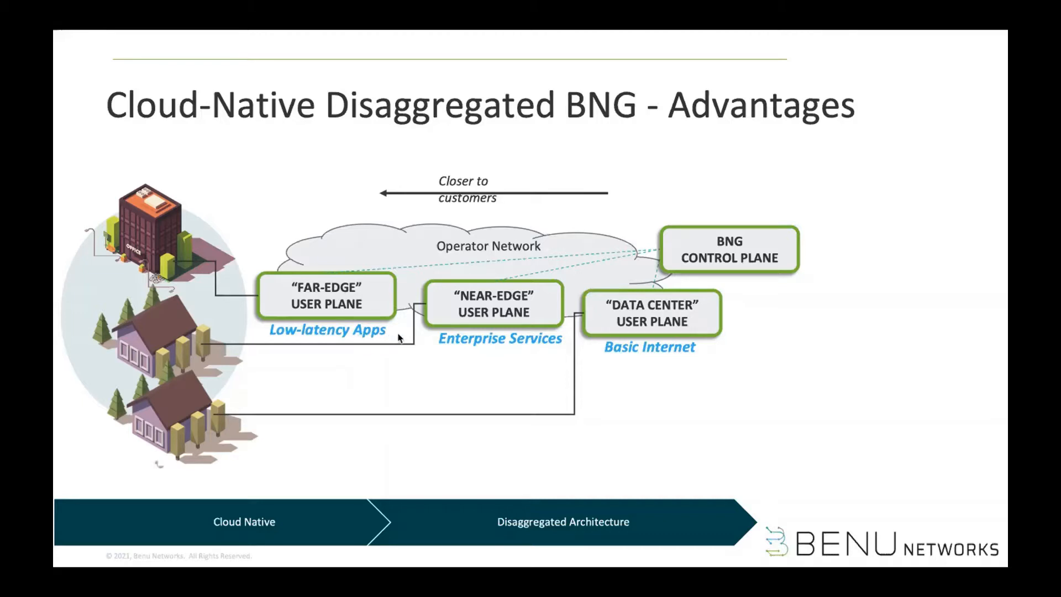
pyautogui.moveTo(807, 246)
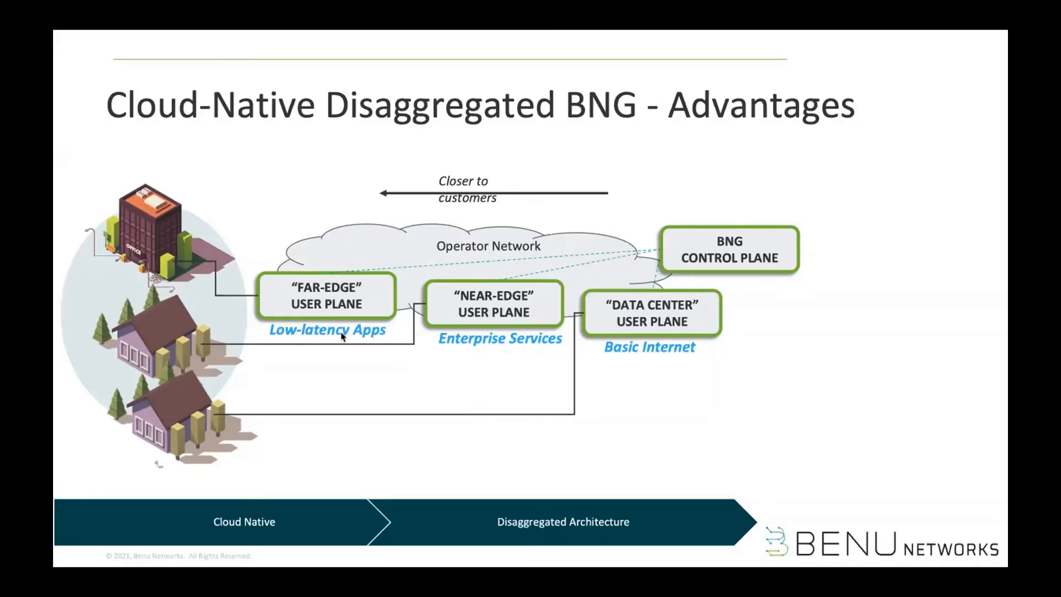
pyautogui.moveTo(245, 360)
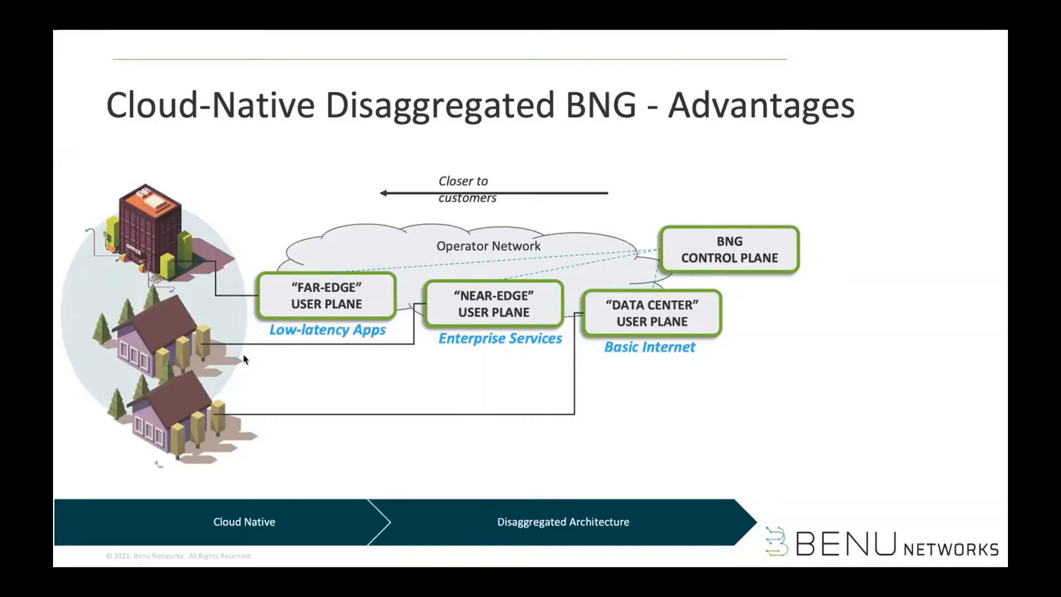
pyautogui.moveTo(574, 357)
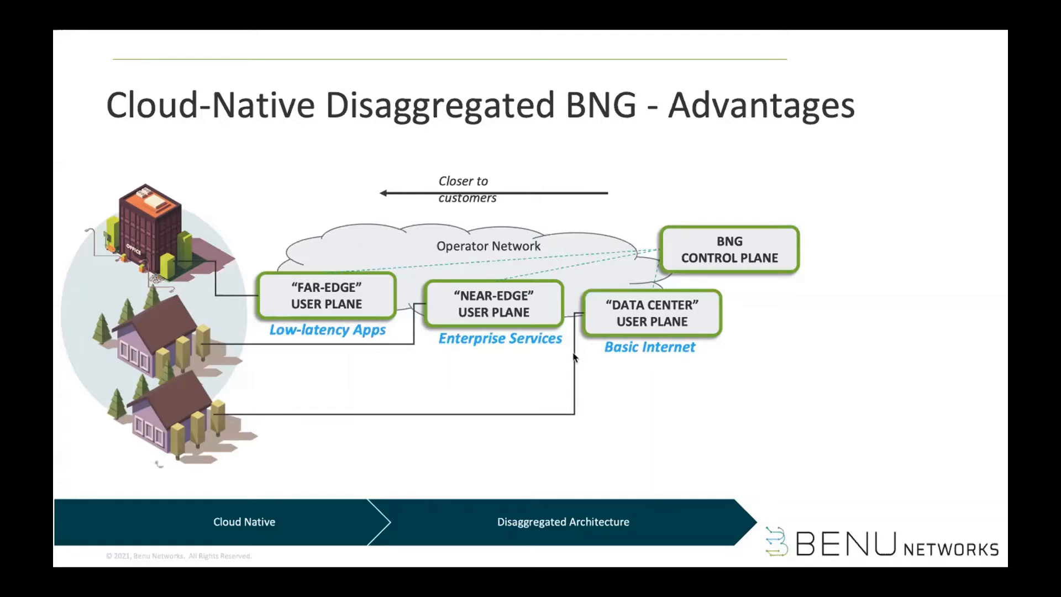
pyautogui.moveTo(441, 372)
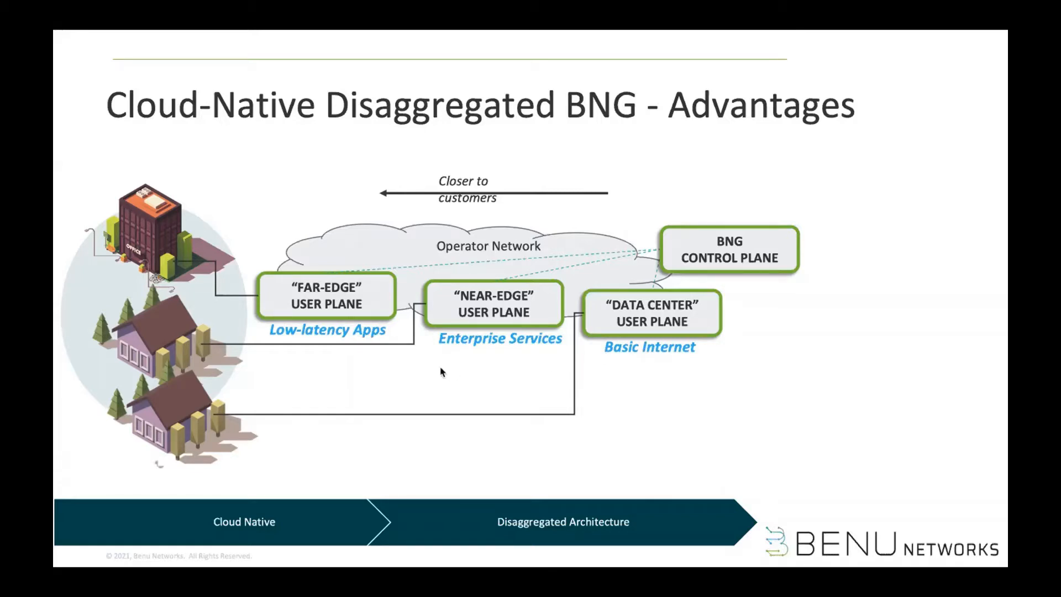
pyautogui.moveTo(441, 367)
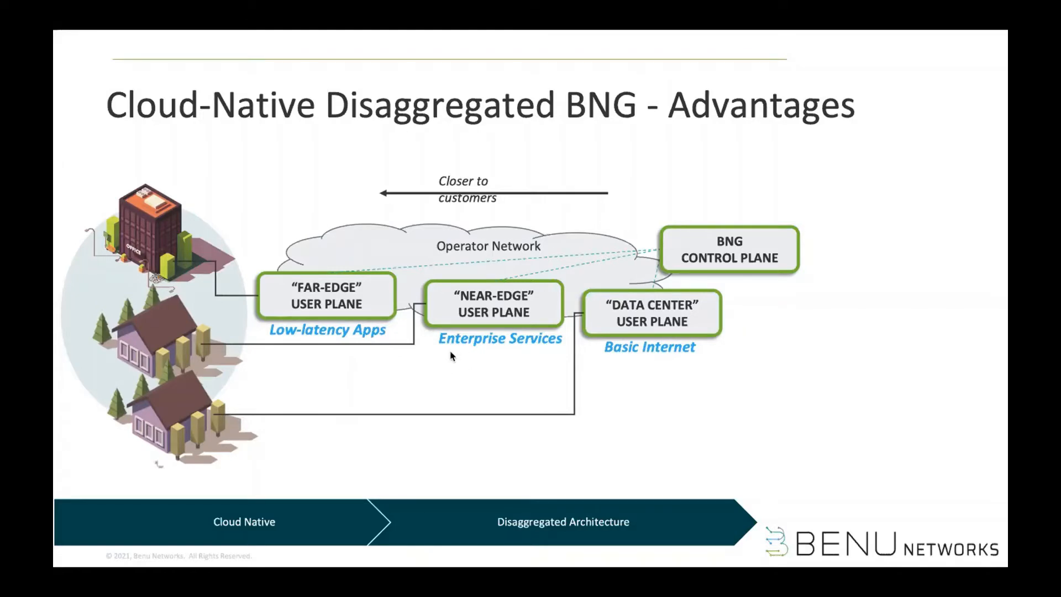
pyautogui.moveTo(894, 453)
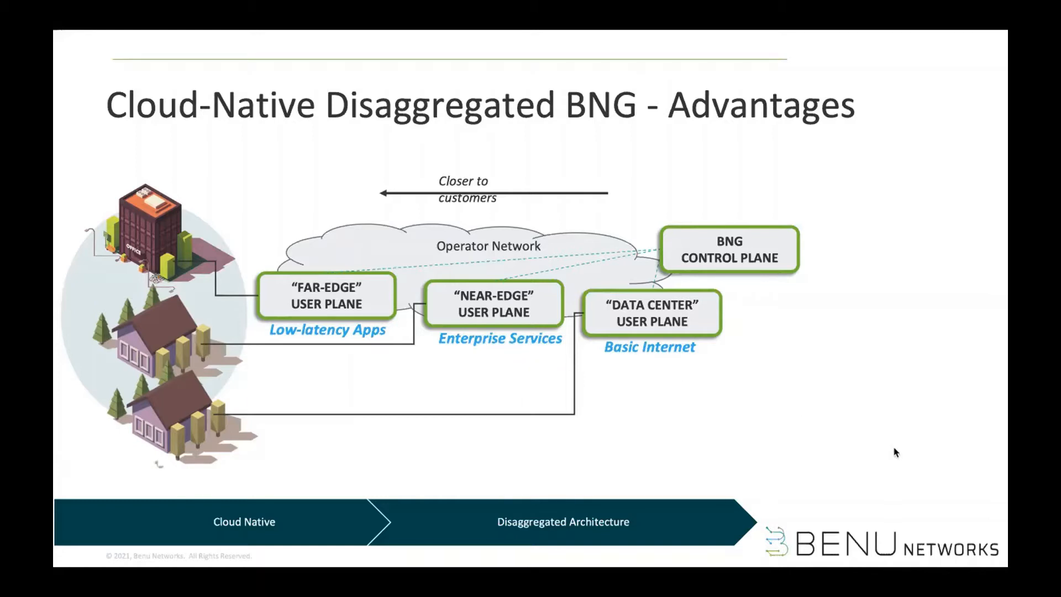
pyautogui.moveTo(766, 436)
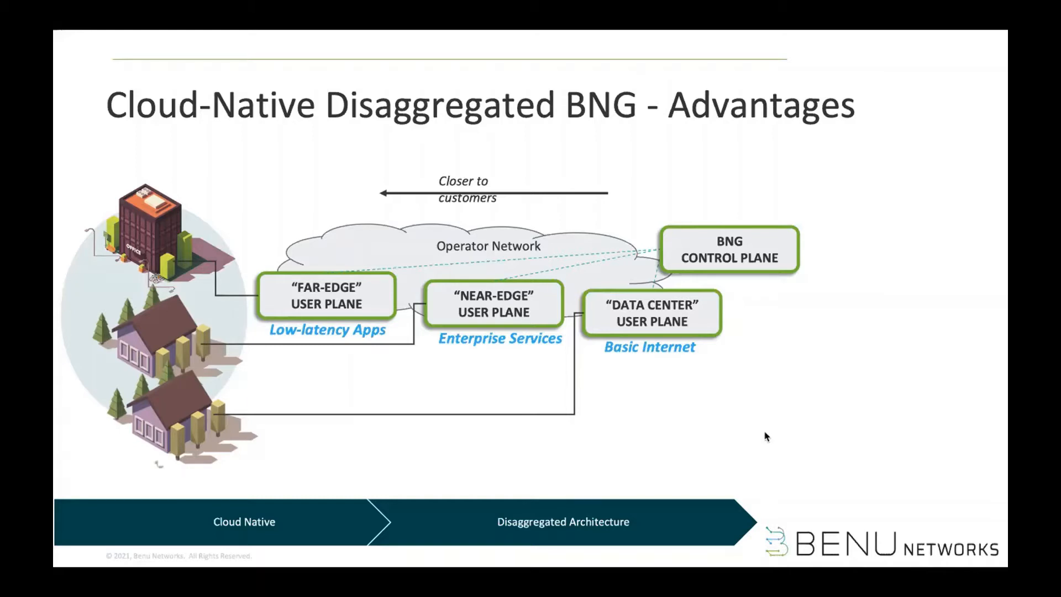
pyautogui.moveTo(395, 402)
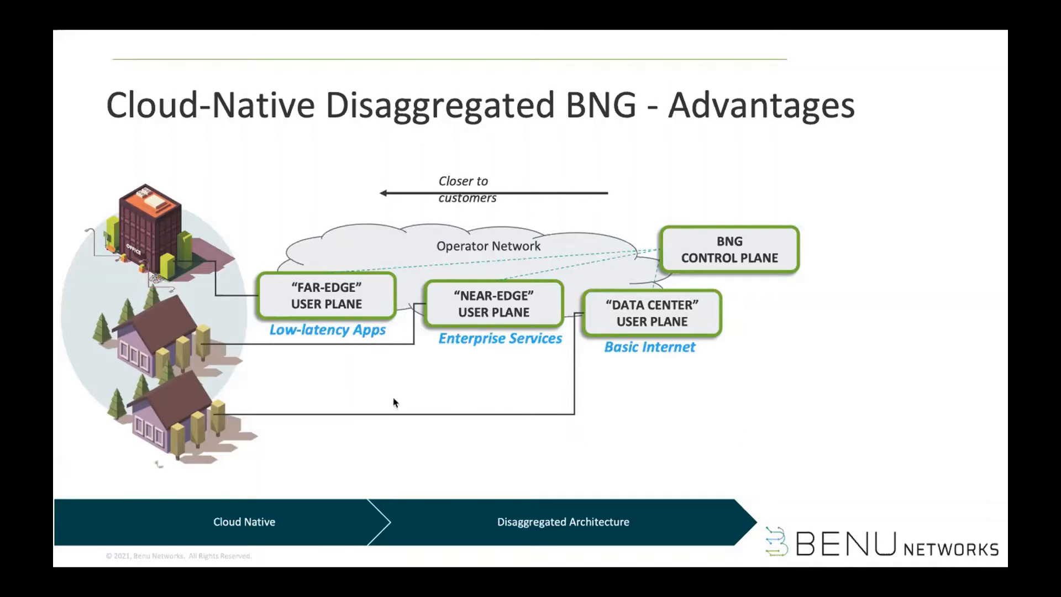
pyautogui.moveTo(379, 359)
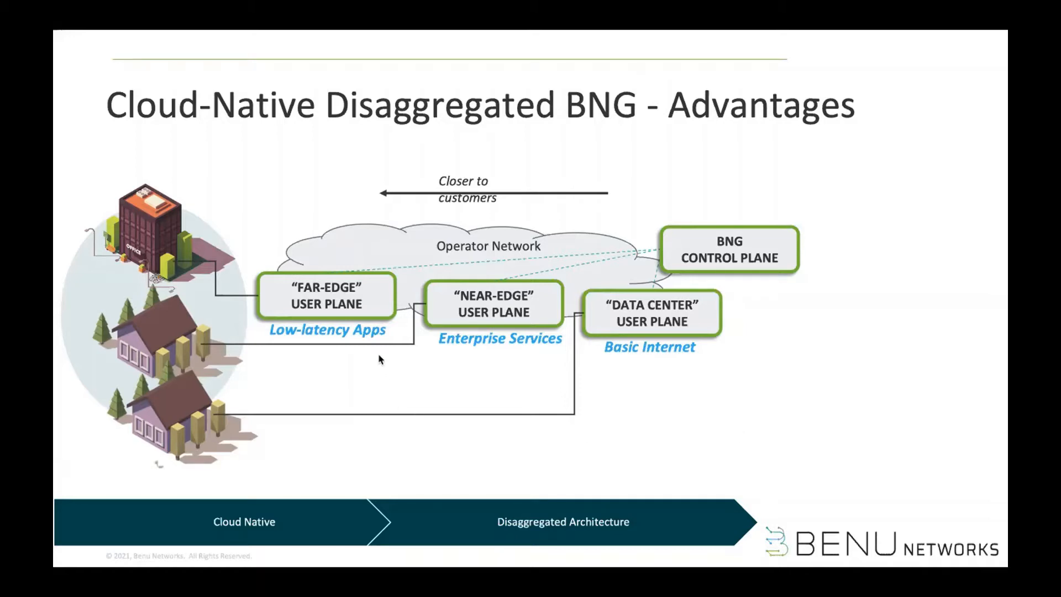
pyautogui.moveTo(418, 427)
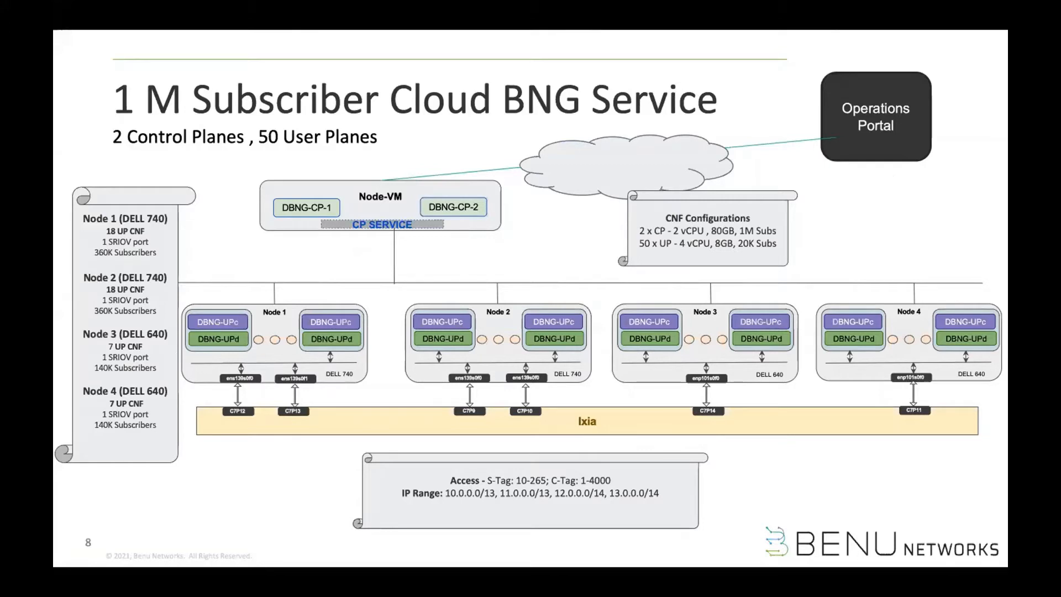
pyautogui.moveTo(454, 231)
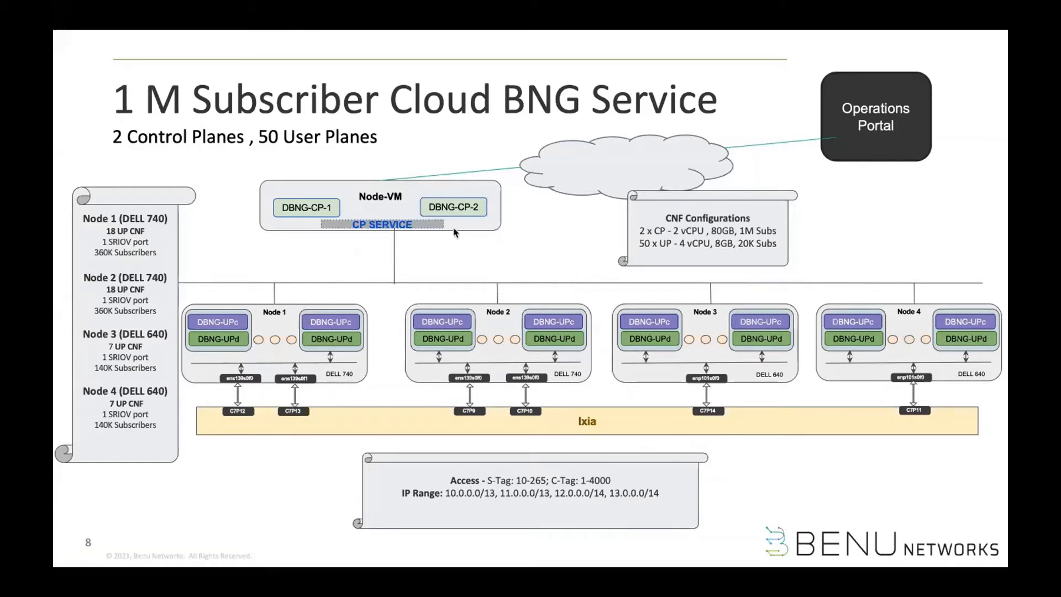
pyautogui.moveTo(358, 360)
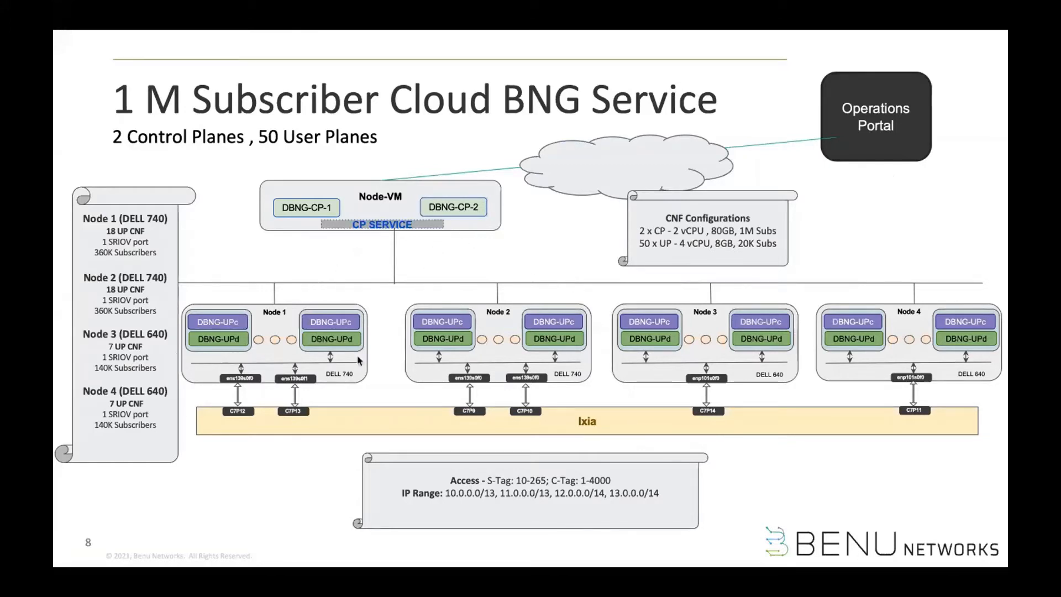
pyautogui.moveTo(534, 366)
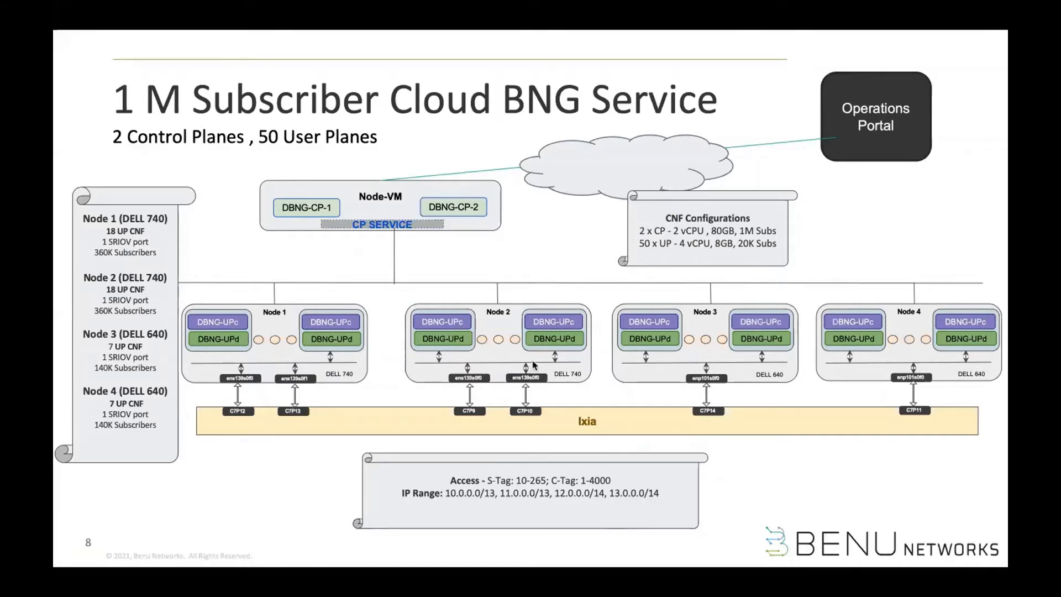
pyautogui.moveTo(695, 358)
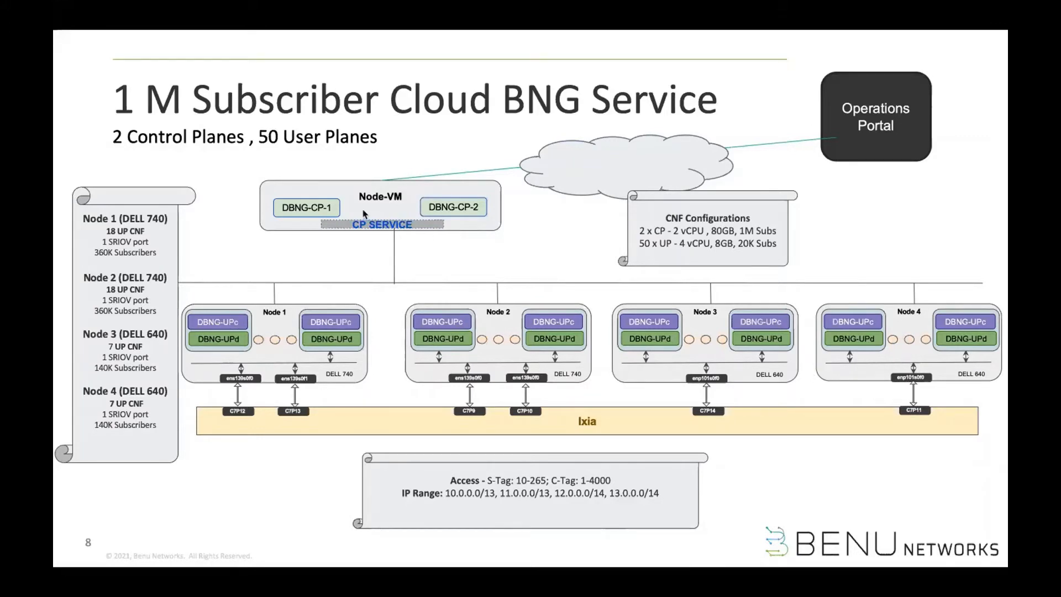
pyautogui.moveTo(405, 197)
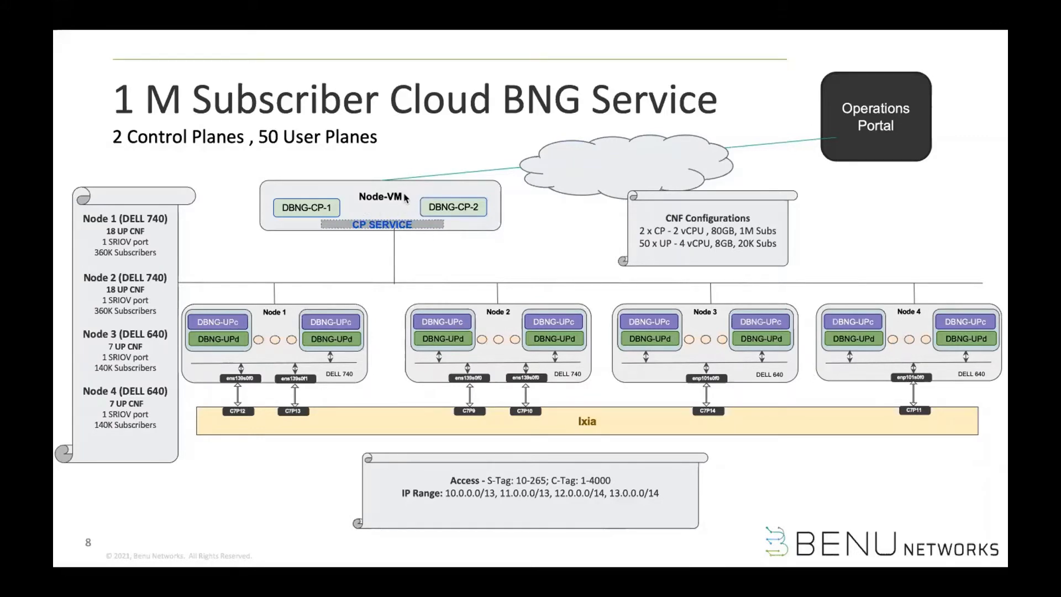
pyautogui.moveTo(380, 275)
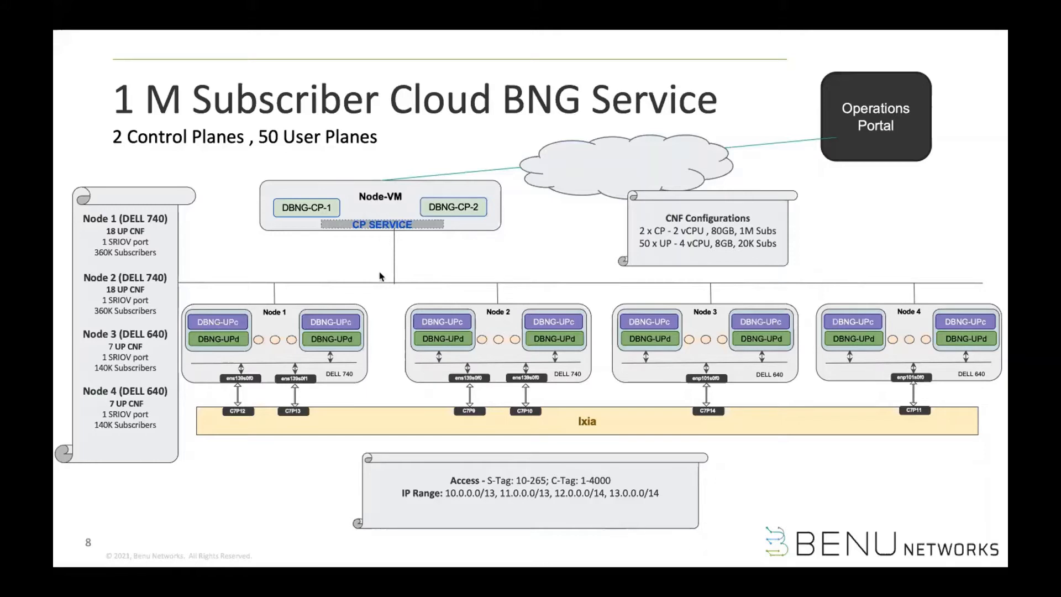
pyautogui.moveTo(762, 355)
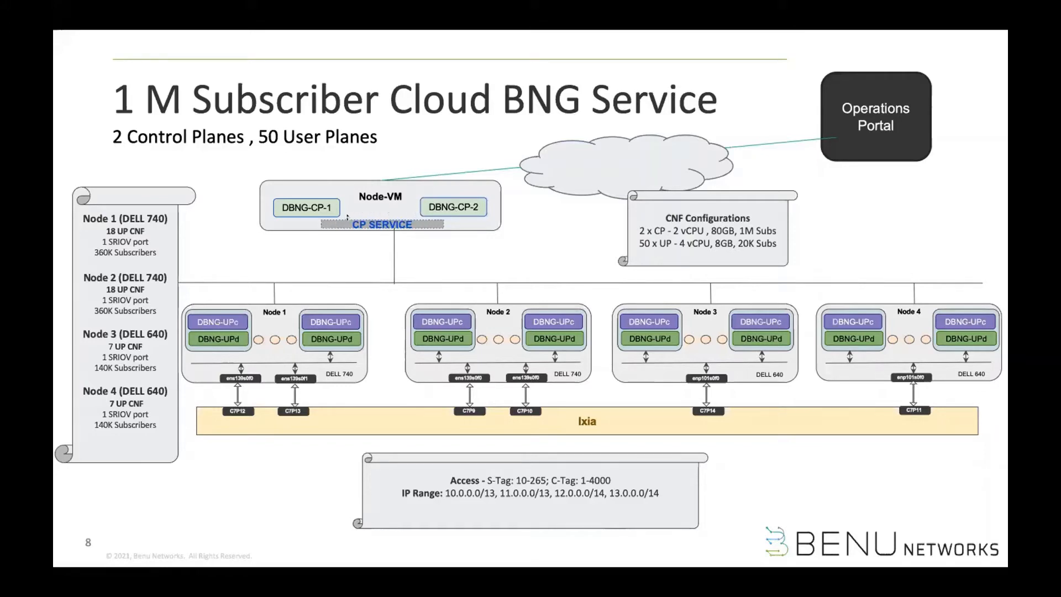
pyautogui.moveTo(500, 220)
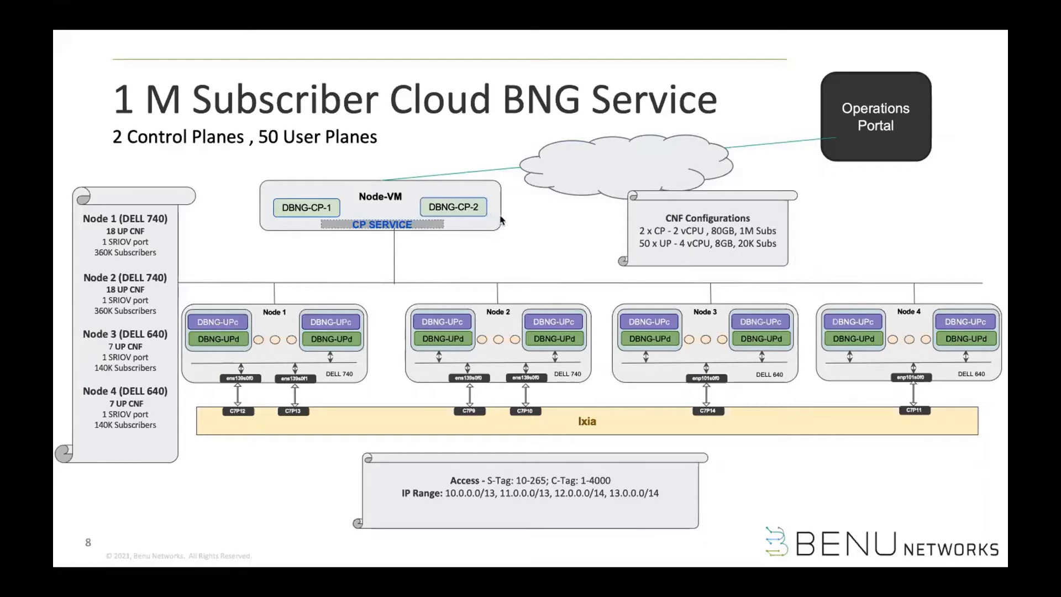
pyautogui.moveTo(400, 234)
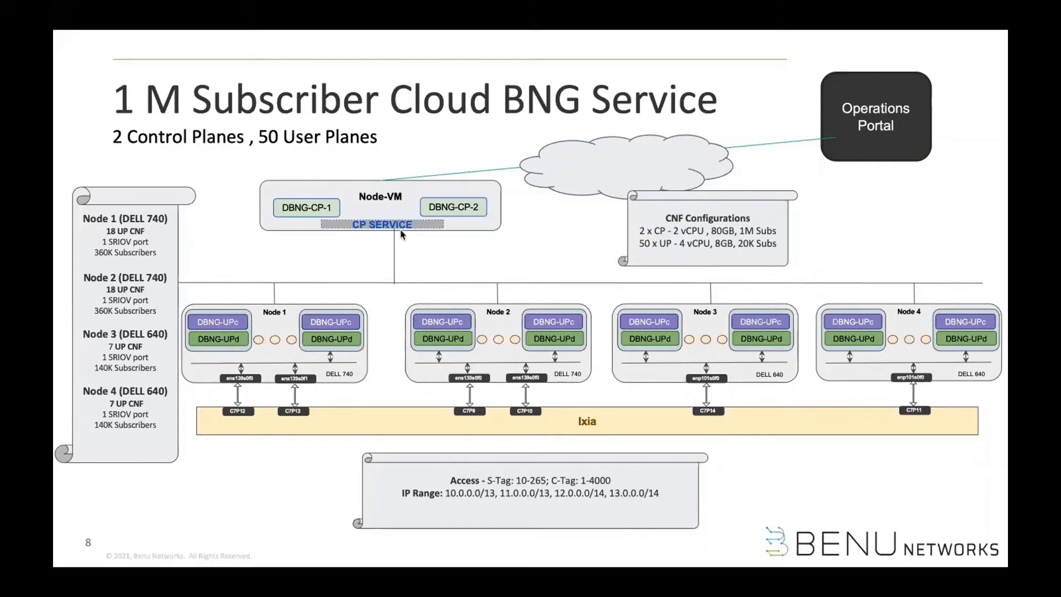
pyautogui.moveTo(324, 389)
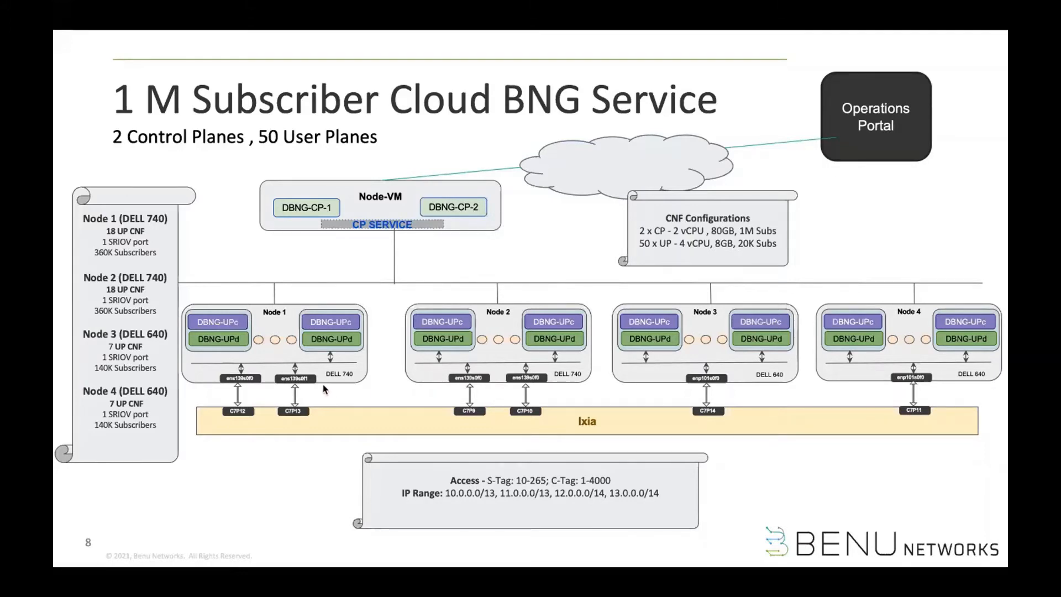
pyautogui.moveTo(843, 385)
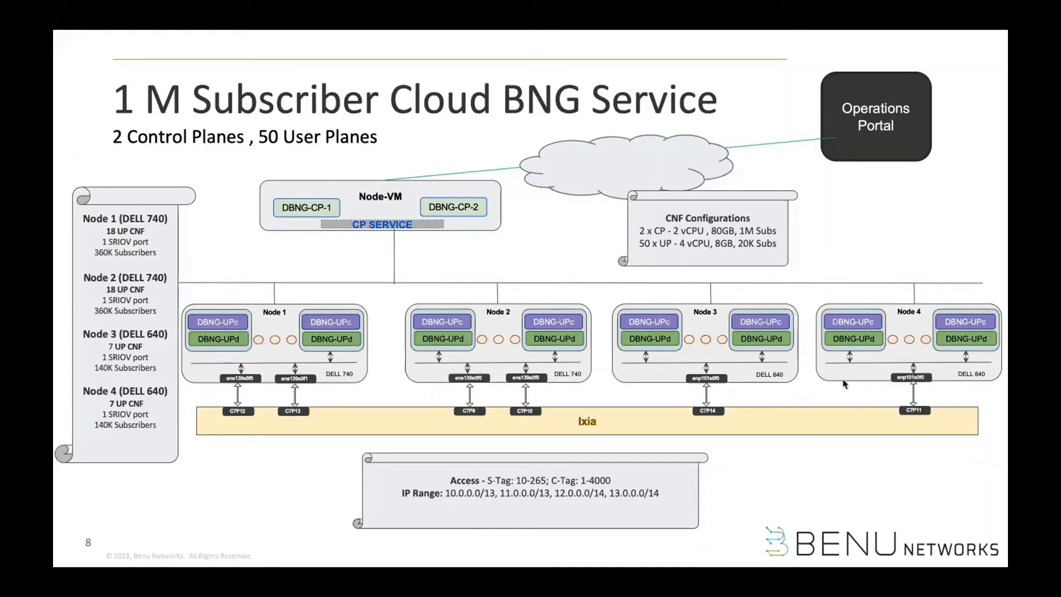
pyautogui.moveTo(220, 338)
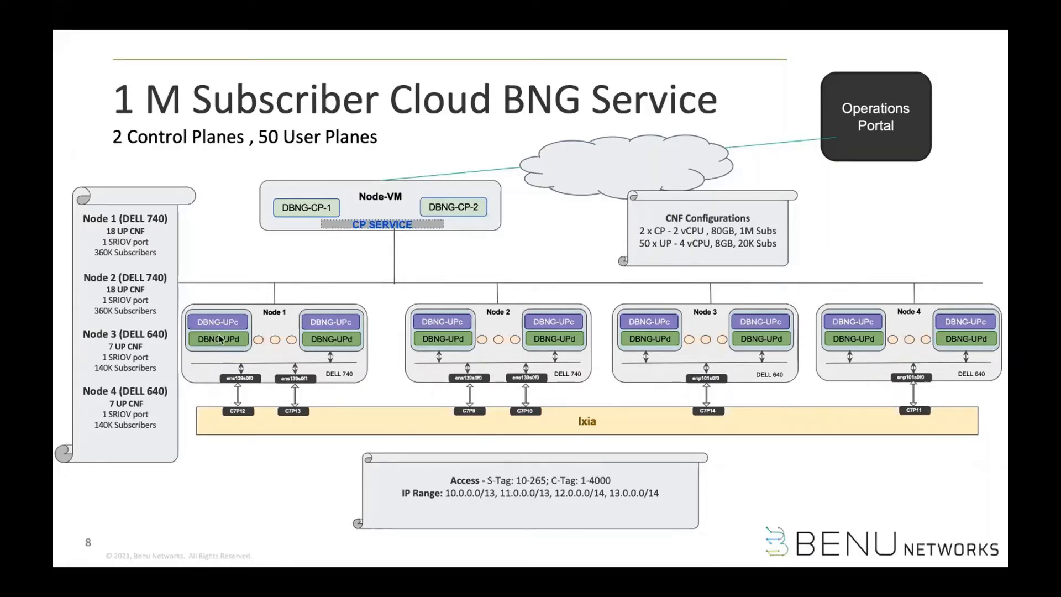
pyautogui.moveTo(453, 384)
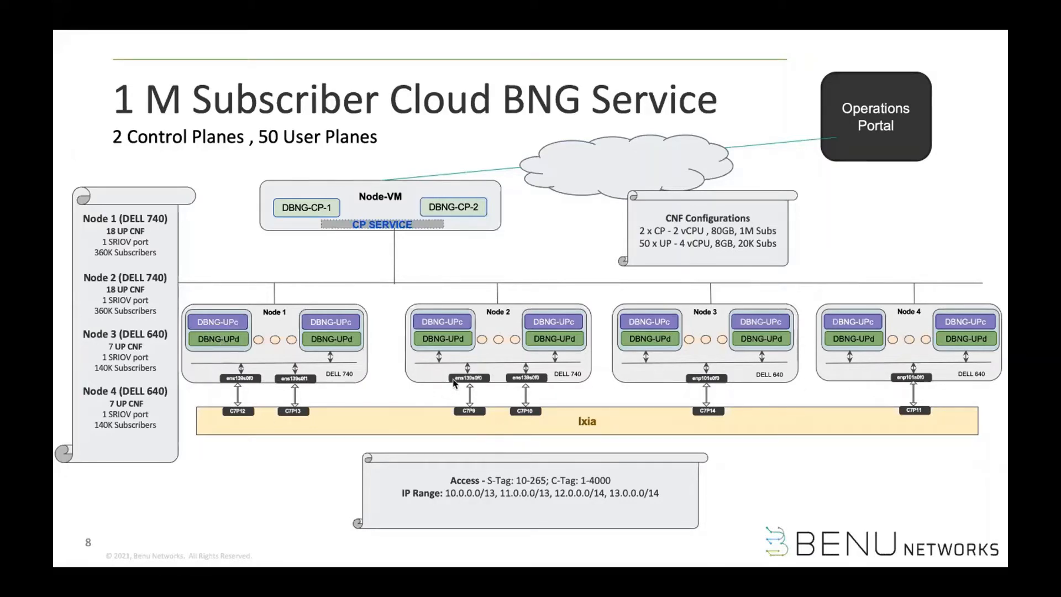
pyautogui.moveTo(445, 374)
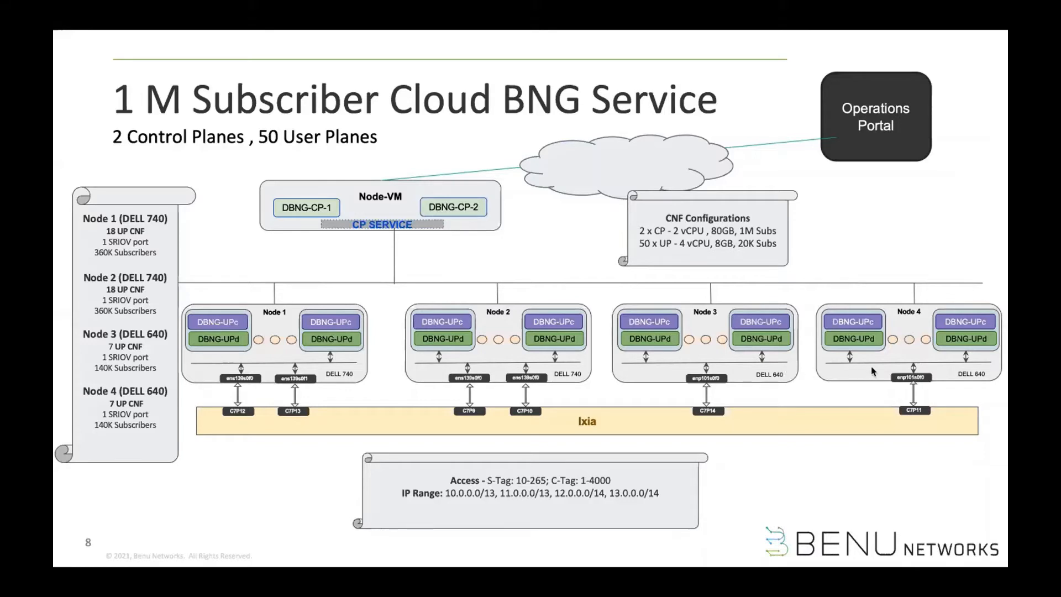
pyautogui.moveTo(770, 379)
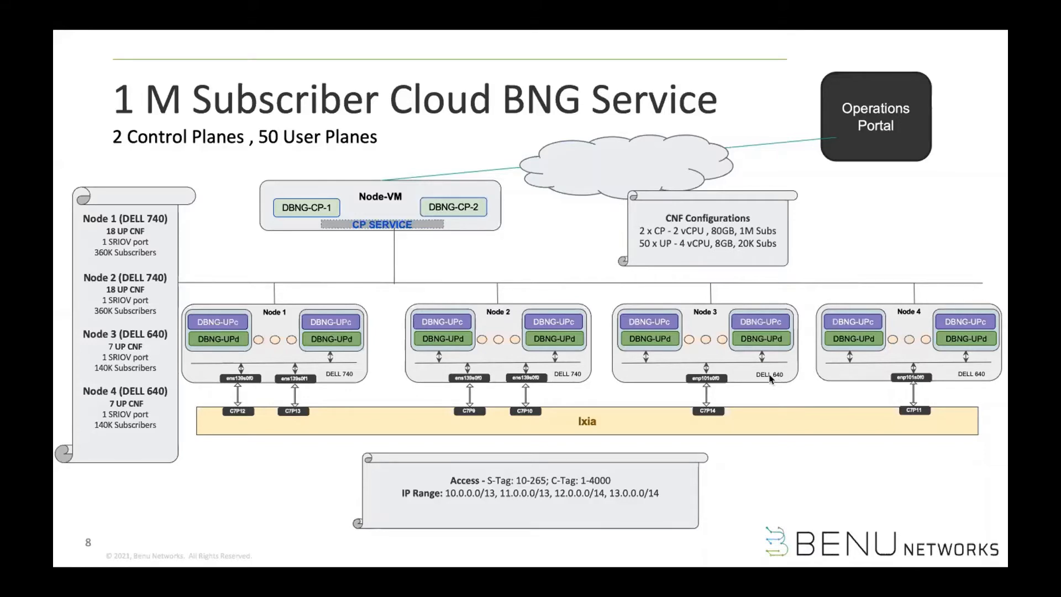
pyautogui.moveTo(695, 344)
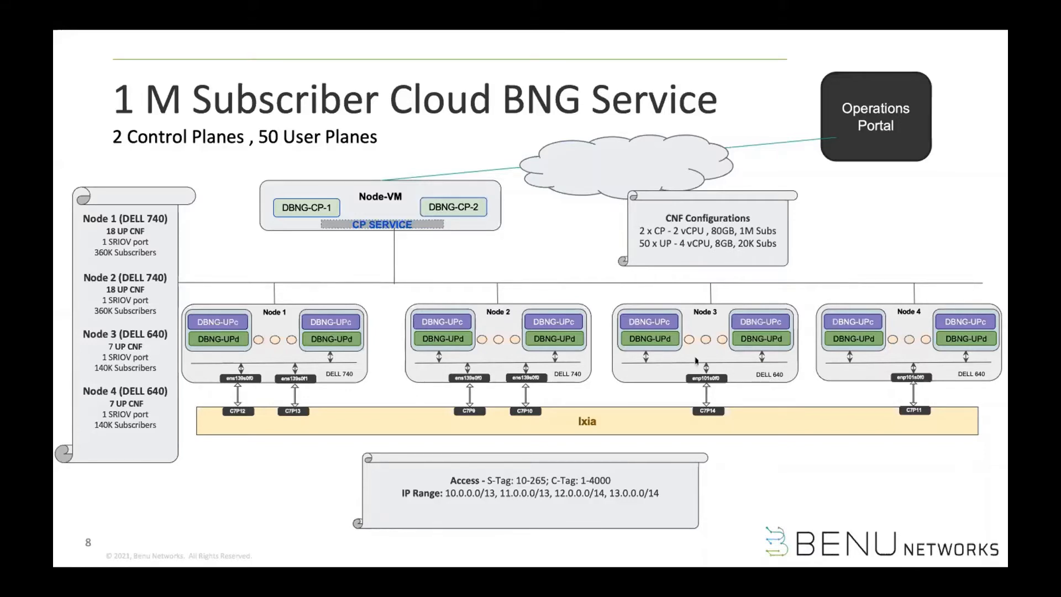
pyautogui.moveTo(875, 377)
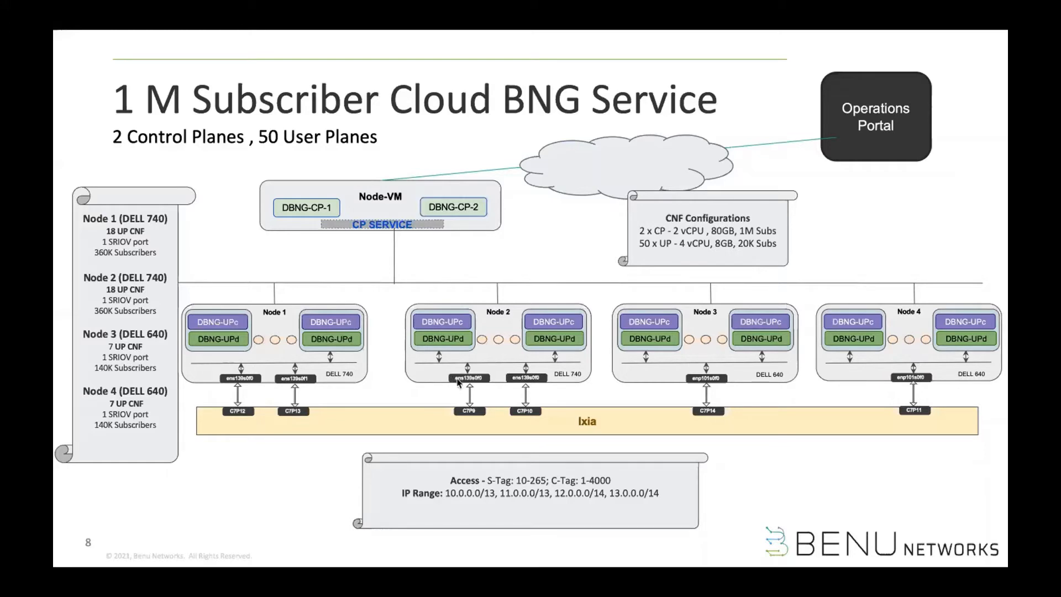
pyautogui.moveTo(558, 383)
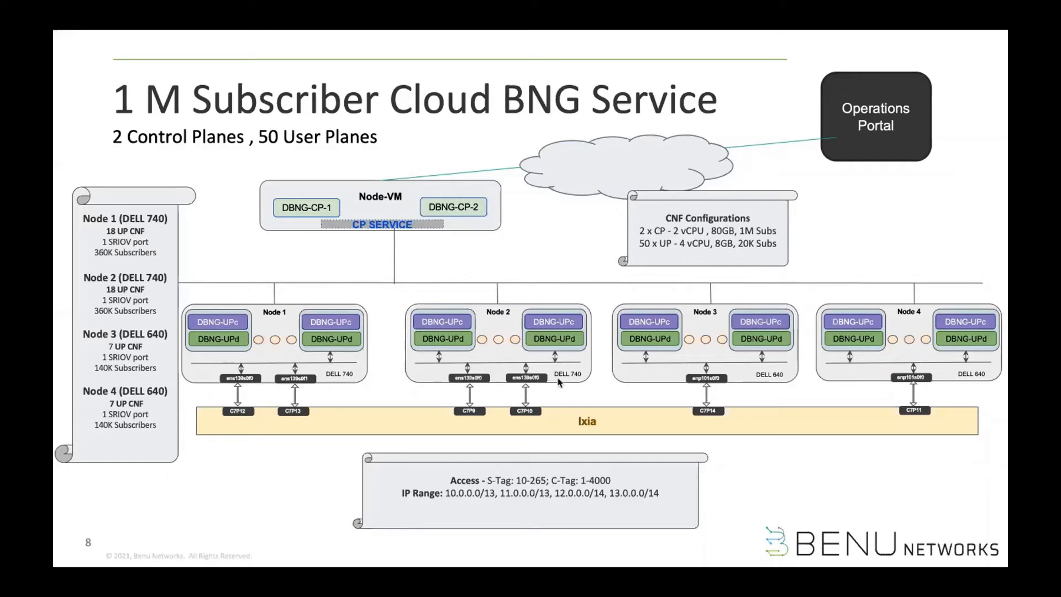
pyautogui.moveTo(622, 426)
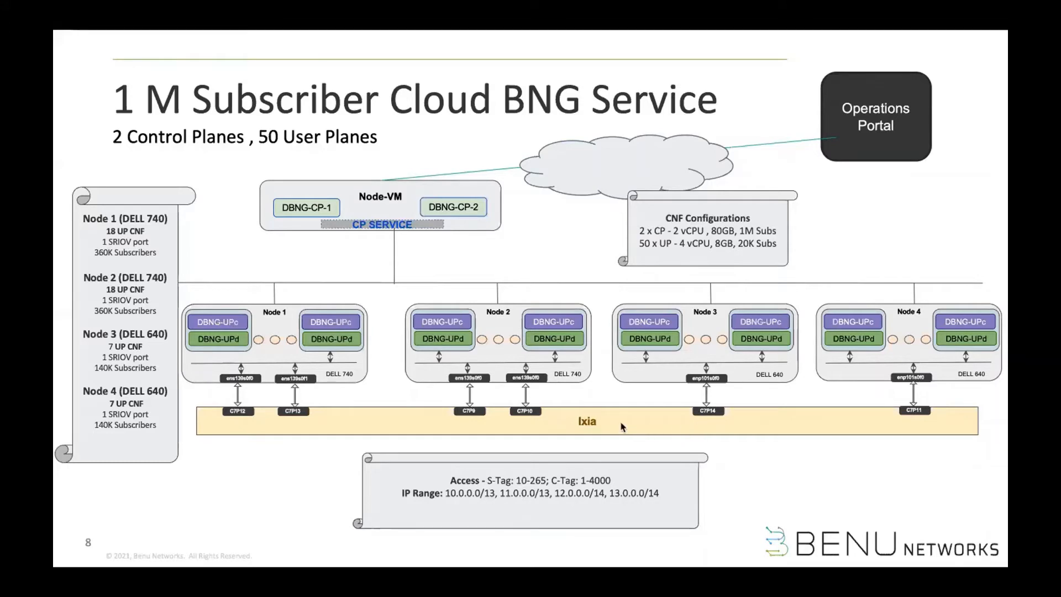
pyautogui.moveTo(771, 419)
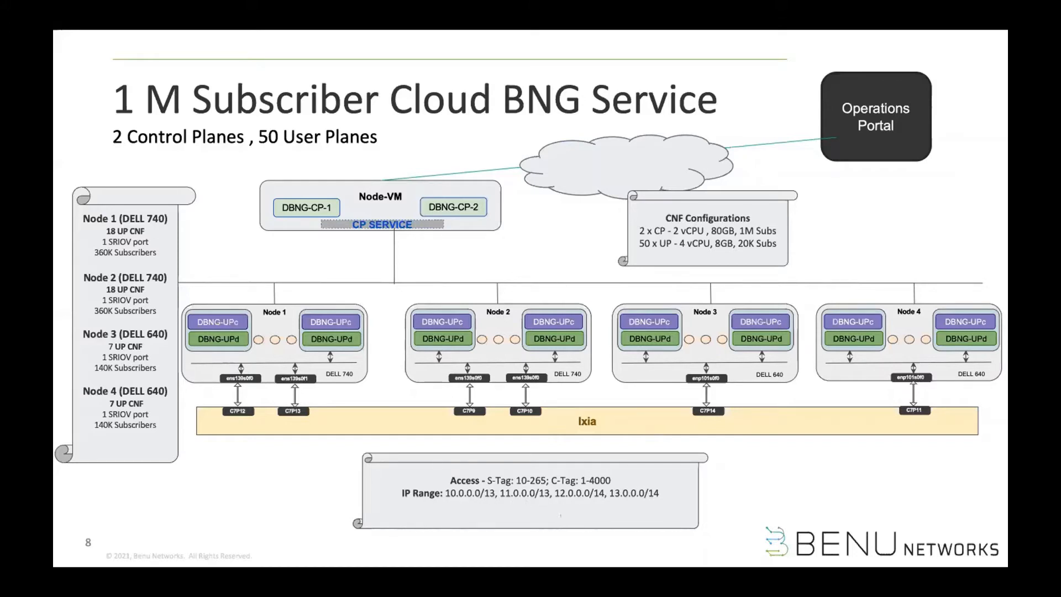
pyautogui.moveTo(521, 324)
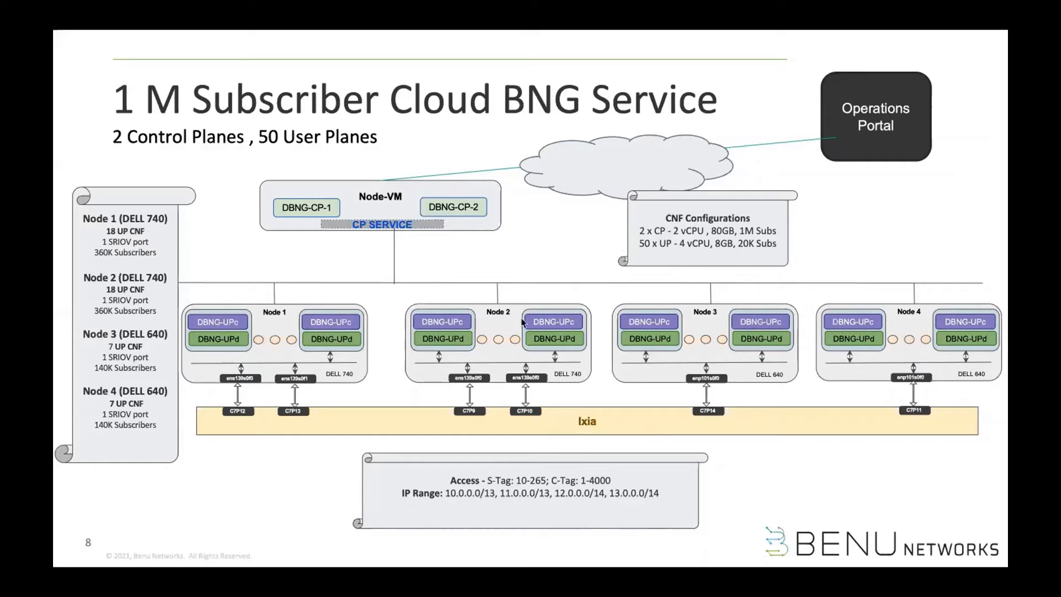
pyautogui.moveTo(64, 277)
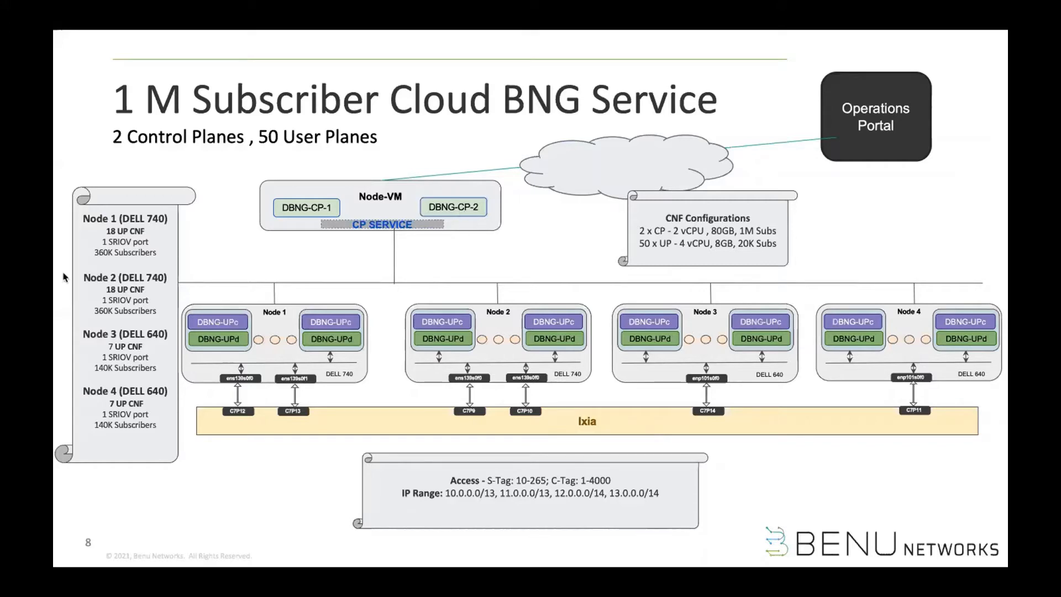
pyautogui.moveTo(884, 77)
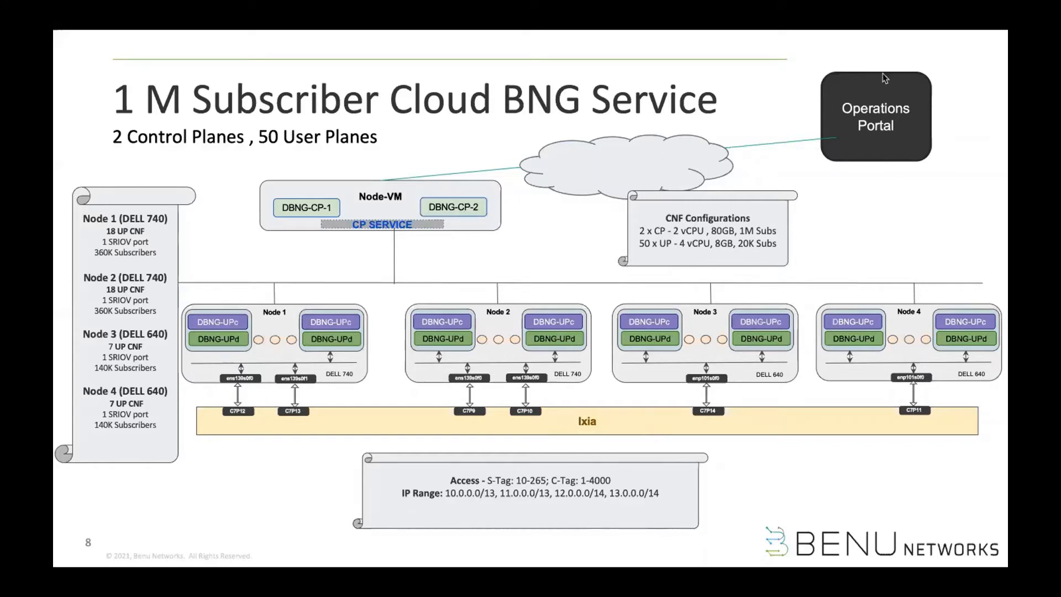
pyautogui.moveTo(875, 175)
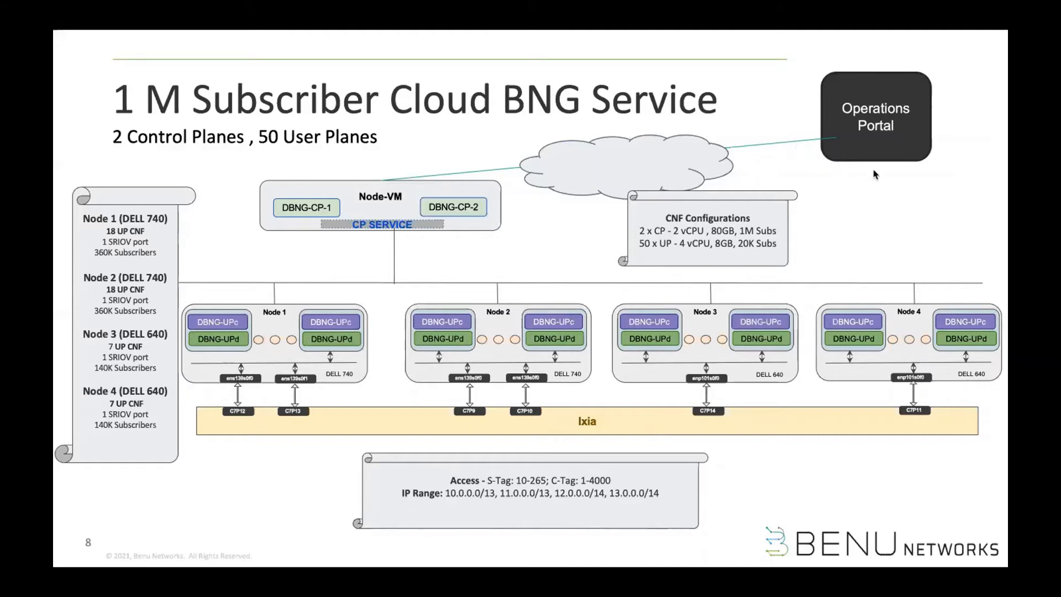
pyautogui.moveTo(880, 176)
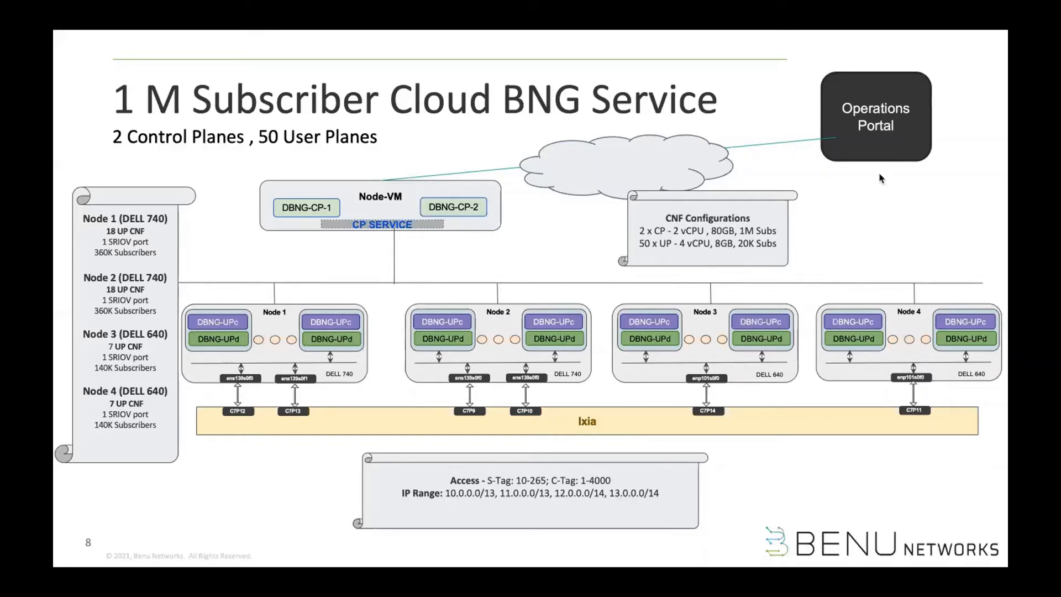
pyautogui.moveTo(722, 409)
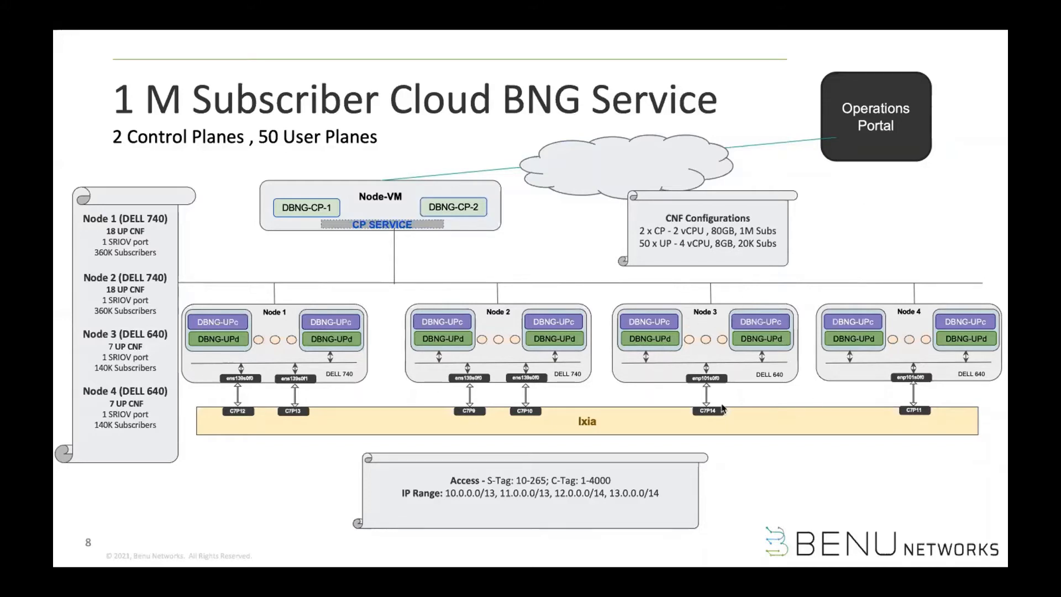
pyautogui.moveTo(358, 330)
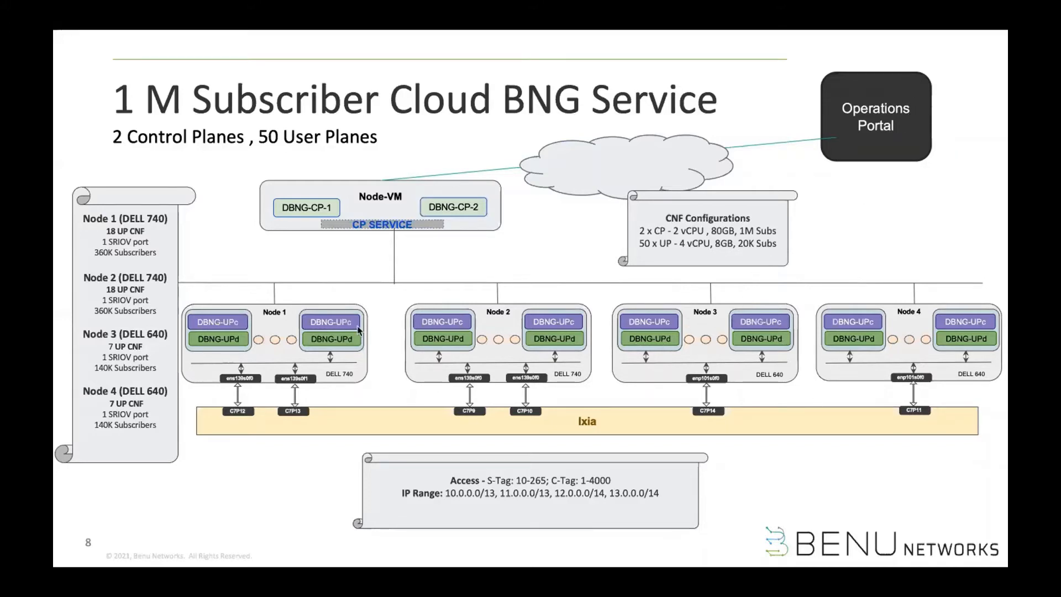
pyautogui.moveTo(908, 149)
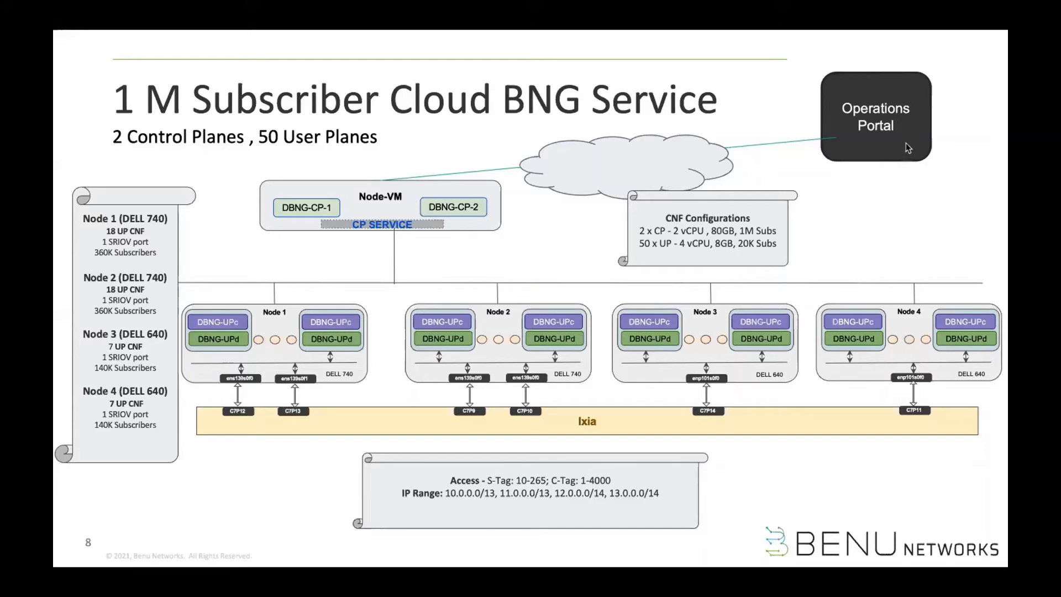
pyautogui.moveTo(383, 233)
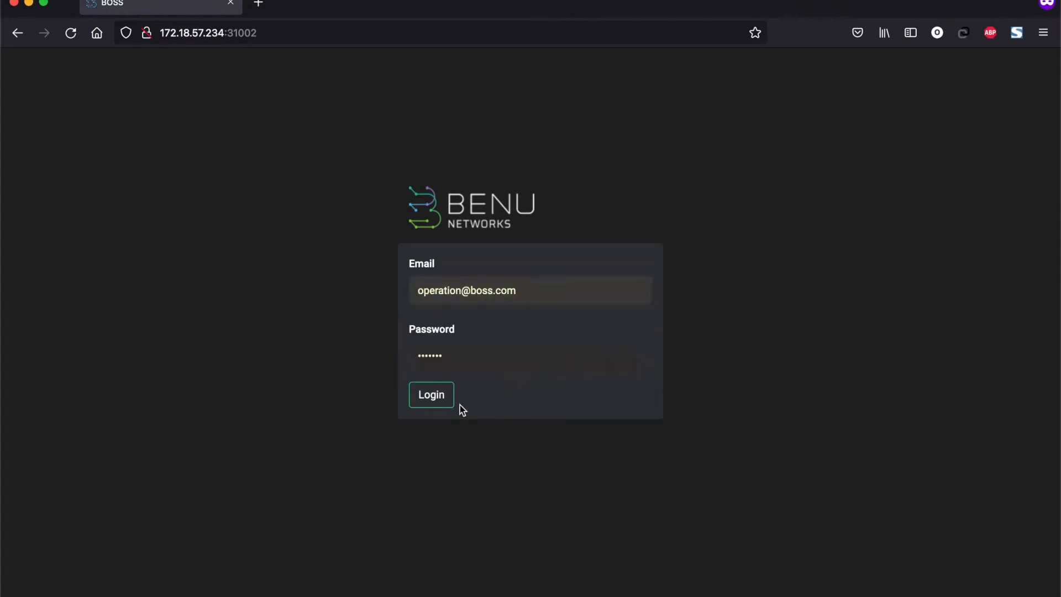
# Step: Log in and show the BNG Active Deployments list with two running Benu CP services
pyautogui.click(431, 394)
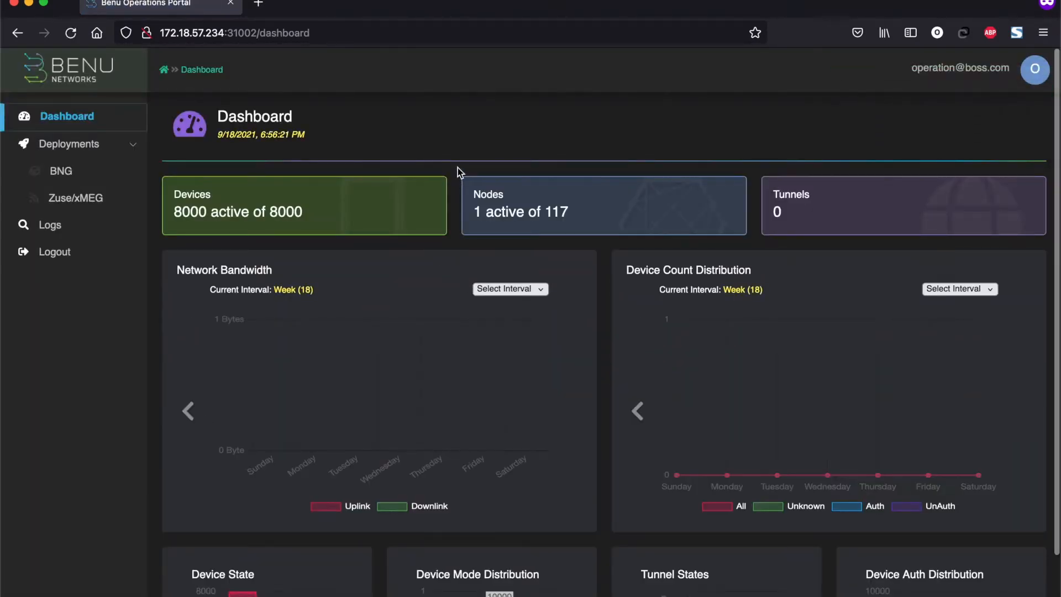
pyautogui.moveTo(166, 139)
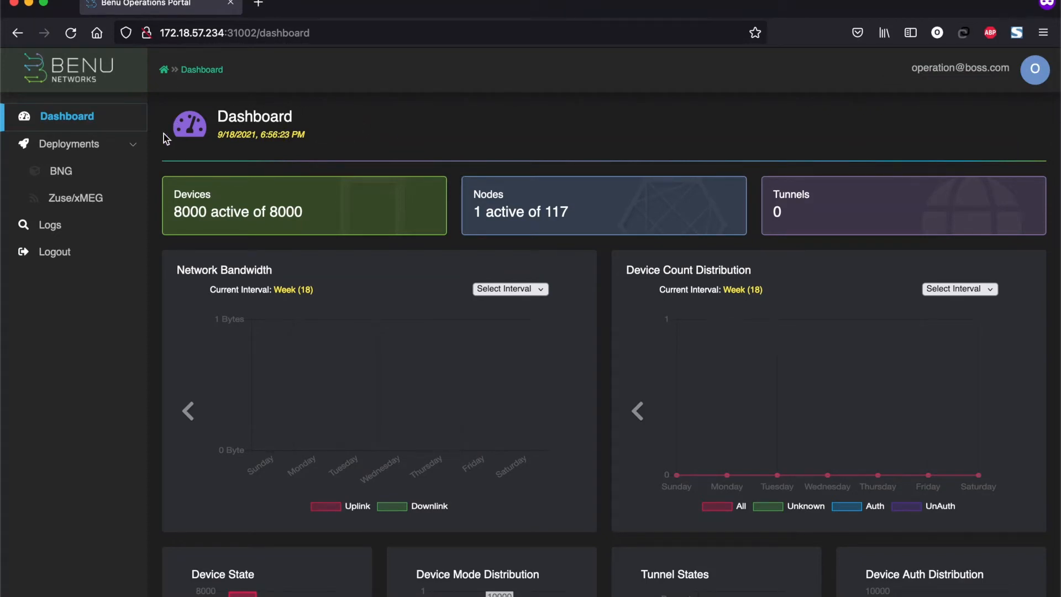
pyautogui.click(60, 170)
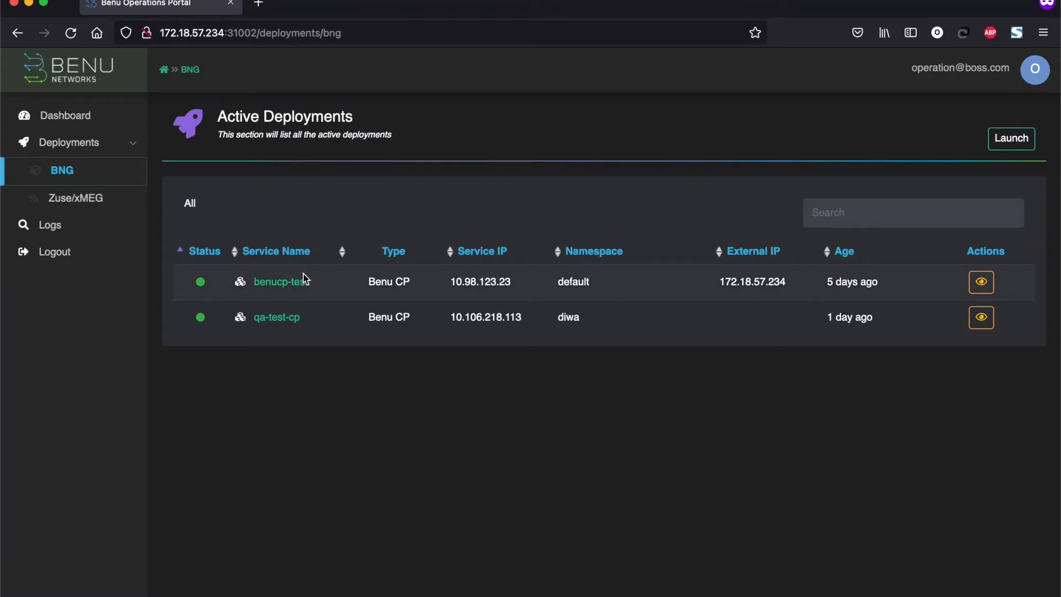
pyautogui.click(280, 282)
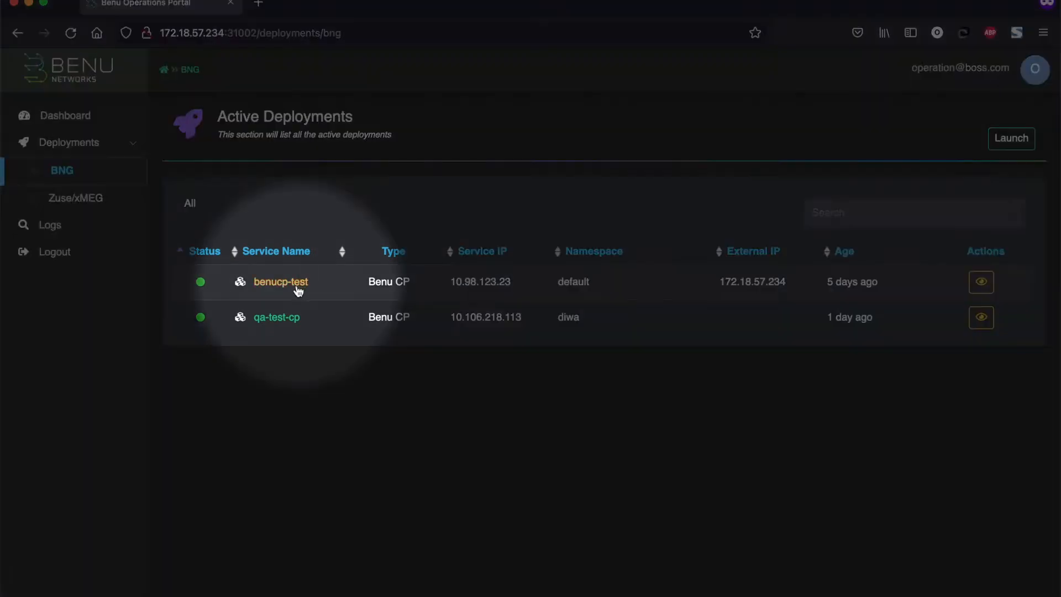
pyautogui.moveTo(324, 290)
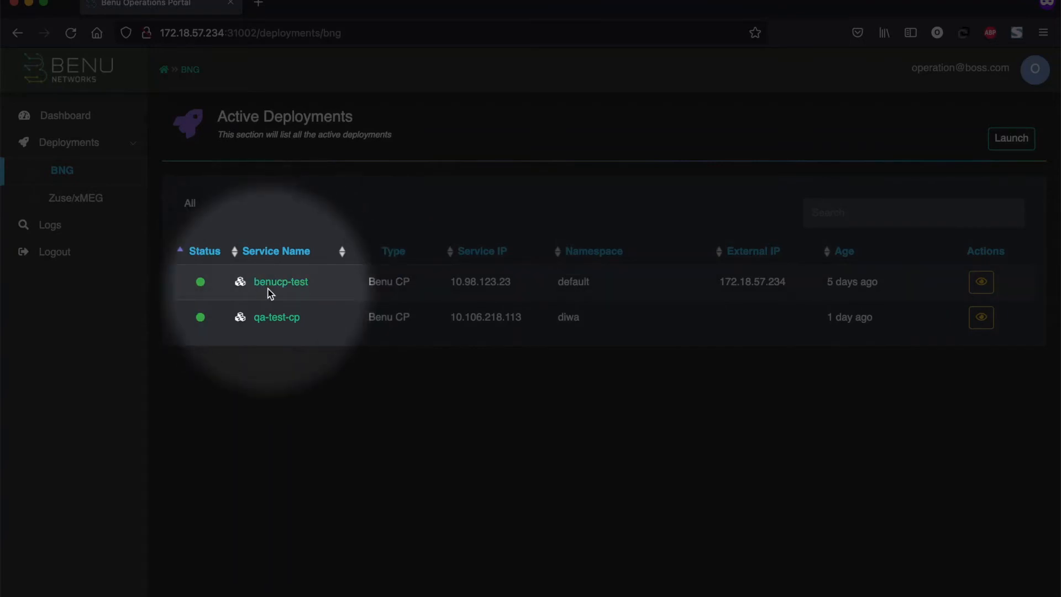
pyautogui.moveTo(489, 300)
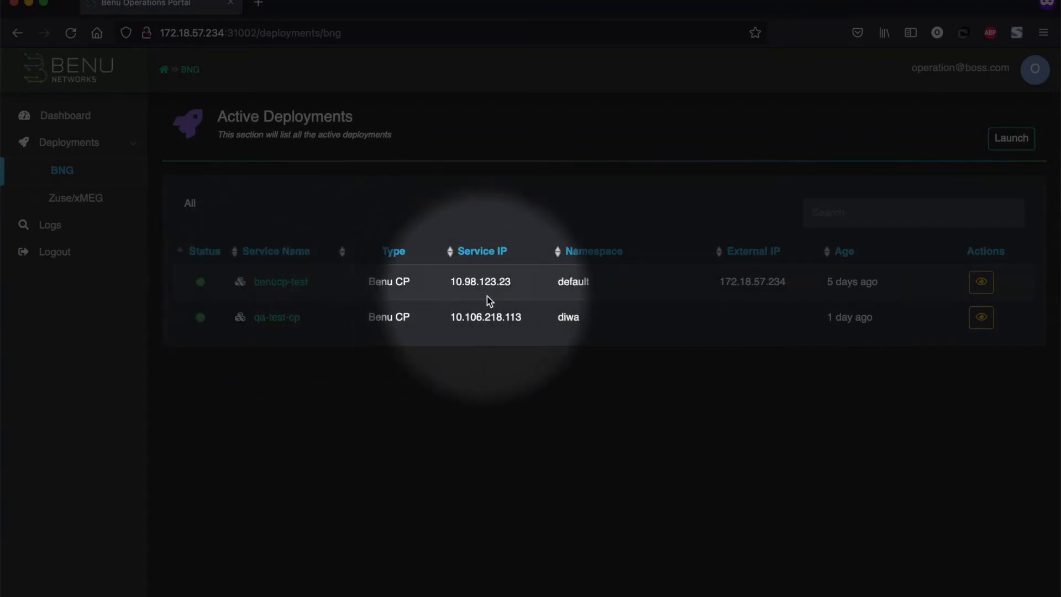
pyautogui.moveTo(547, 299)
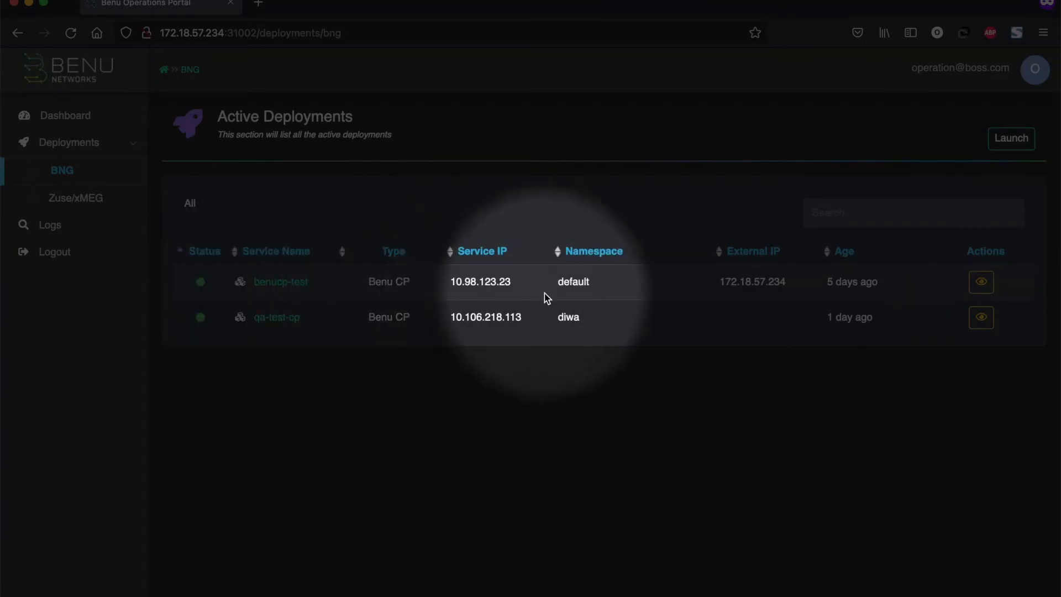
pyautogui.moveTo(791, 294)
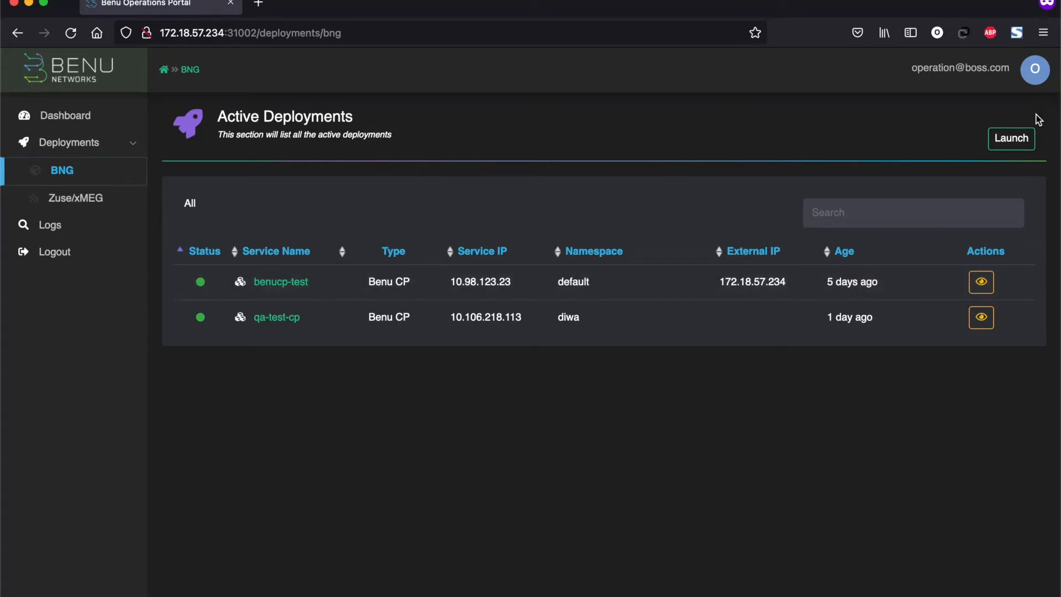
# Step: Start a new BNG launch on cluster 172.18.57.234 with root credentials and deployment name benu-vbng
pyautogui.click(1010, 138)
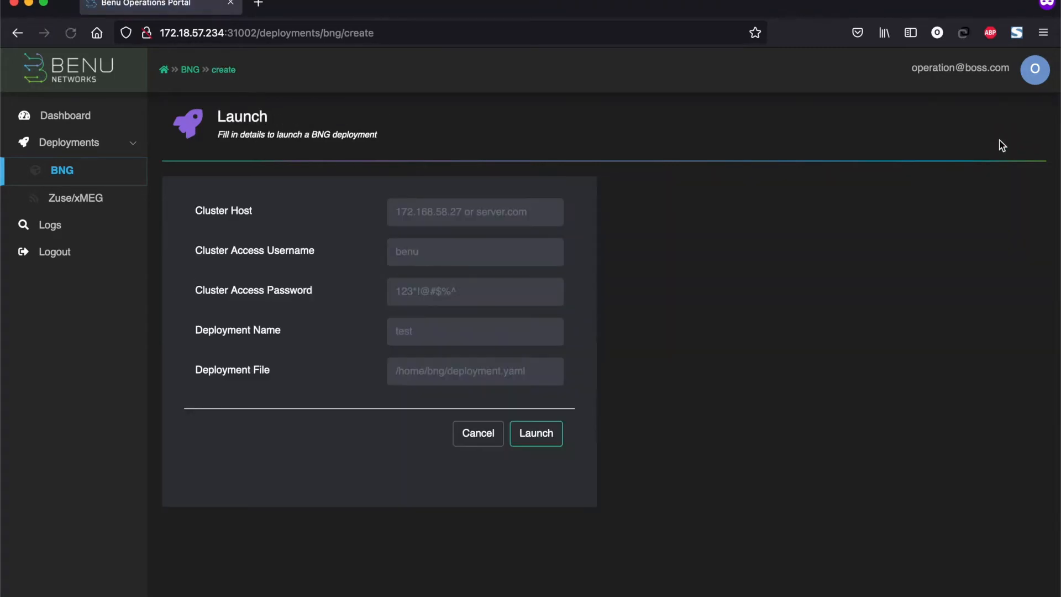
pyautogui.click(474, 211)
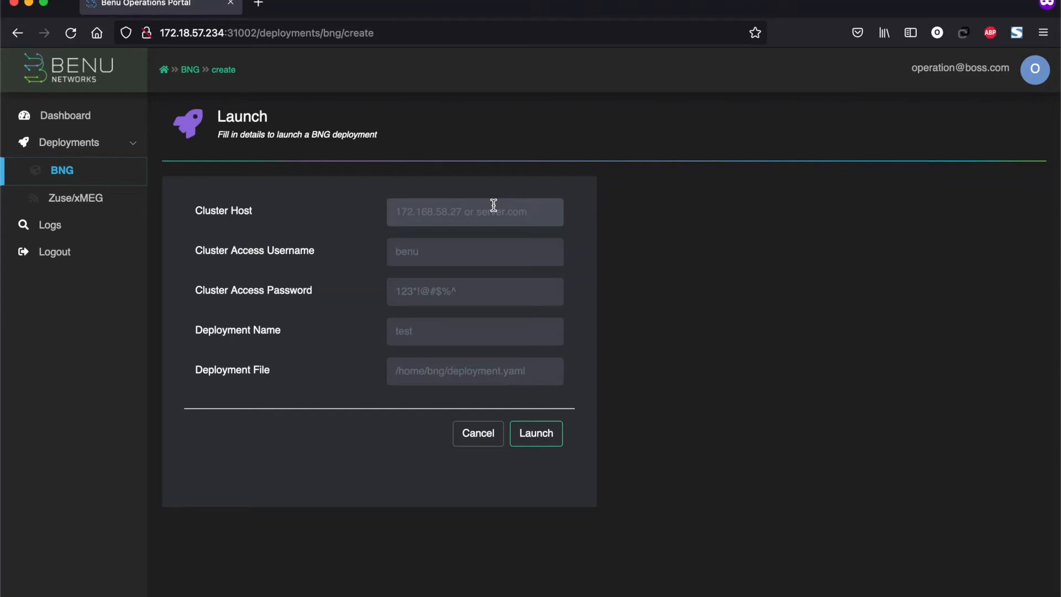
pyautogui.click(474, 211)
pyautogui.write('172.18.57.234')
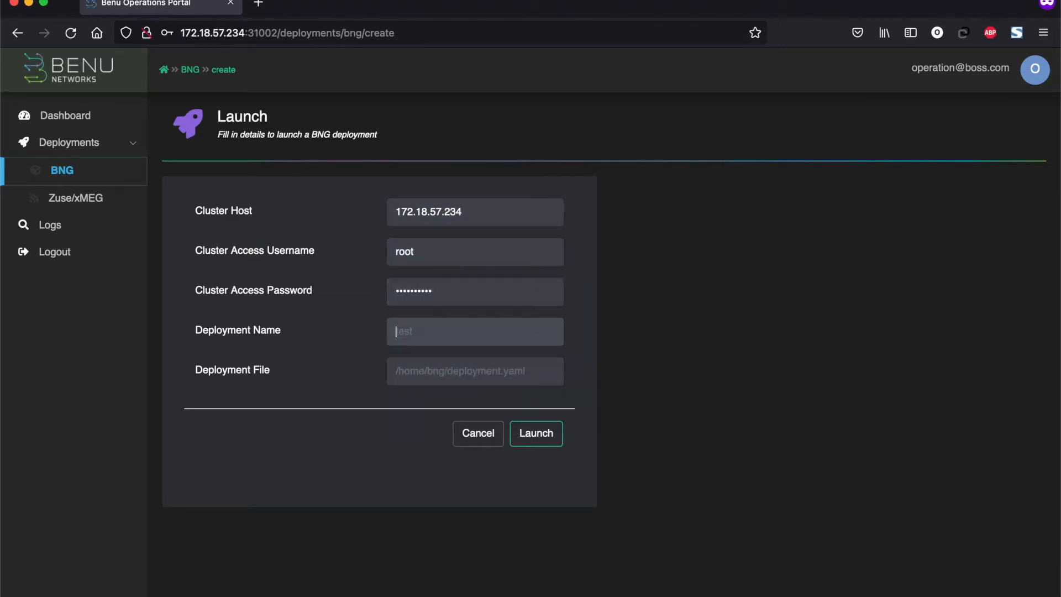
pyautogui.write('benu-vbng')
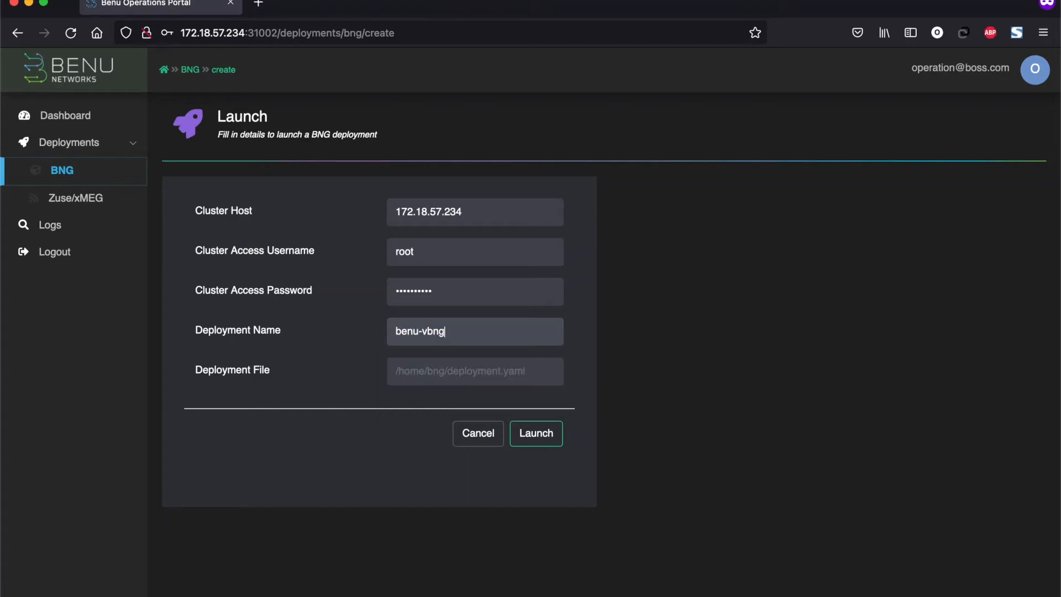
# Step: Choose the vbng.sh script from the previously used deployment file paths
pyautogui.click(535, 433)
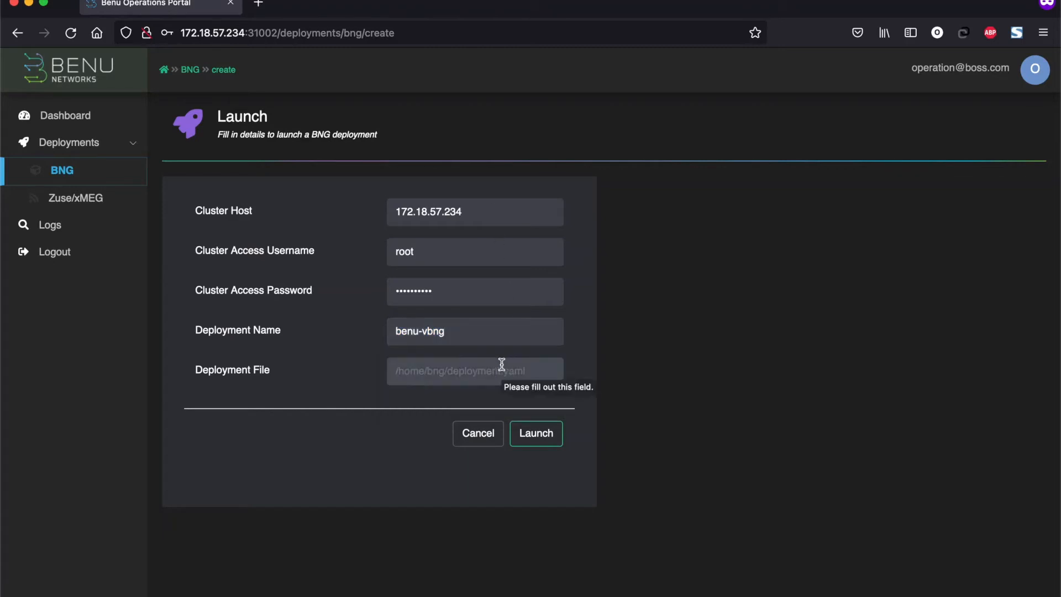
pyautogui.click(474, 371)
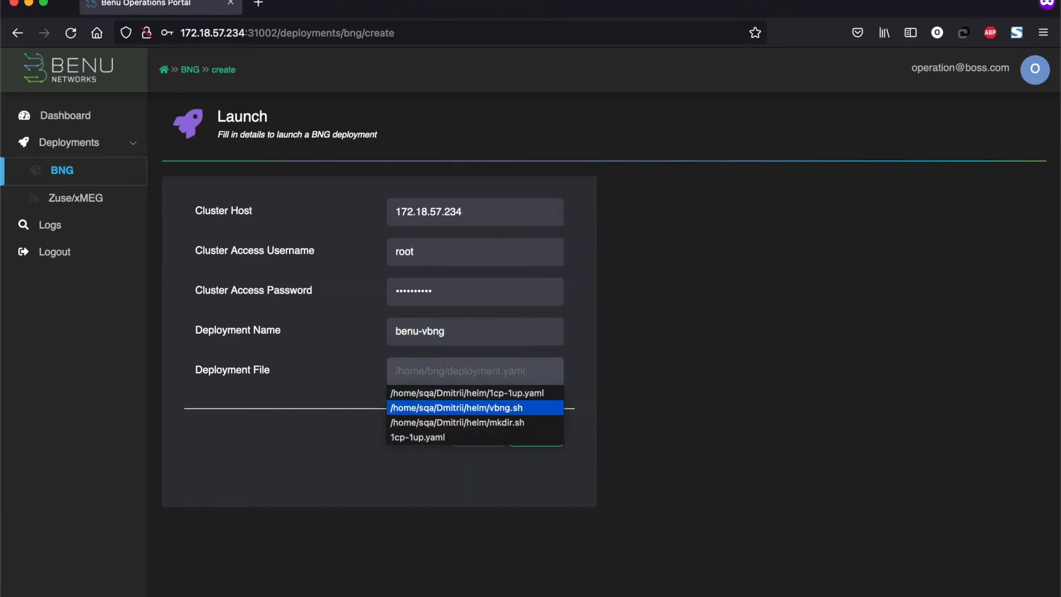
pyautogui.click(457, 406)
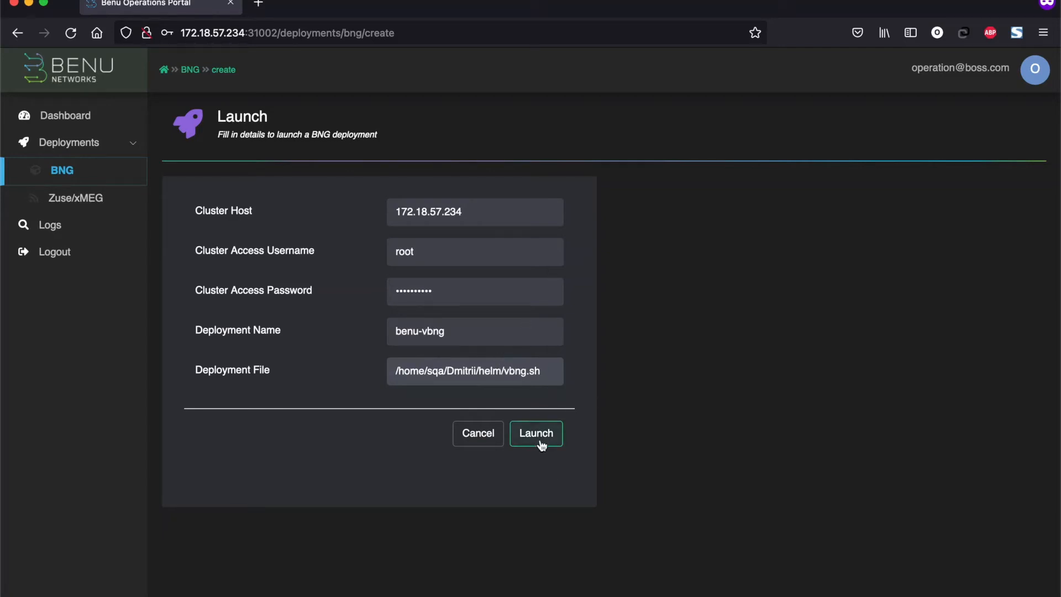
# Step: Launch and confirm the benu-vbng deployment so its CP and UP pods begin creating
pyautogui.click(535, 433)
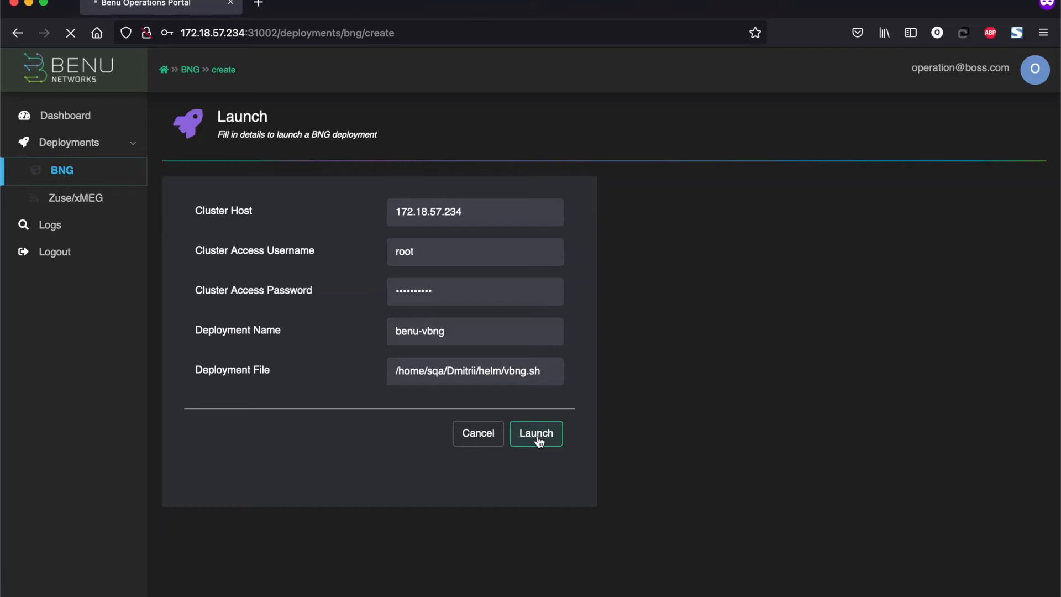
pyautogui.click(535, 433)
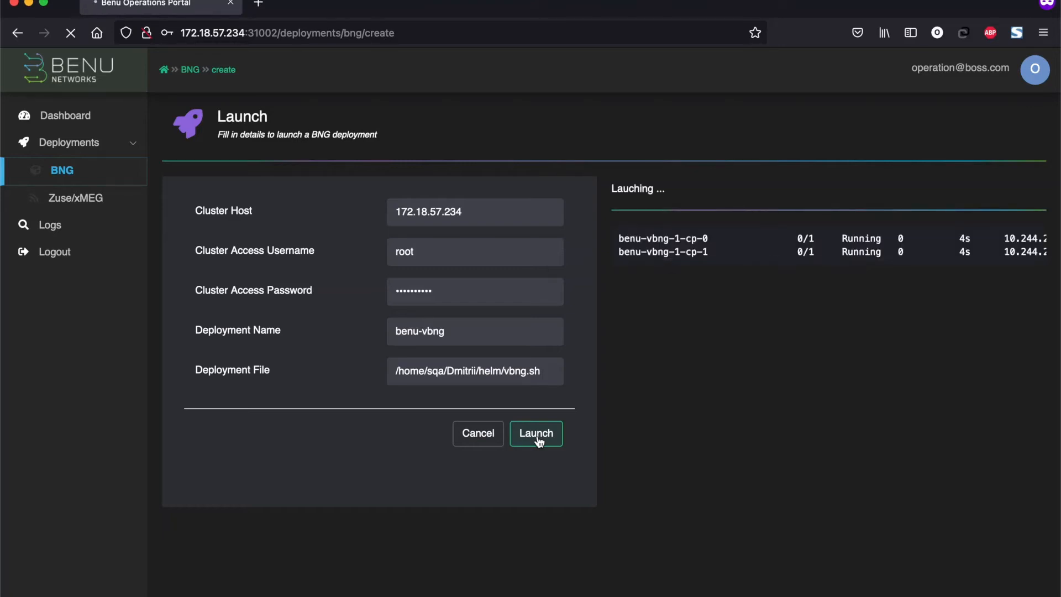
pyautogui.moveTo(698, 294)
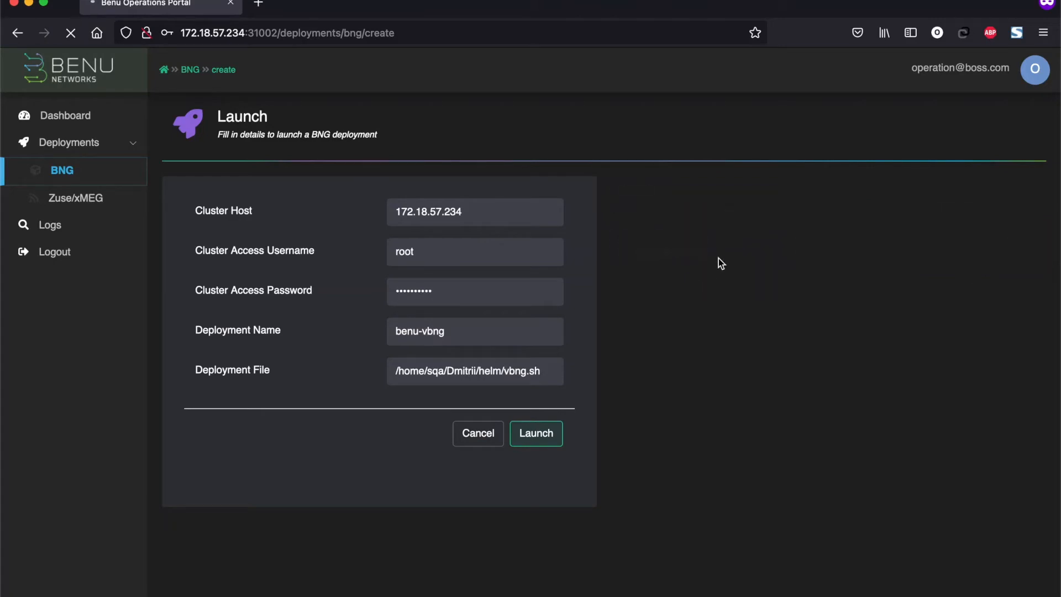
pyautogui.click(535, 433)
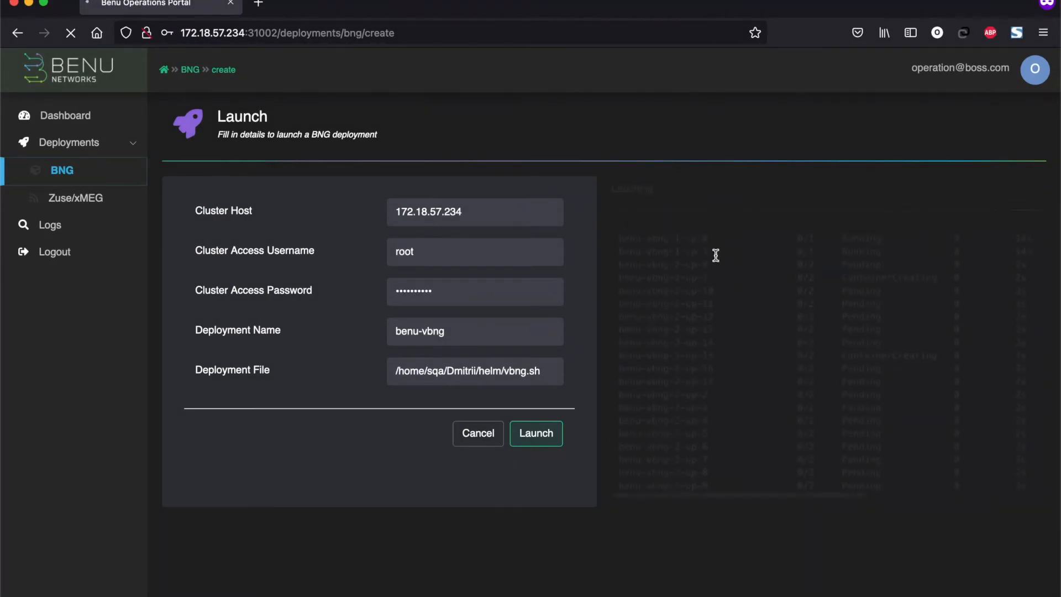
pyautogui.click(535, 433)
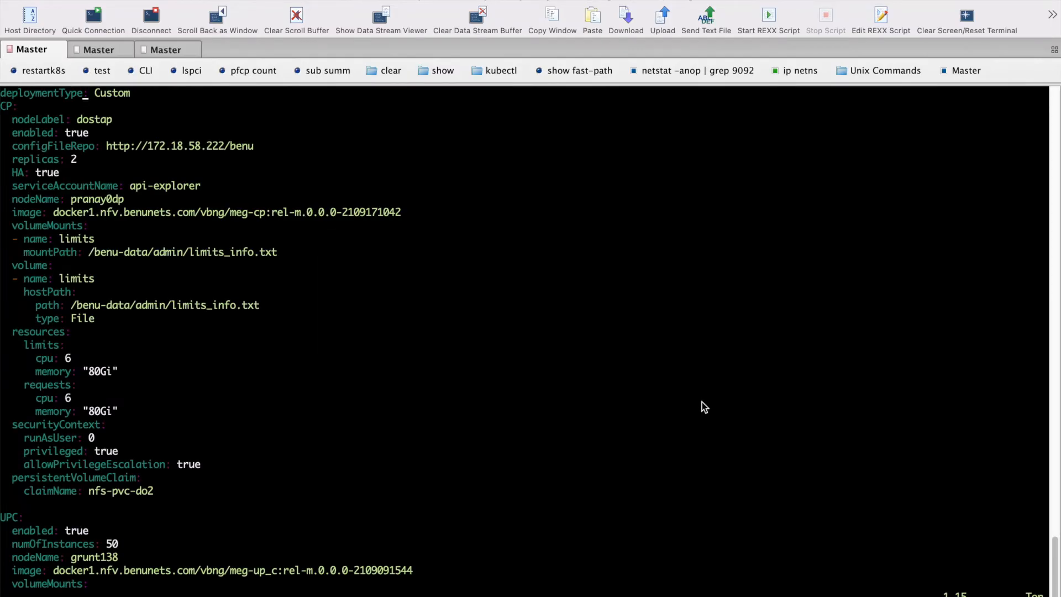
pyautogui.moveTo(367, 243)
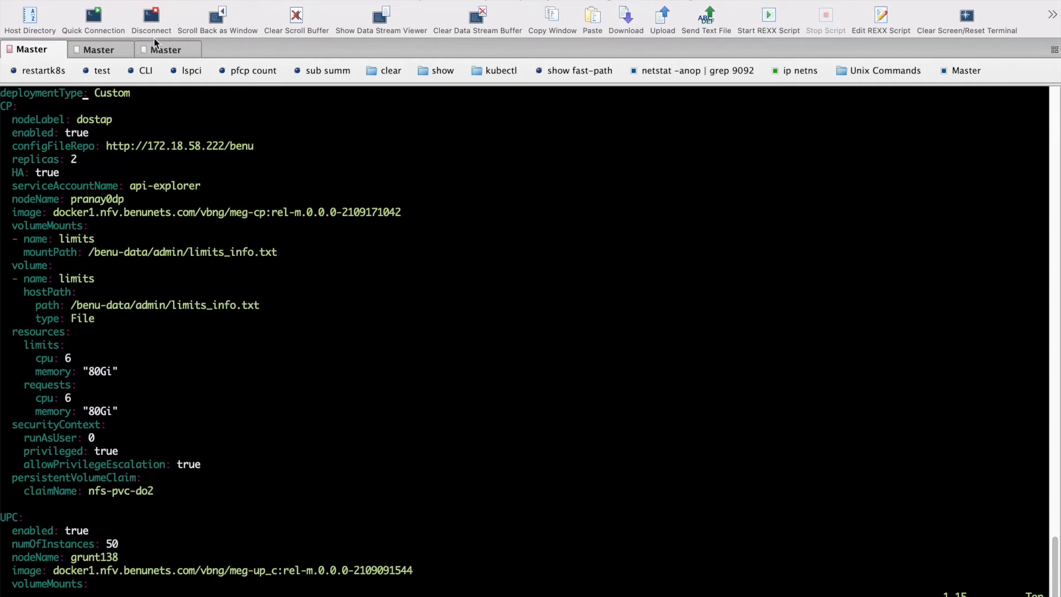
pyautogui.moveTo(61, 140)
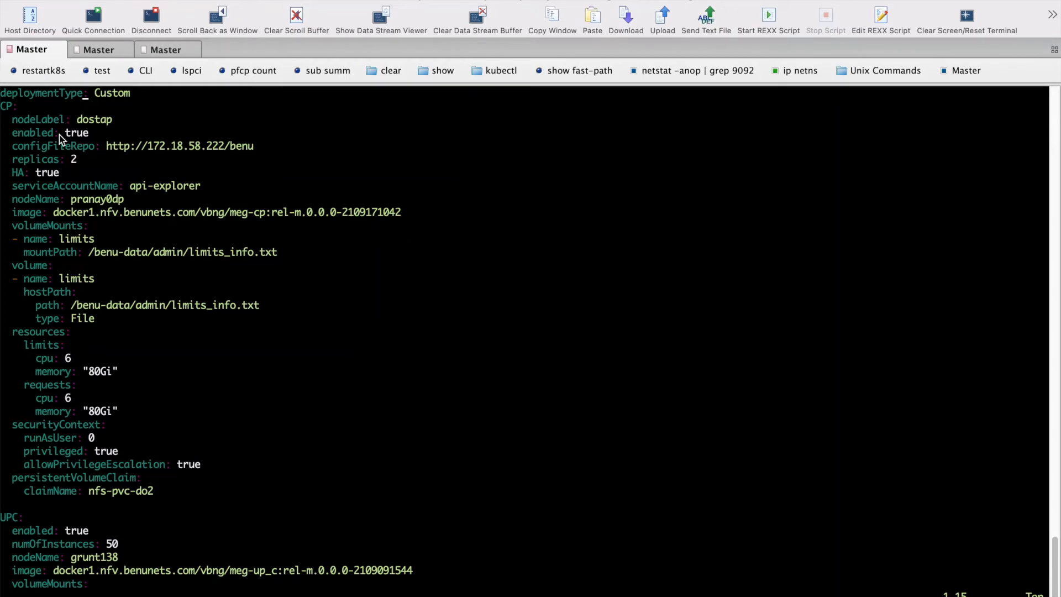
pyautogui.moveTo(32, 125)
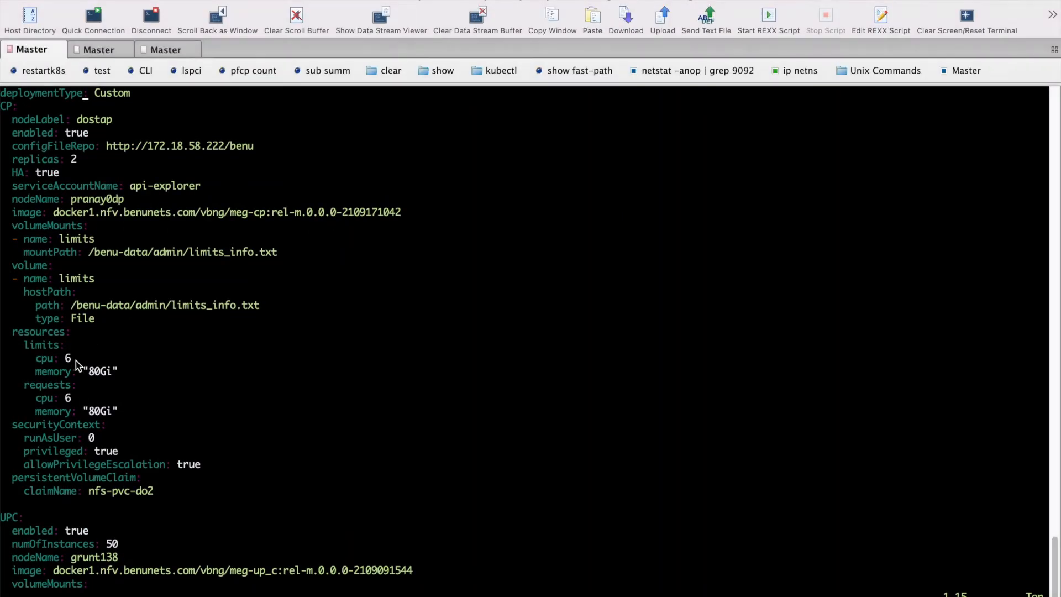
pyautogui.moveTo(64, 369)
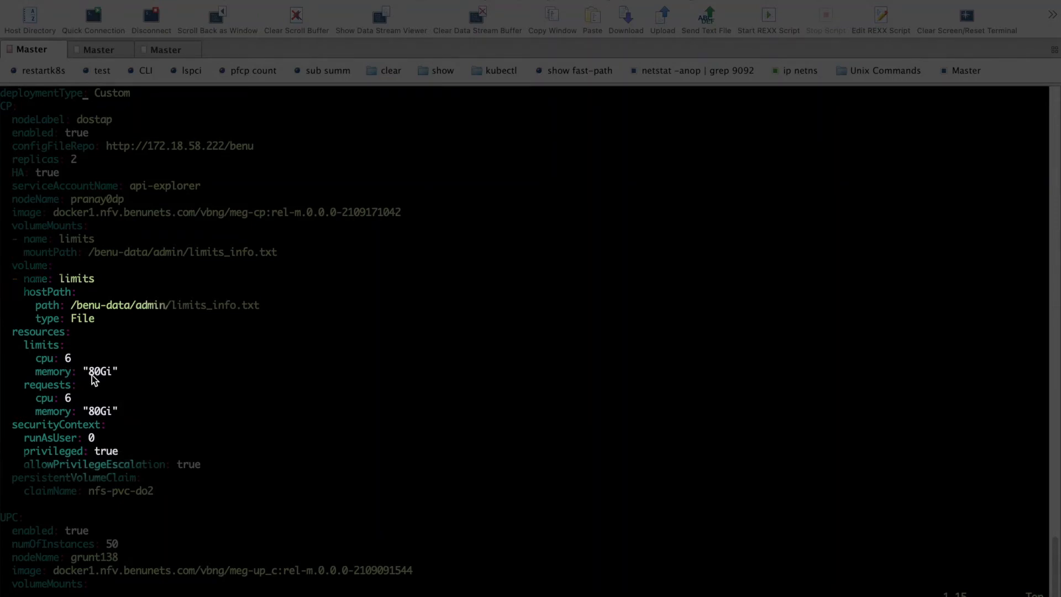
pyautogui.moveTo(98, 382)
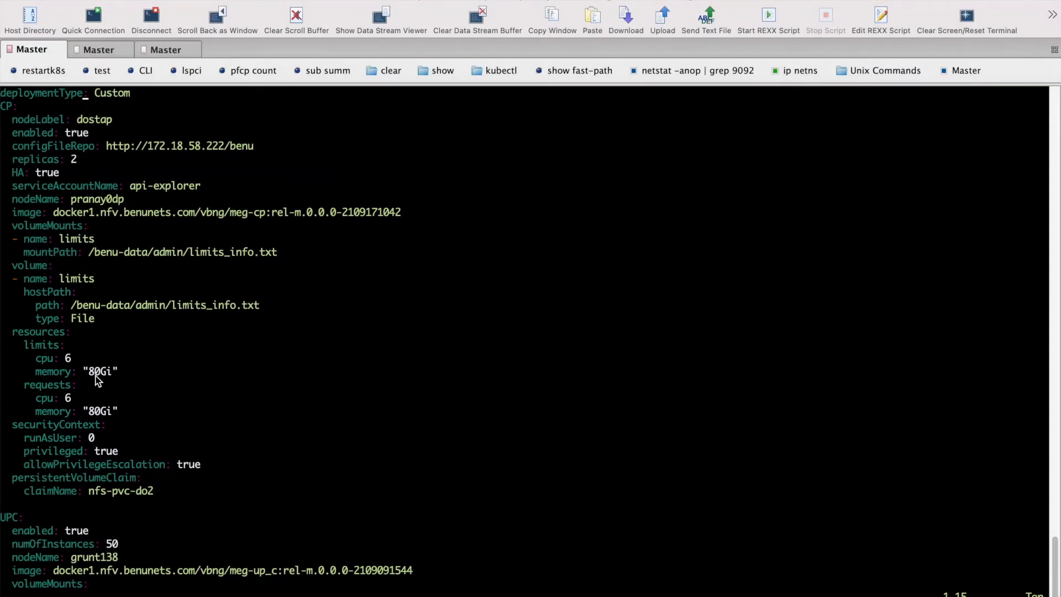
pyautogui.scroll(-3)
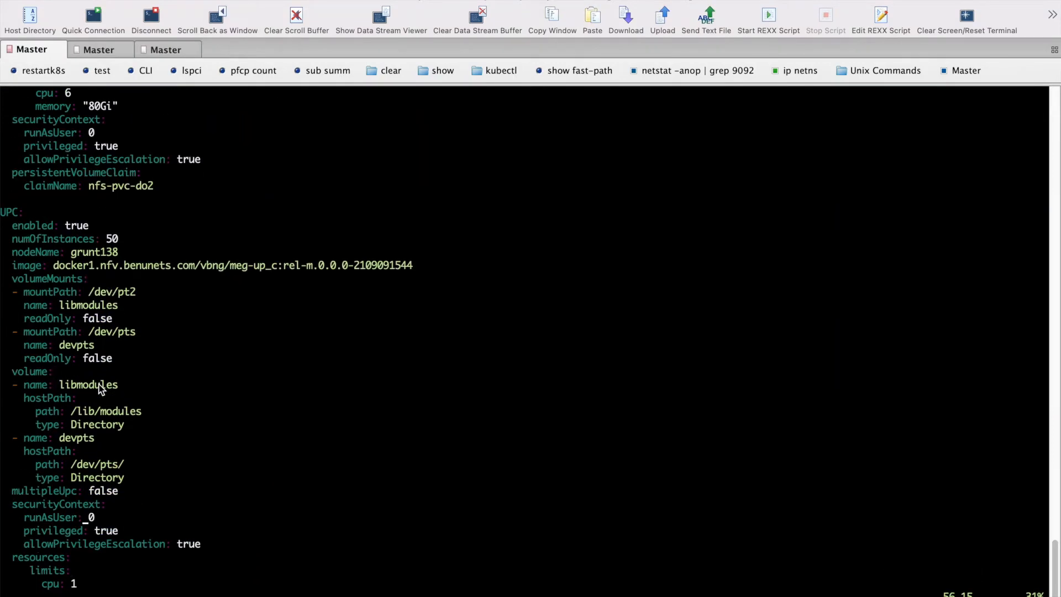
pyautogui.scroll(-3)
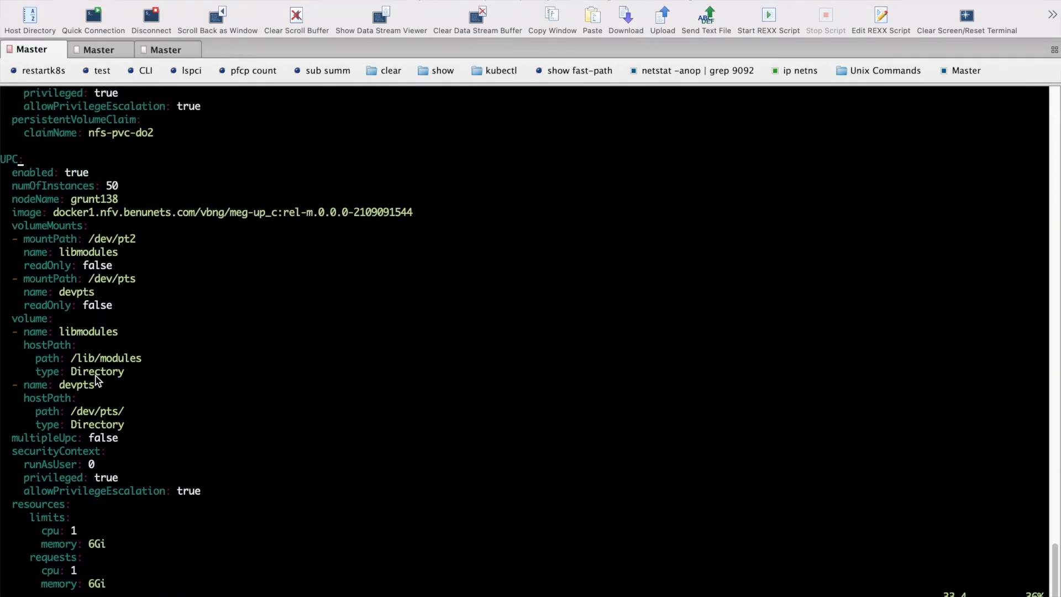
pyautogui.moveTo(77, 172)
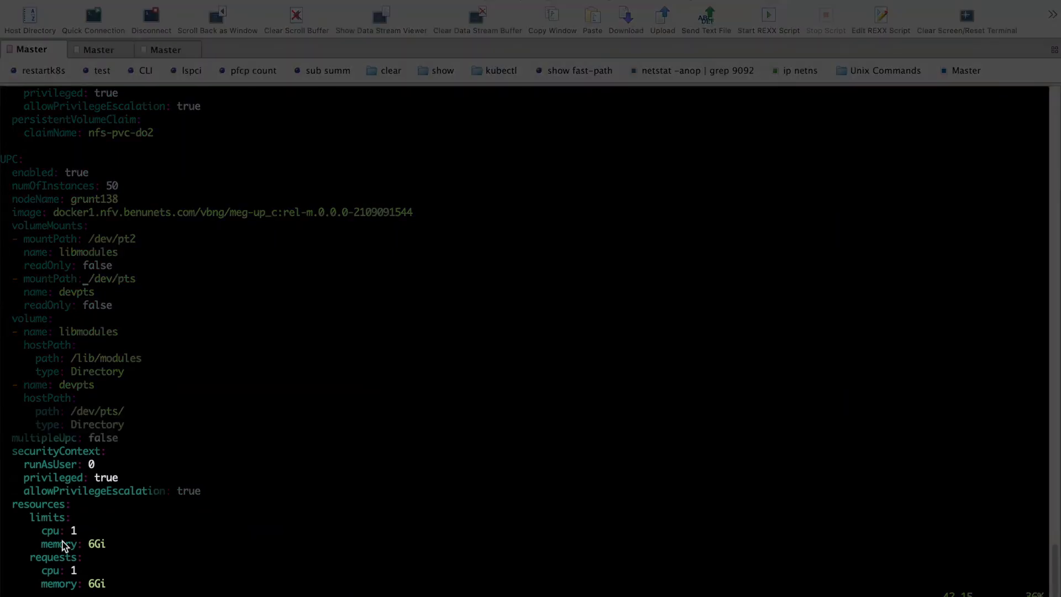
pyautogui.moveTo(81, 548)
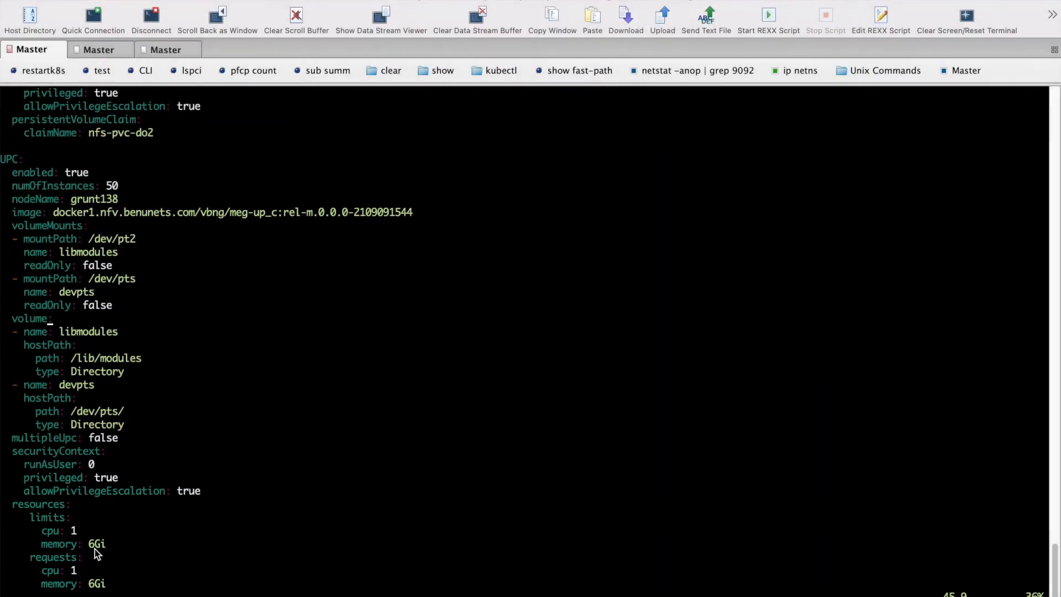
pyautogui.scroll(-3)
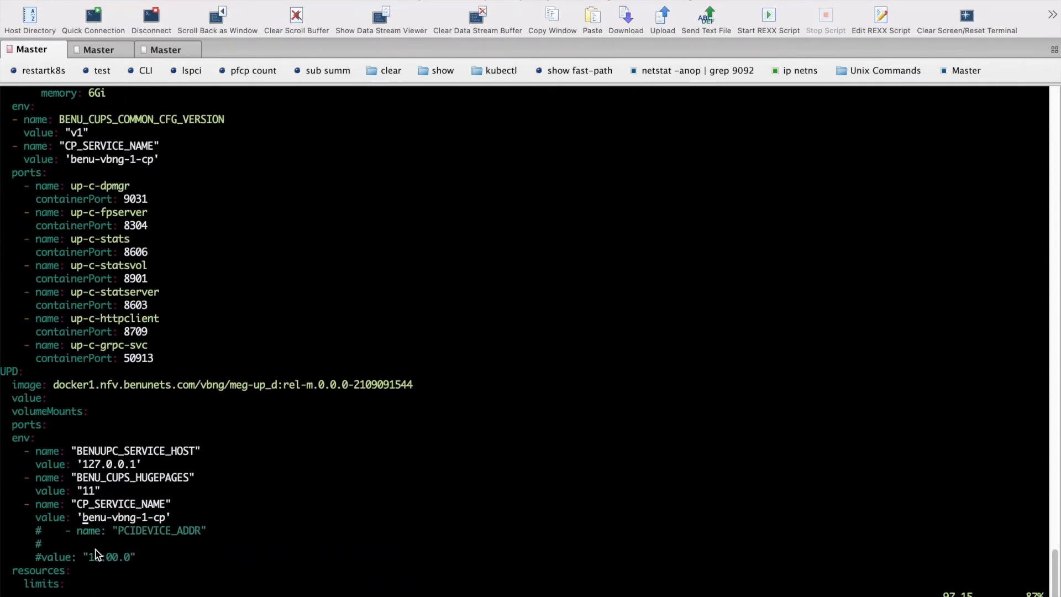
pyautogui.scroll(-3)
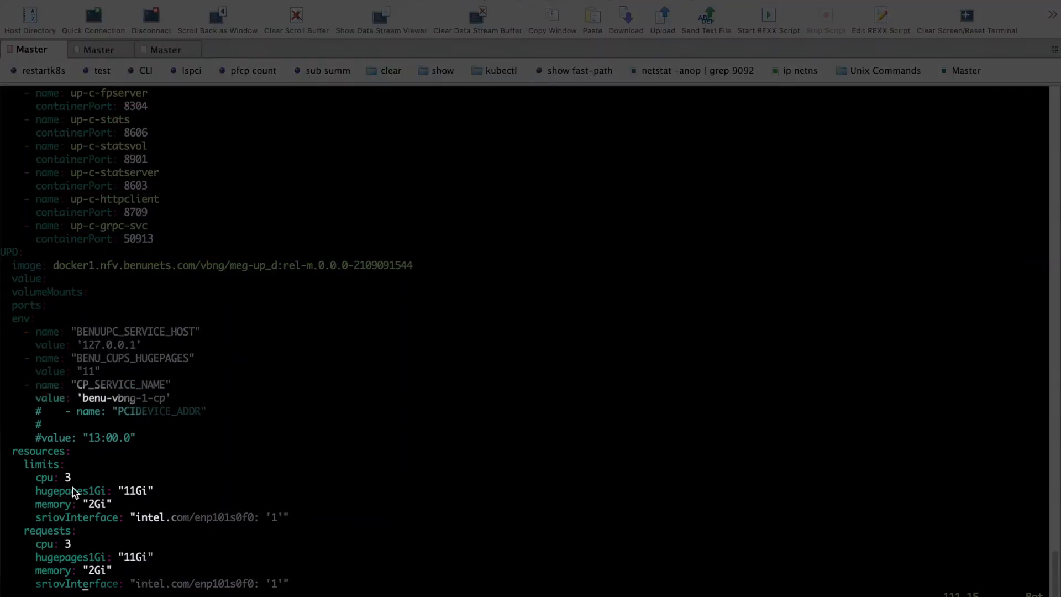
pyautogui.moveTo(97, 514)
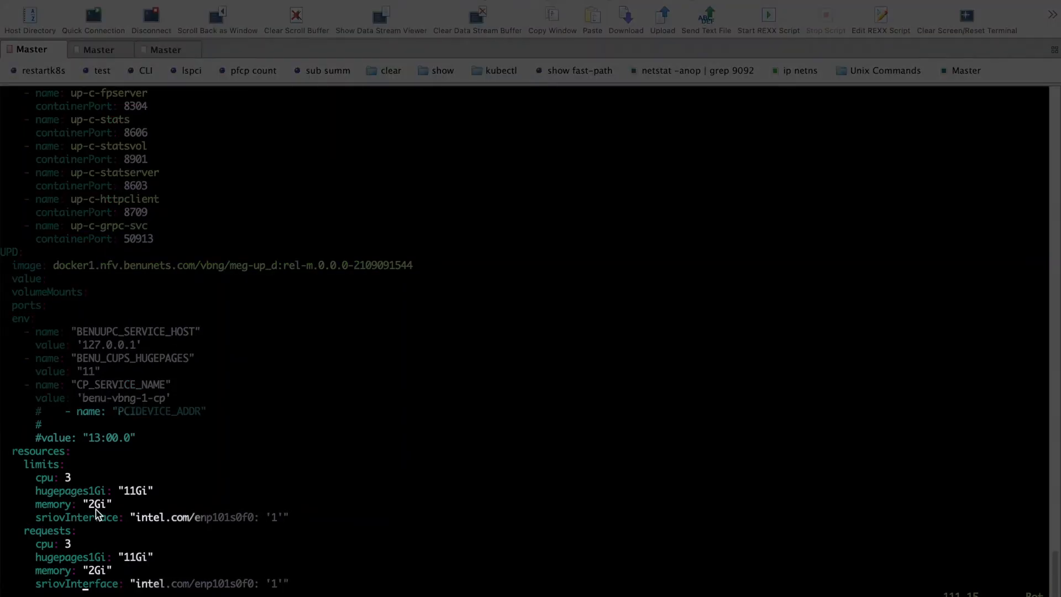
pyautogui.moveTo(176, 532)
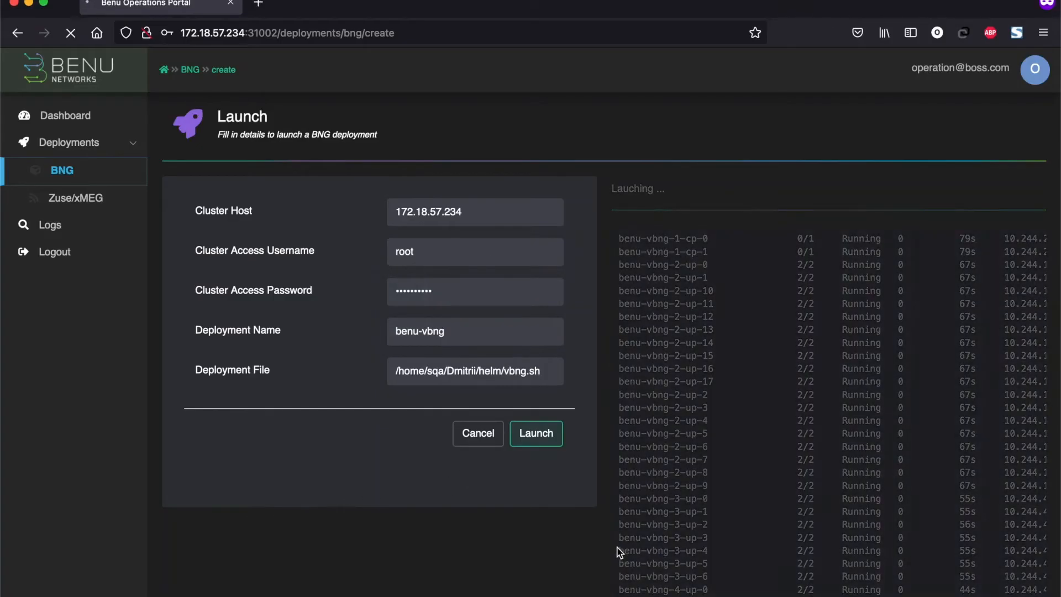
# Step: Review the launch log for Running pods, then return to Active Deployments listing benu-vbng-1-cp
pyautogui.scroll(-3)
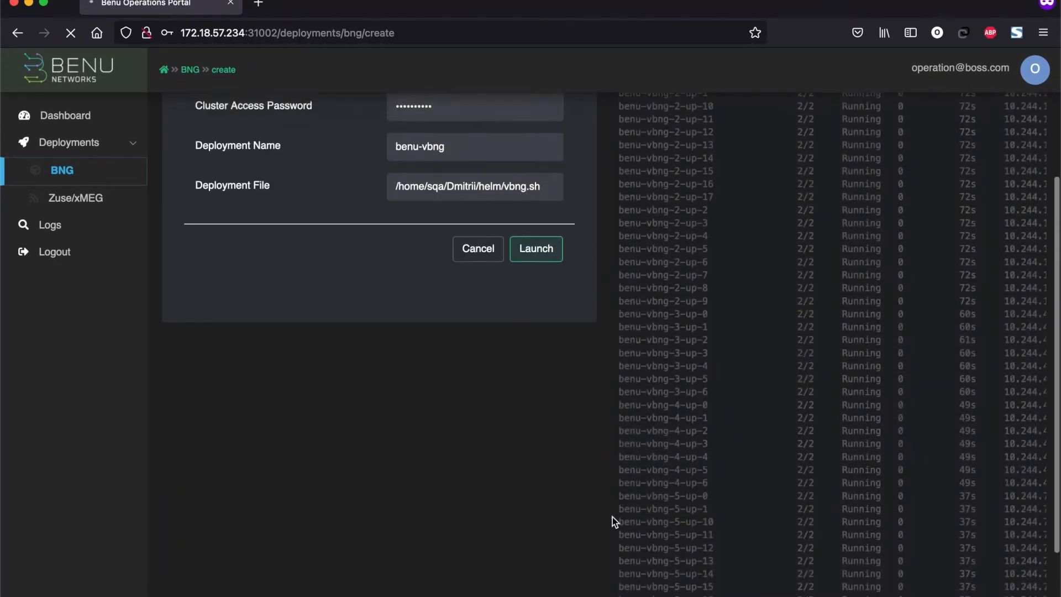
pyautogui.click(535, 249)
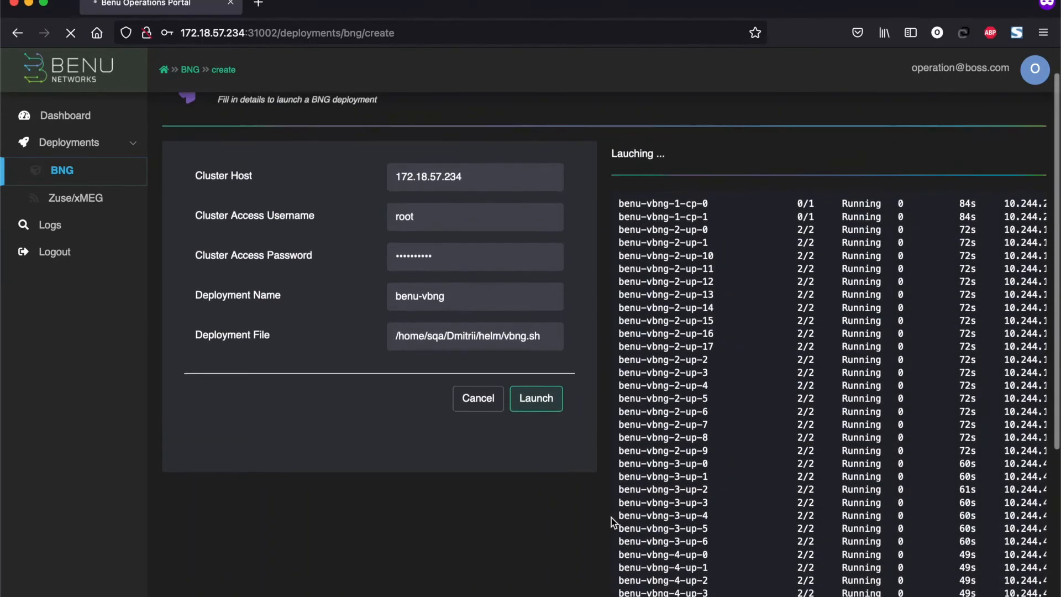
pyautogui.scroll(3)
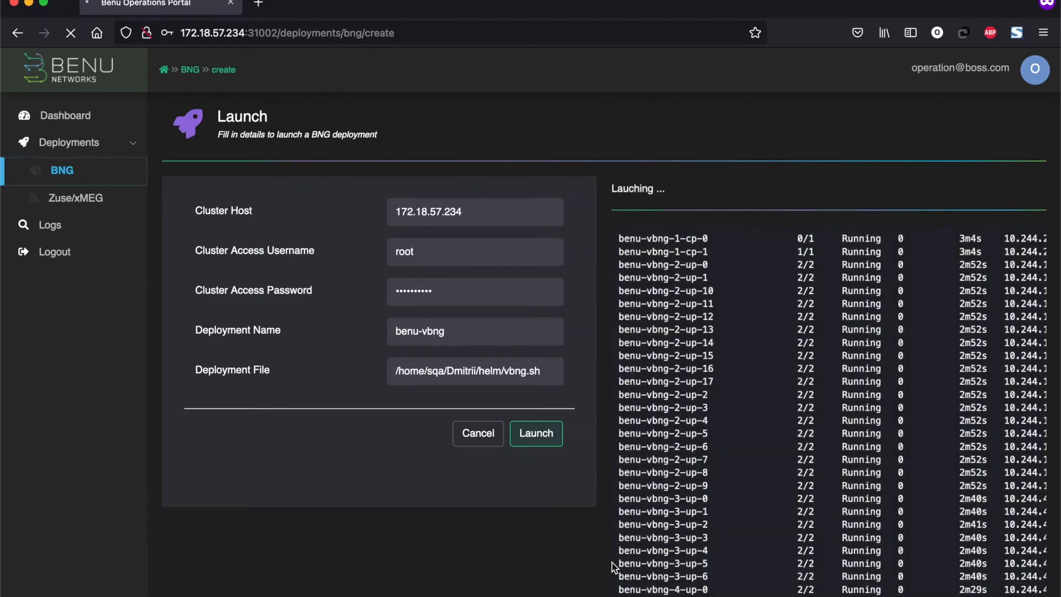
pyautogui.click(535, 433)
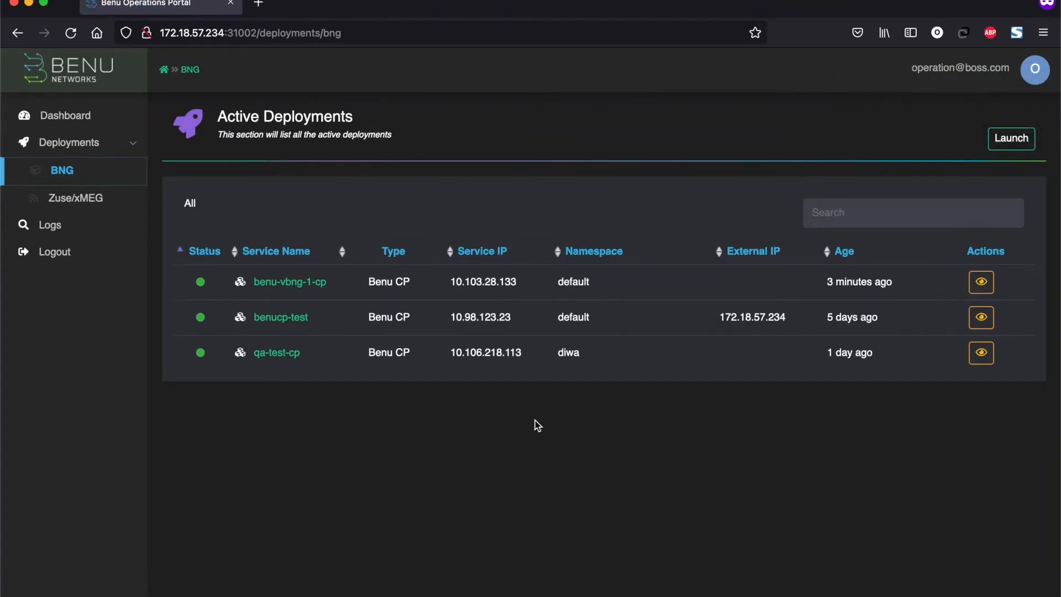
pyautogui.moveTo(331, 296)
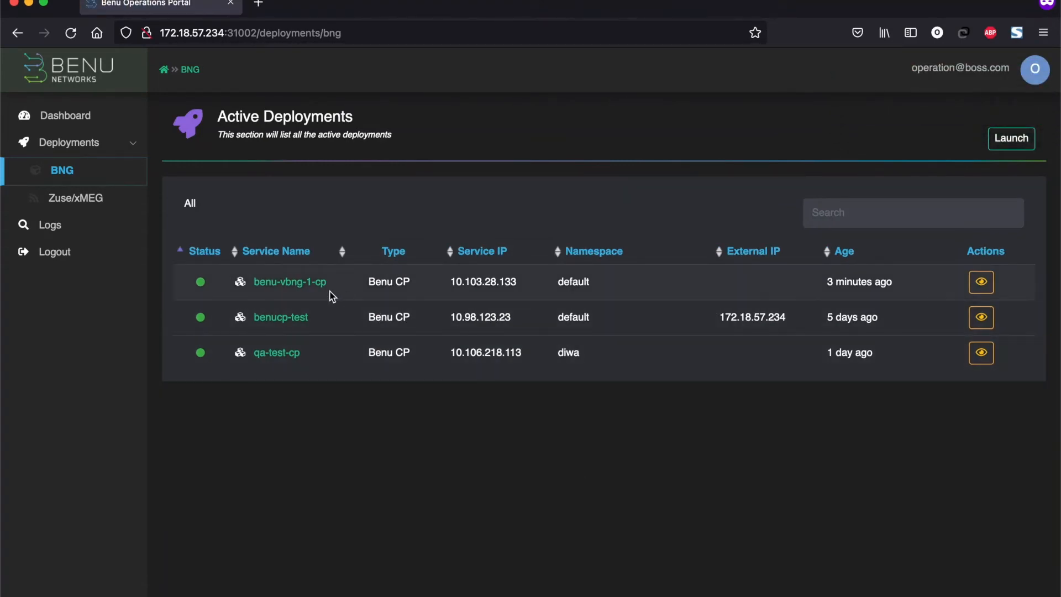
# Step: Show the benu-vbng-1-cp control plane details with its pod IPs and 48 user planes
pyautogui.click(289, 282)
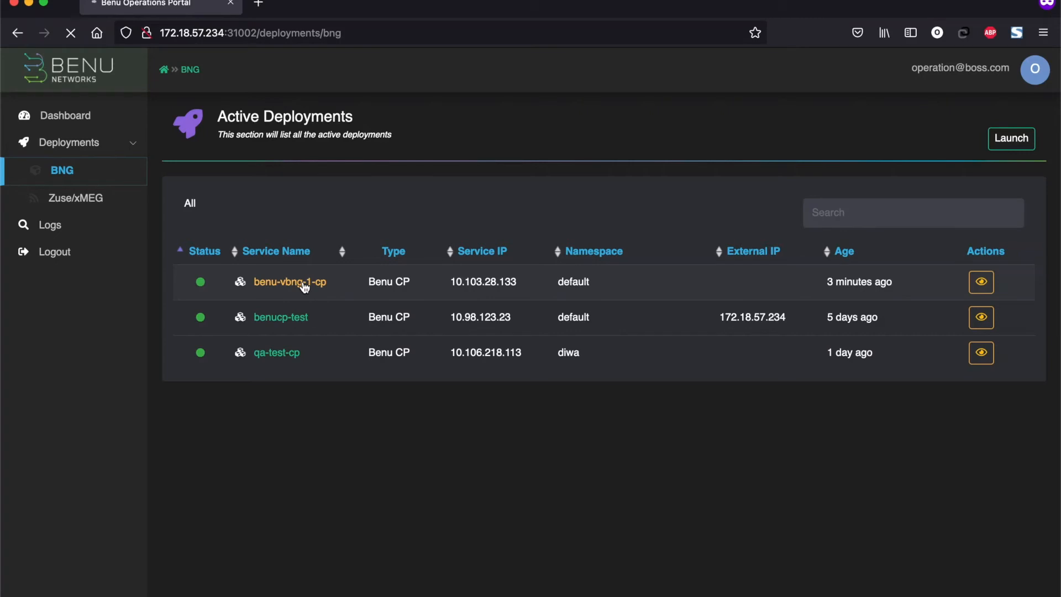
pyautogui.click(289, 282)
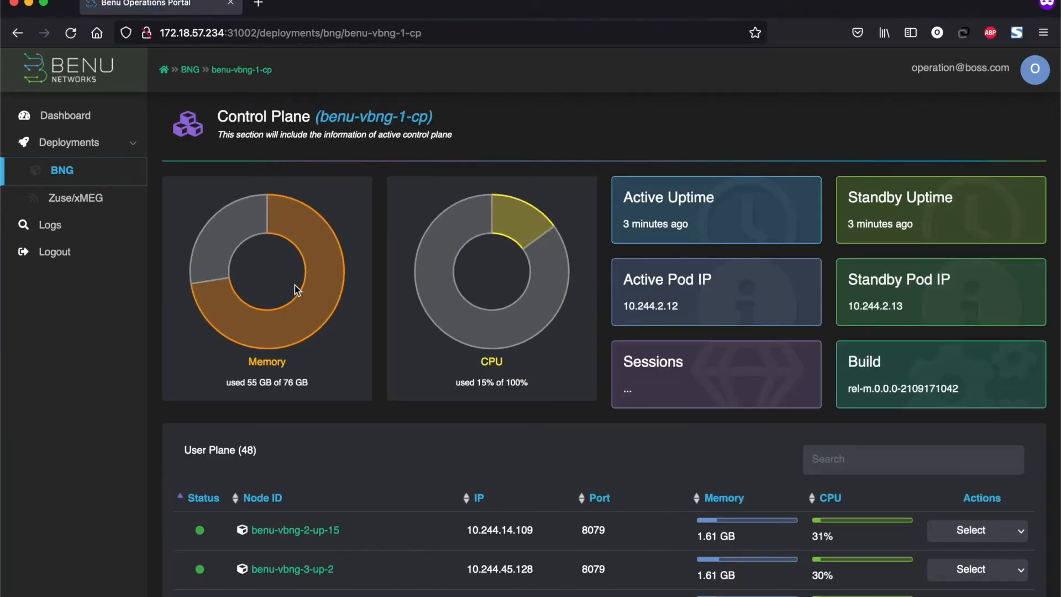
pyautogui.moveTo(285, 283)
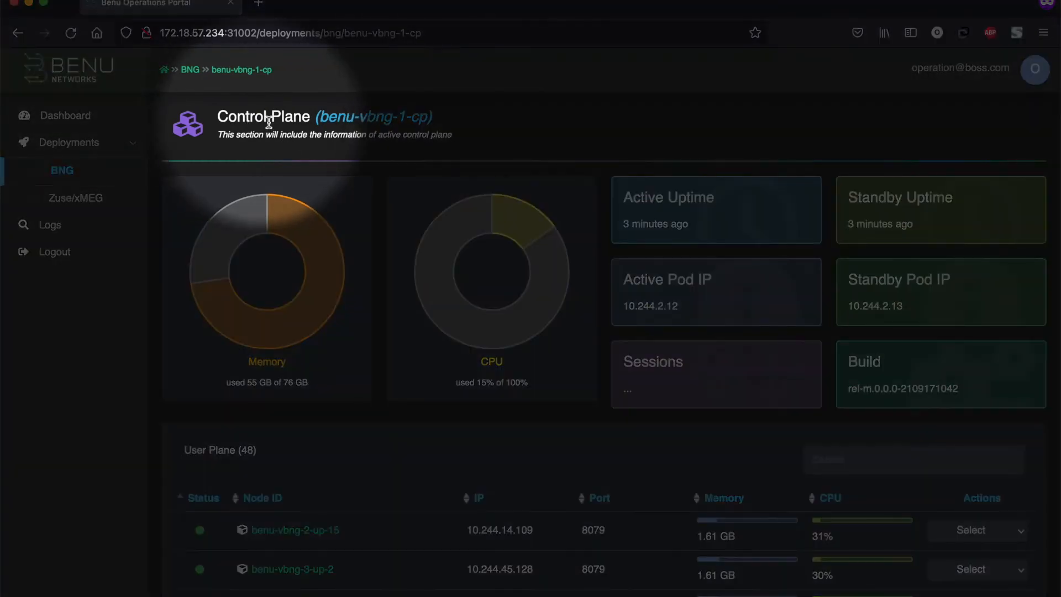
pyautogui.moveTo(253, 379)
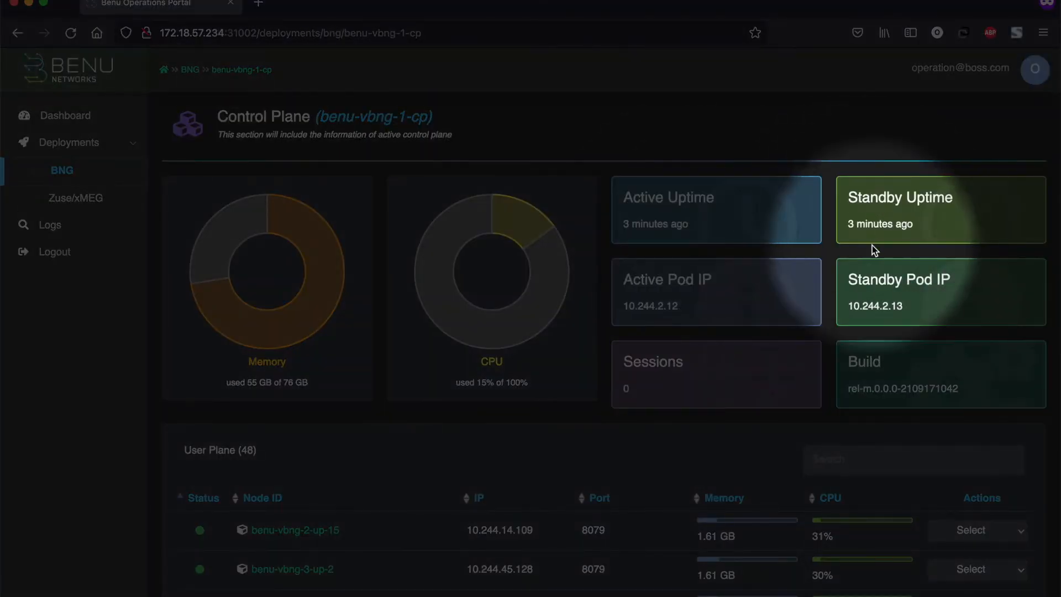
pyautogui.moveTo(673, 305)
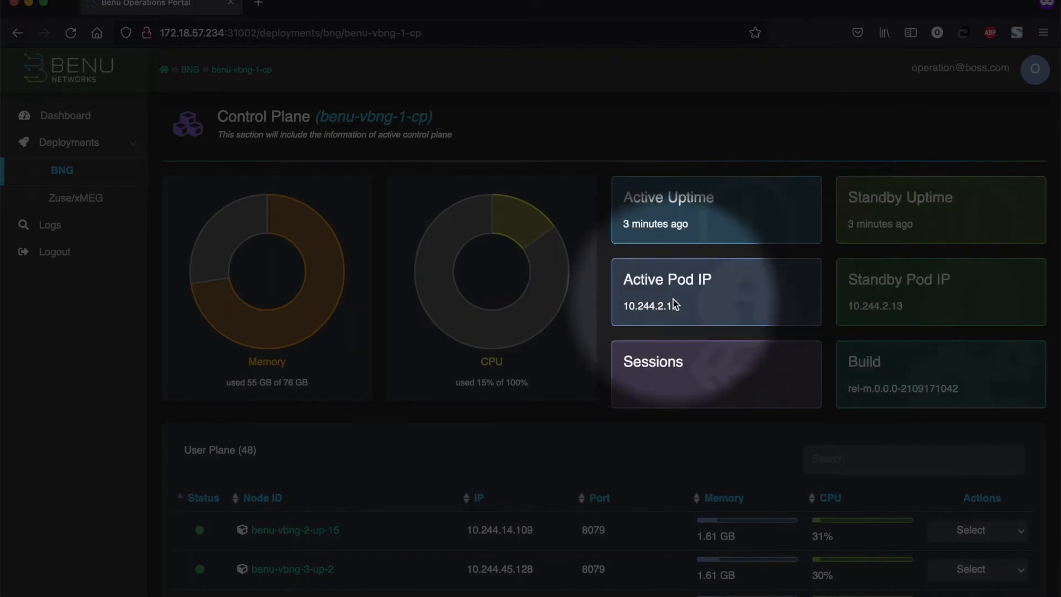
pyautogui.moveTo(634, 399)
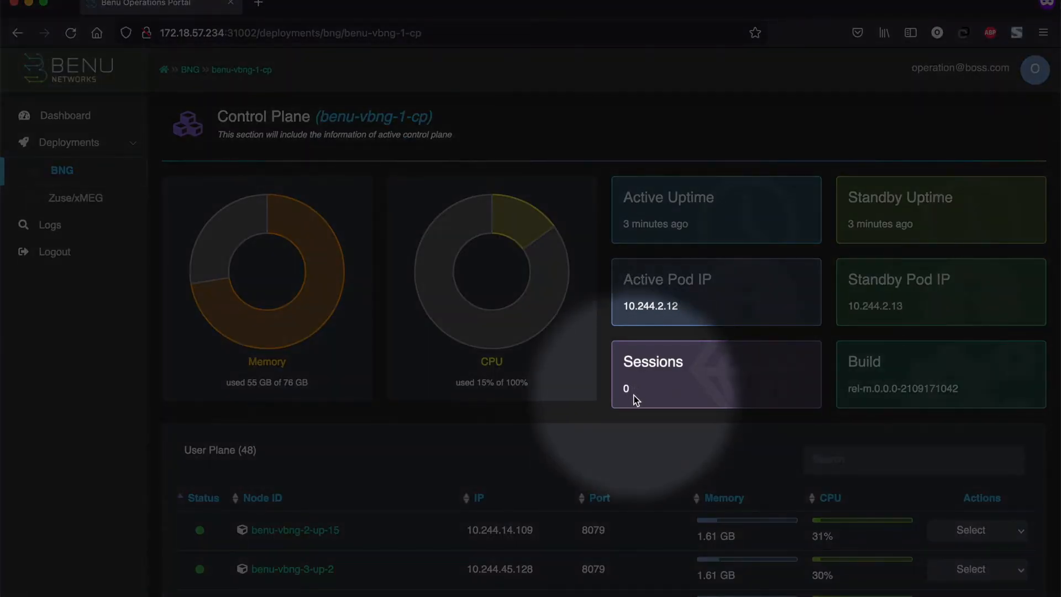
pyautogui.moveTo(653, 396)
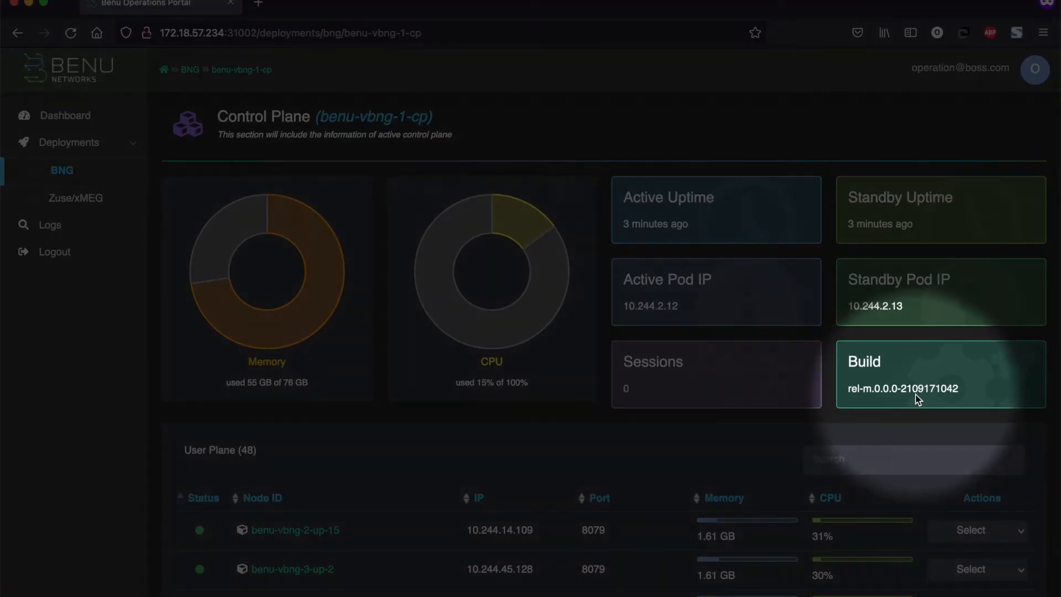
pyautogui.moveTo(480, 313)
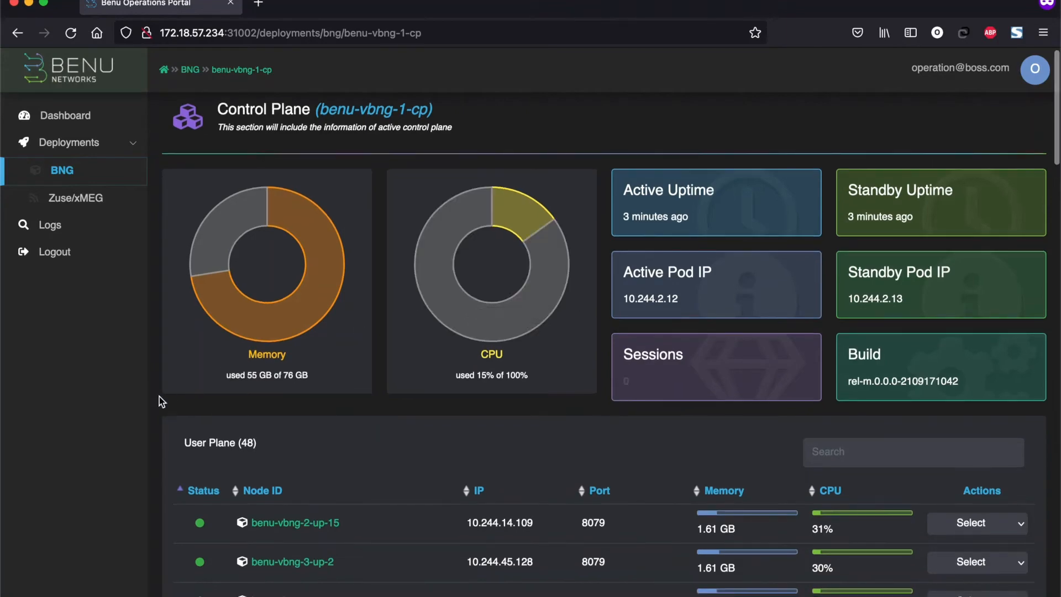
pyautogui.scroll(-3)
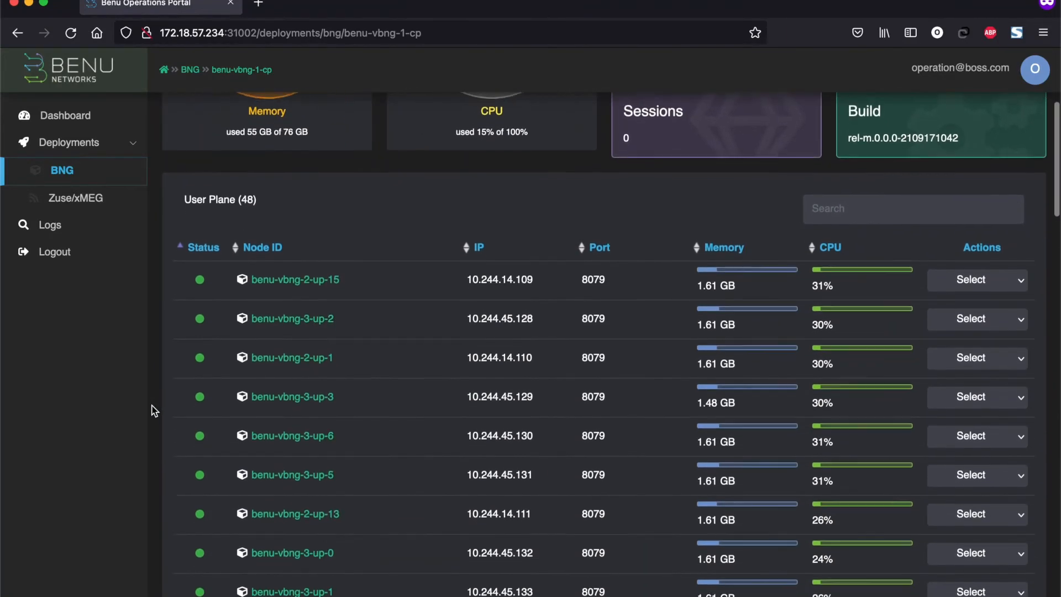
pyautogui.scroll(3)
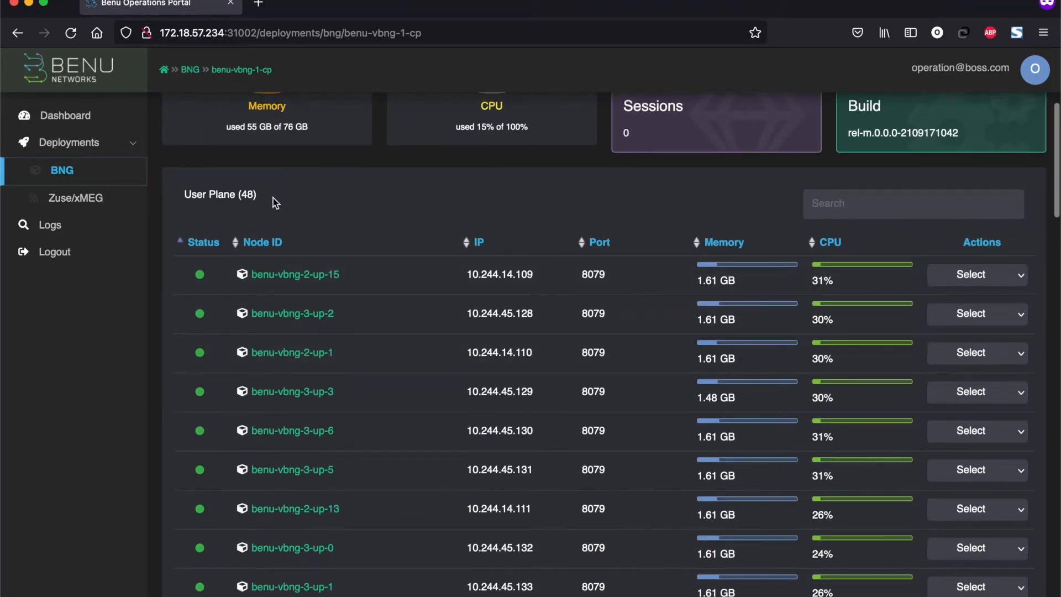
pyautogui.moveTo(236, 198)
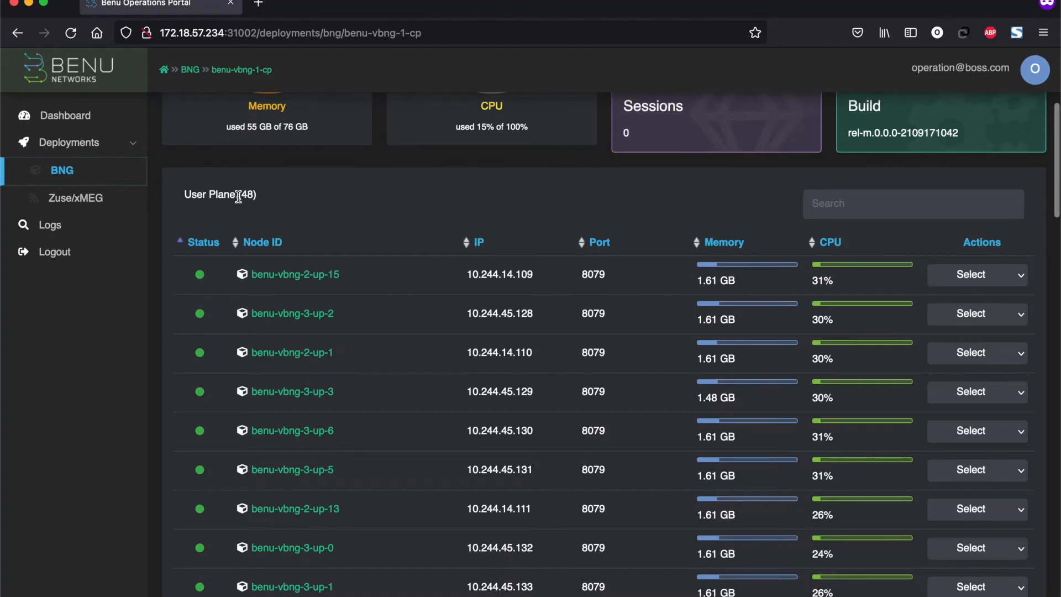
pyautogui.moveTo(262, 203)
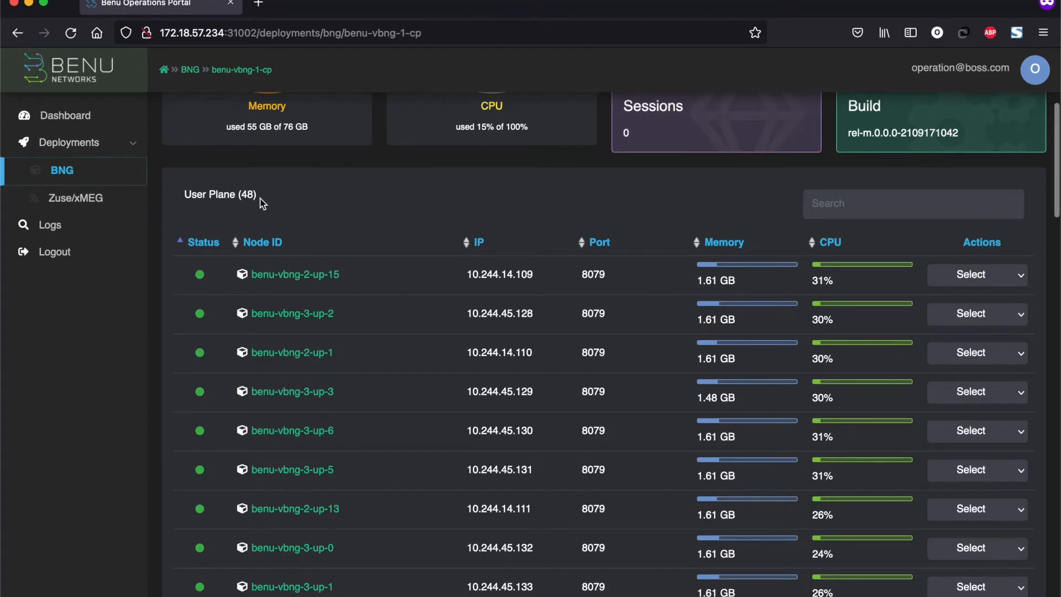
pyautogui.moveTo(161, 273)
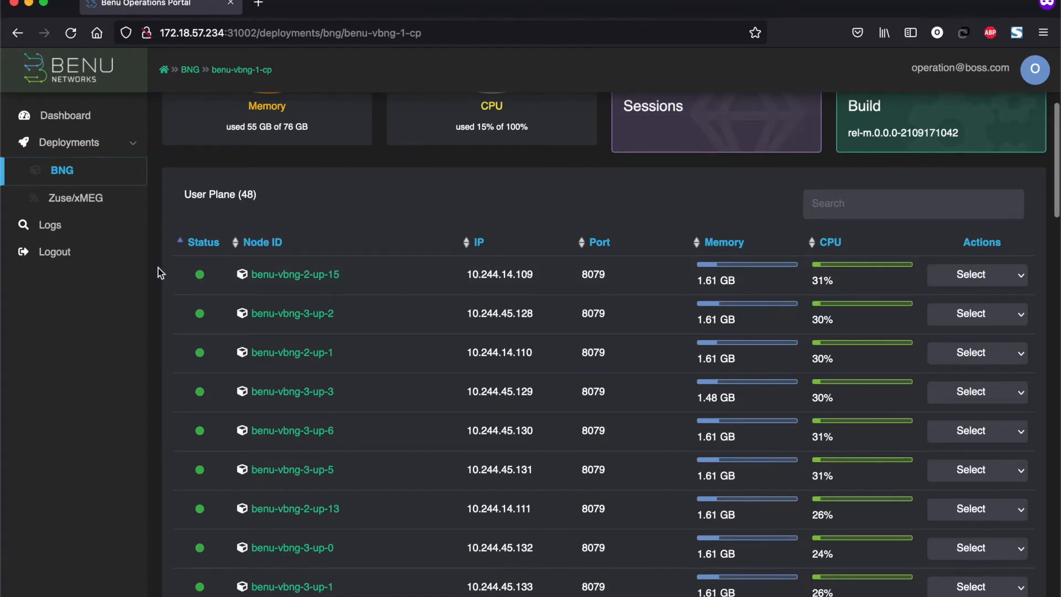
pyautogui.scroll(3)
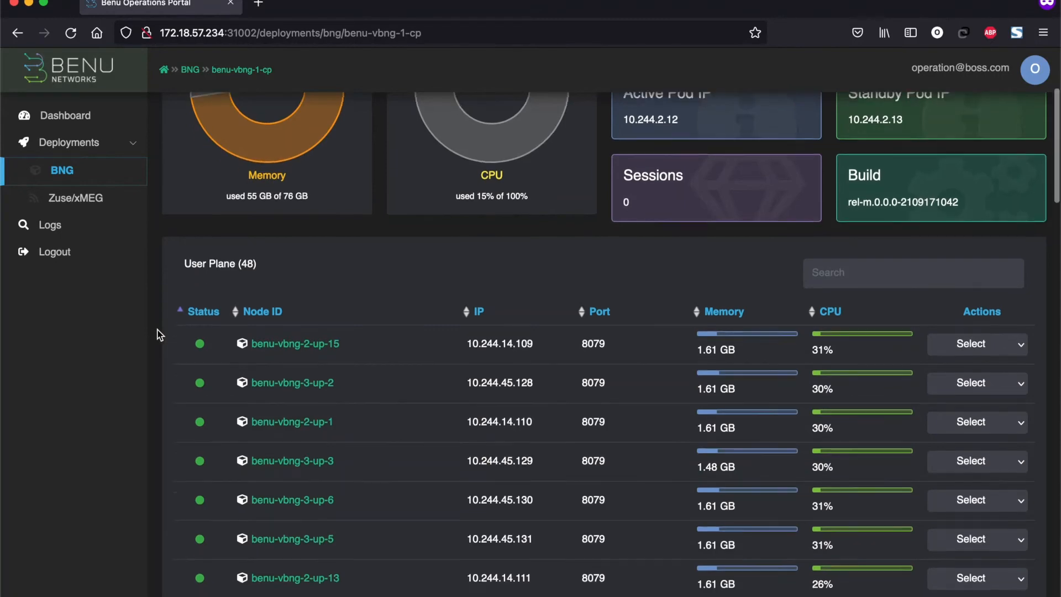
pyautogui.scroll(-3)
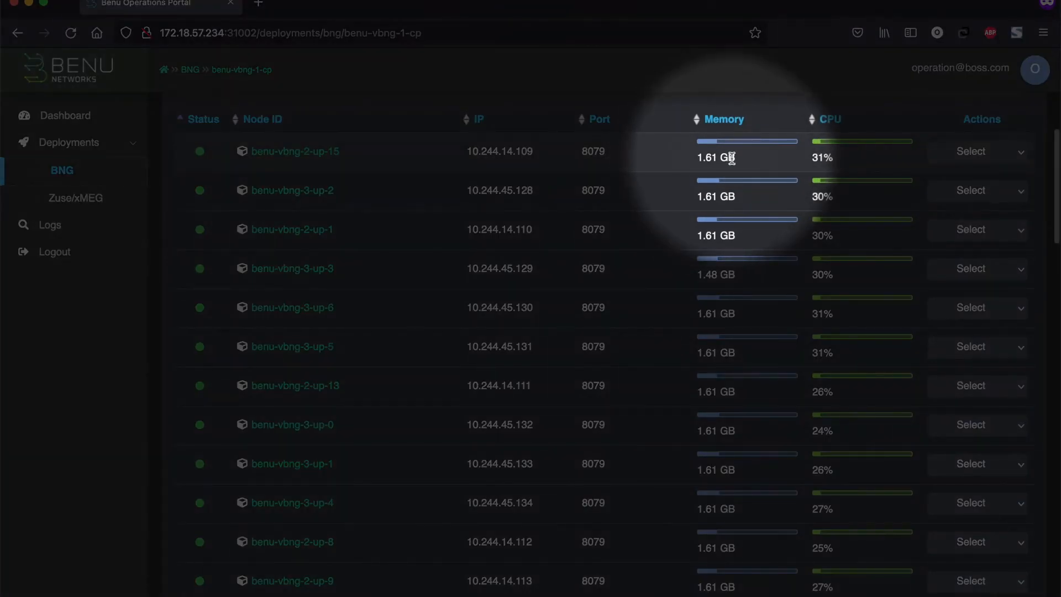
pyautogui.moveTo(743, 159)
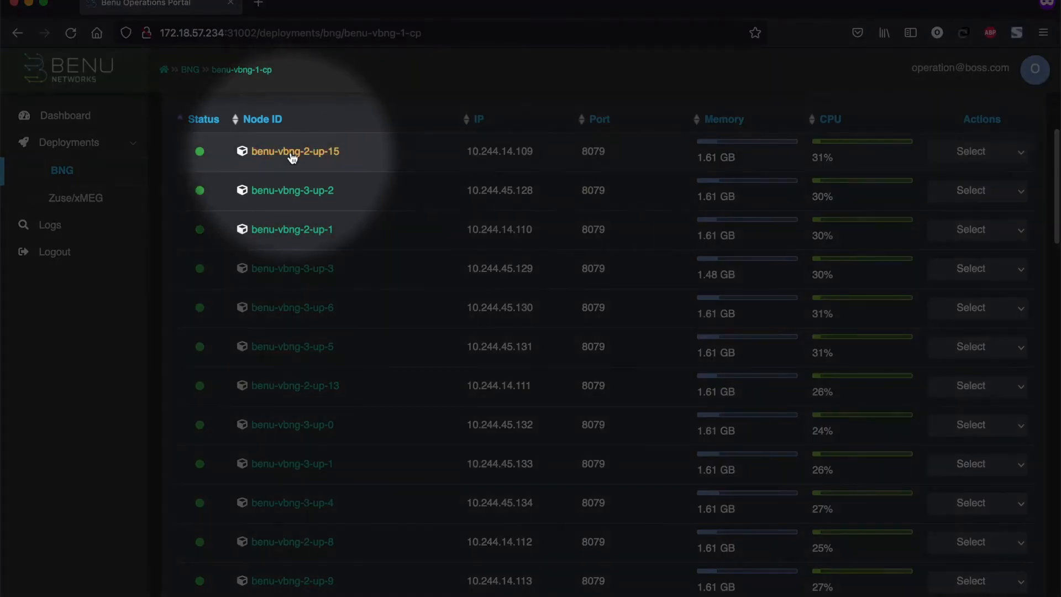
pyautogui.scroll(-3)
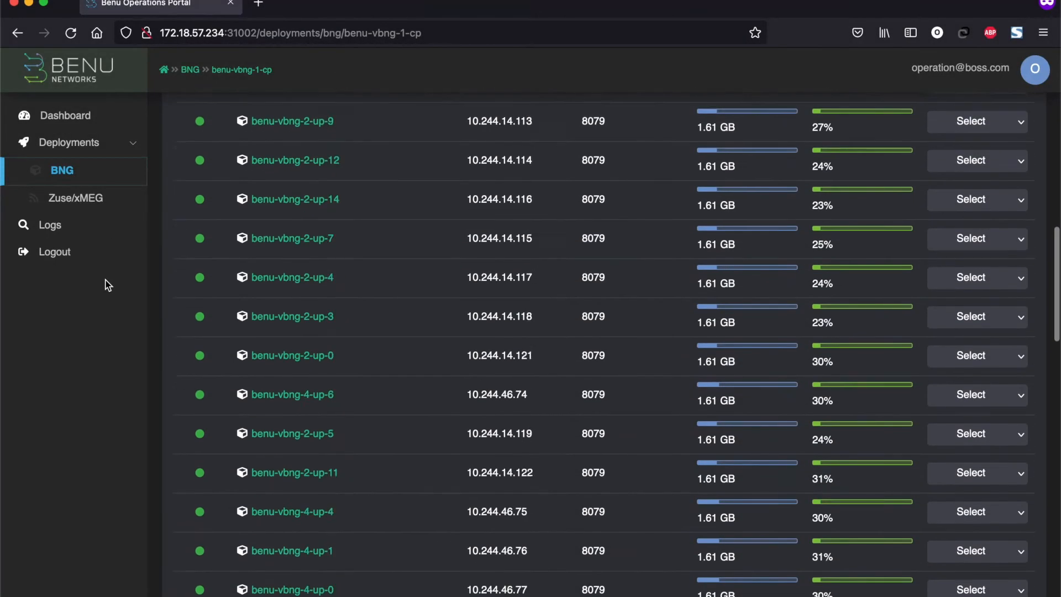
pyautogui.scroll(-3)
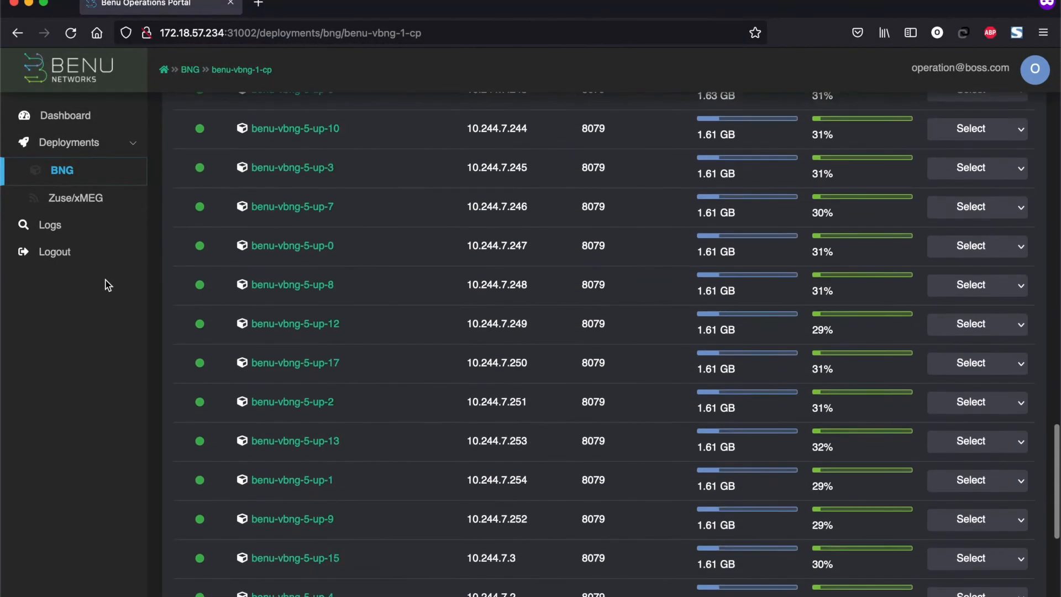
pyautogui.scroll(-3)
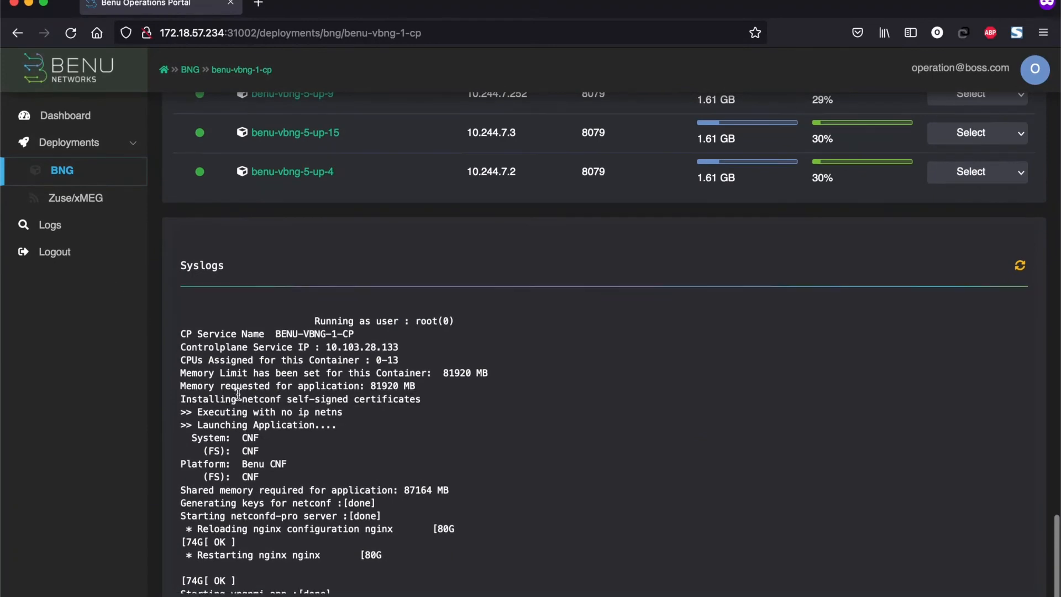
pyautogui.scroll(-3)
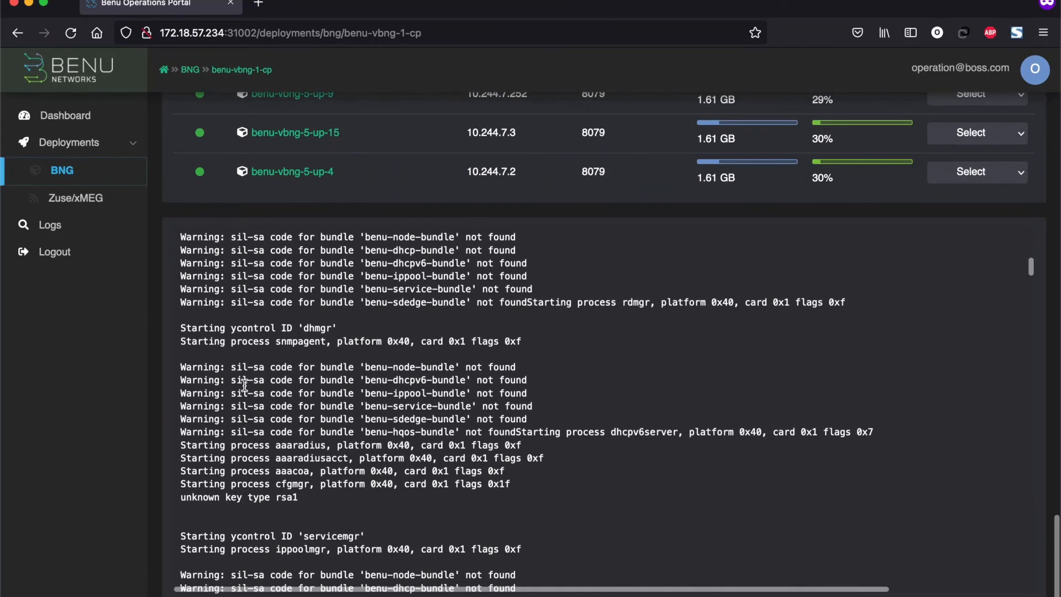
pyautogui.scroll(-3)
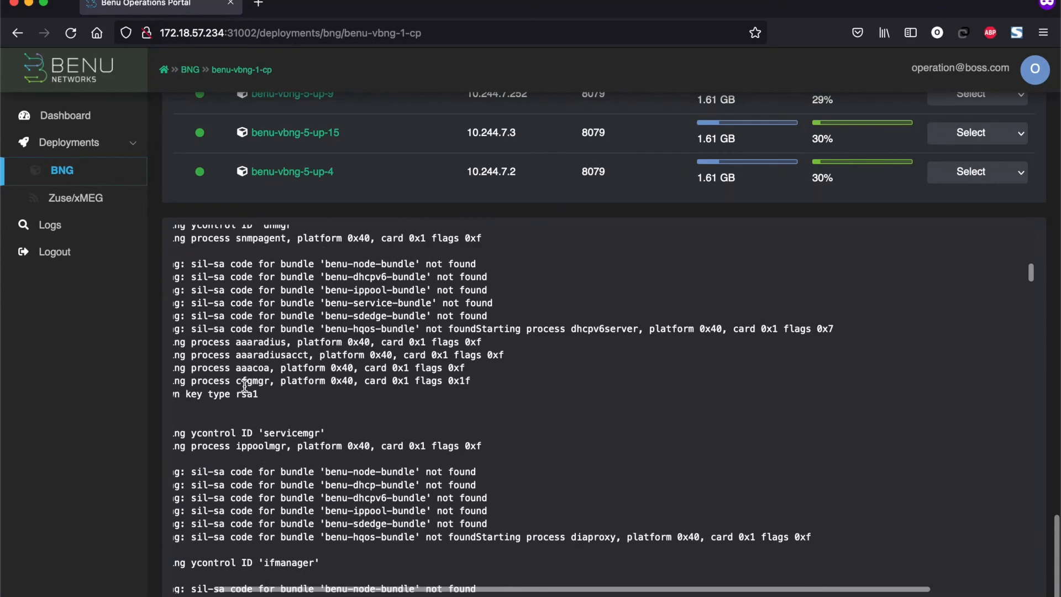
pyautogui.scroll(3)
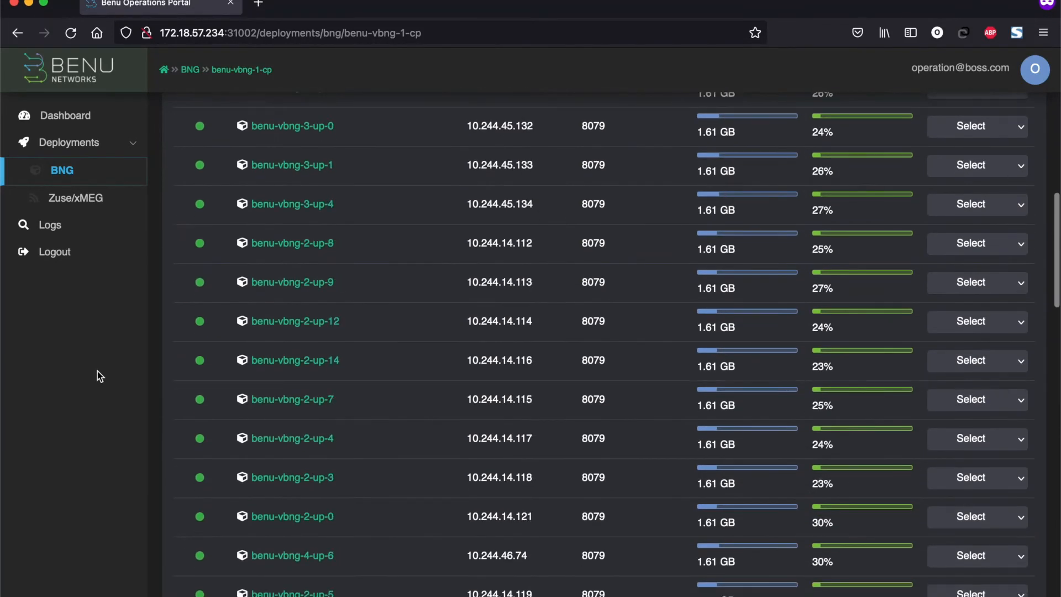
pyautogui.scroll(3)
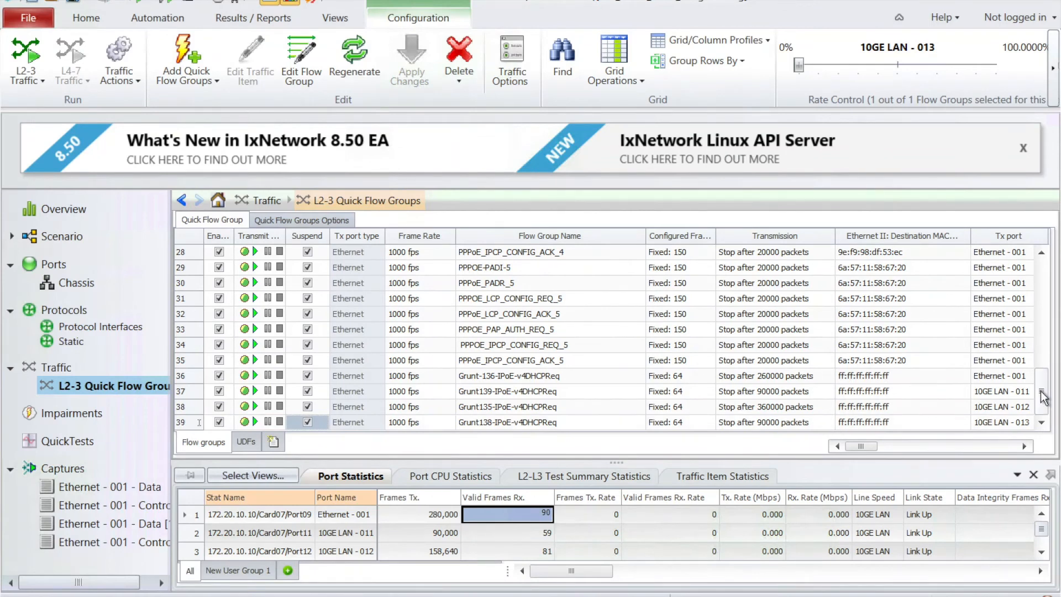
pyautogui.moveTo(614, 277)
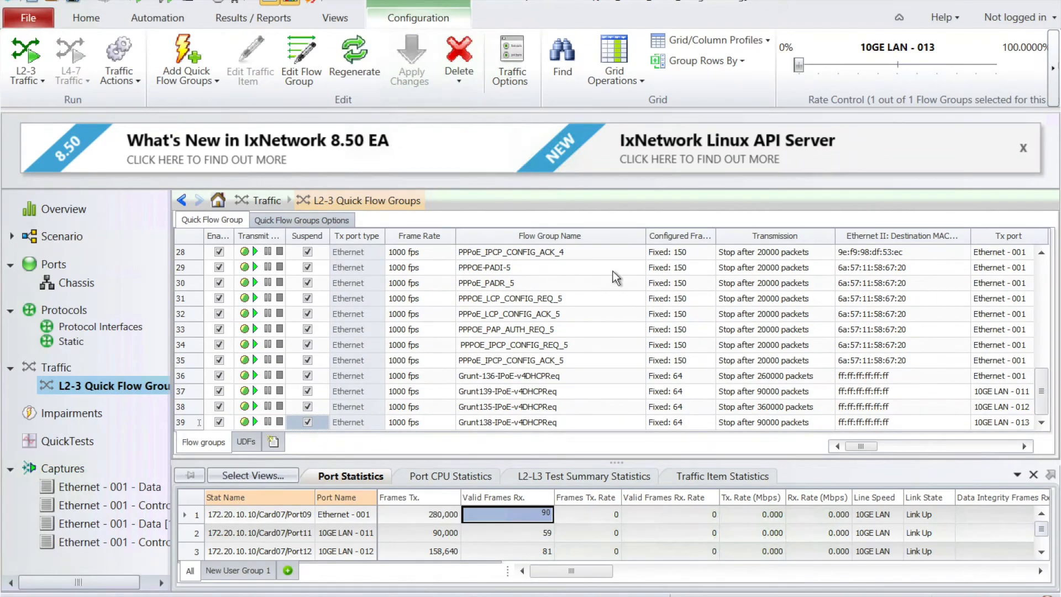
pyautogui.moveTo(25, 58)
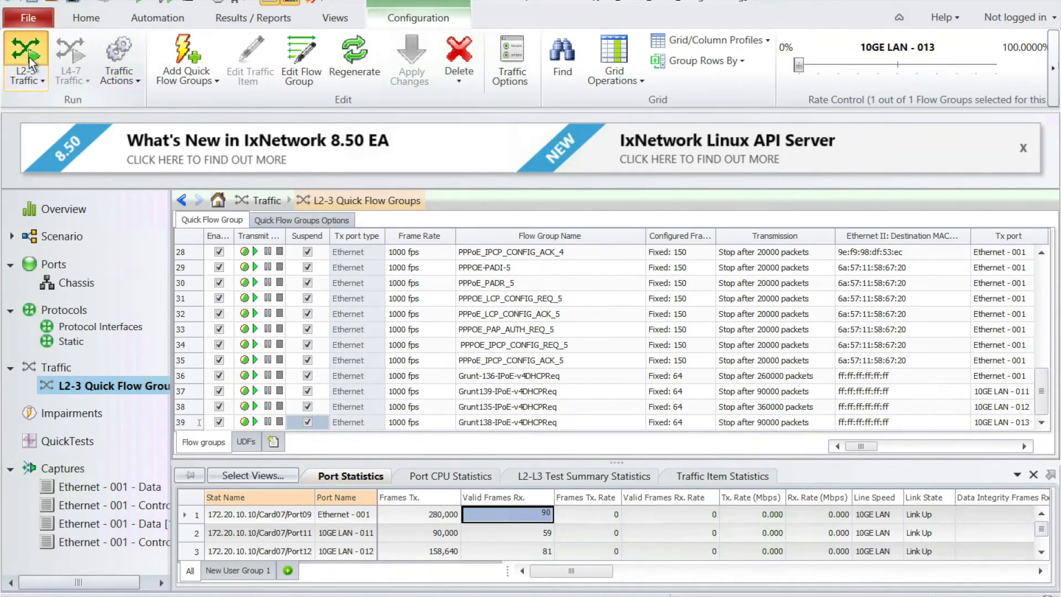
pyautogui.moveTo(64, 85)
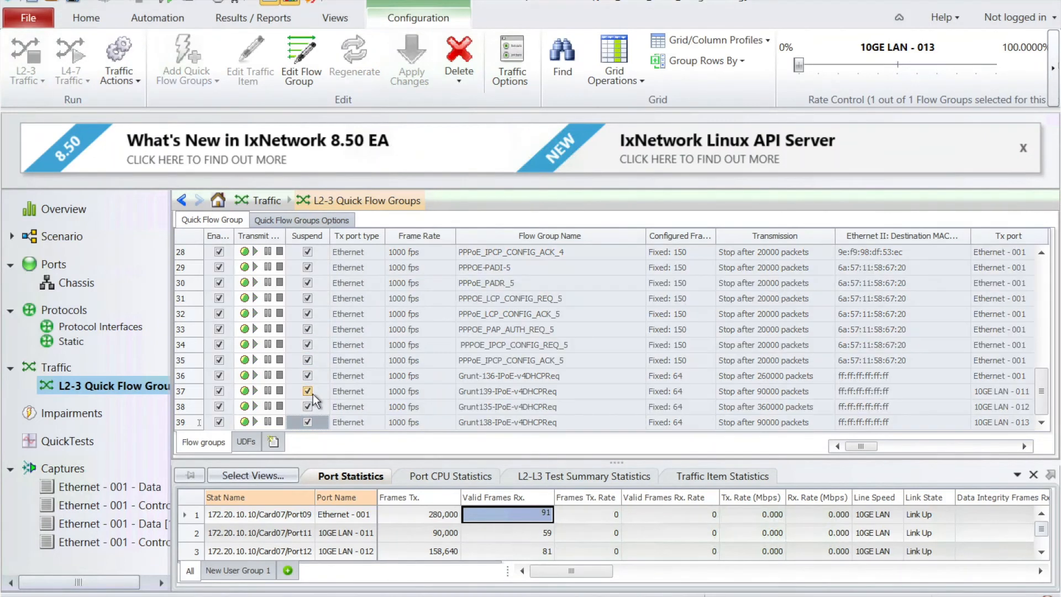
# Step: Start L2-3 traffic and resume the Grunt 136, 139, 135 and 138 IPoE v4DHCPReq flow groups
pyautogui.click(27, 59)
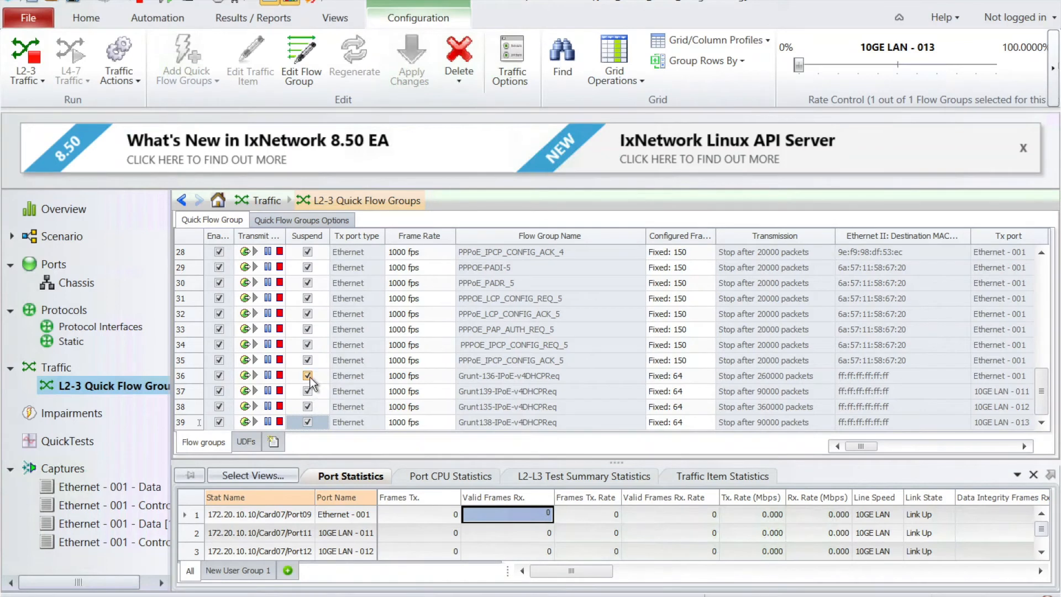
pyautogui.click(307, 376)
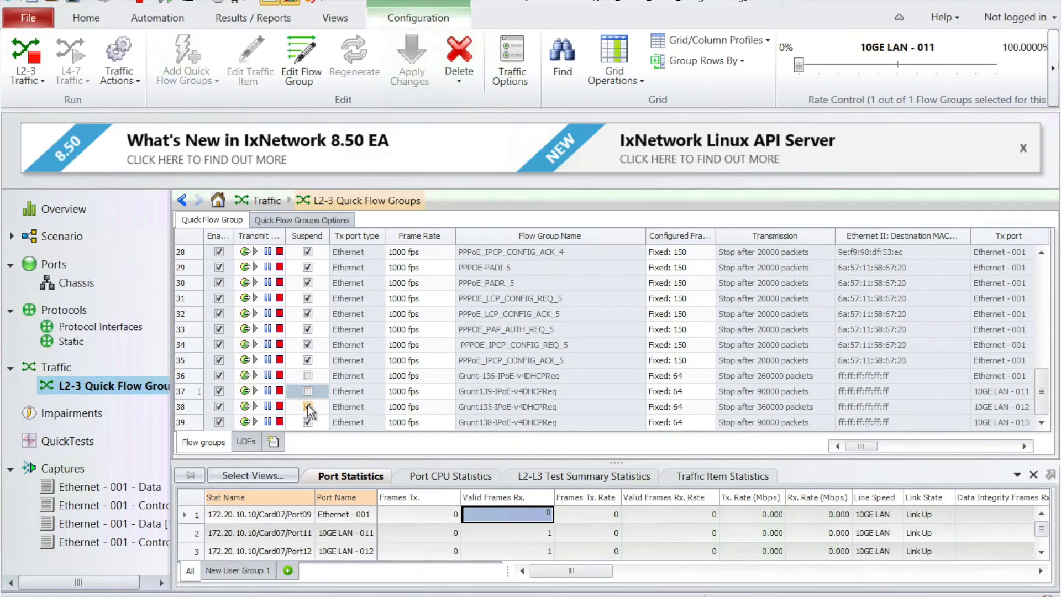
pyautogui.click(307, 405)
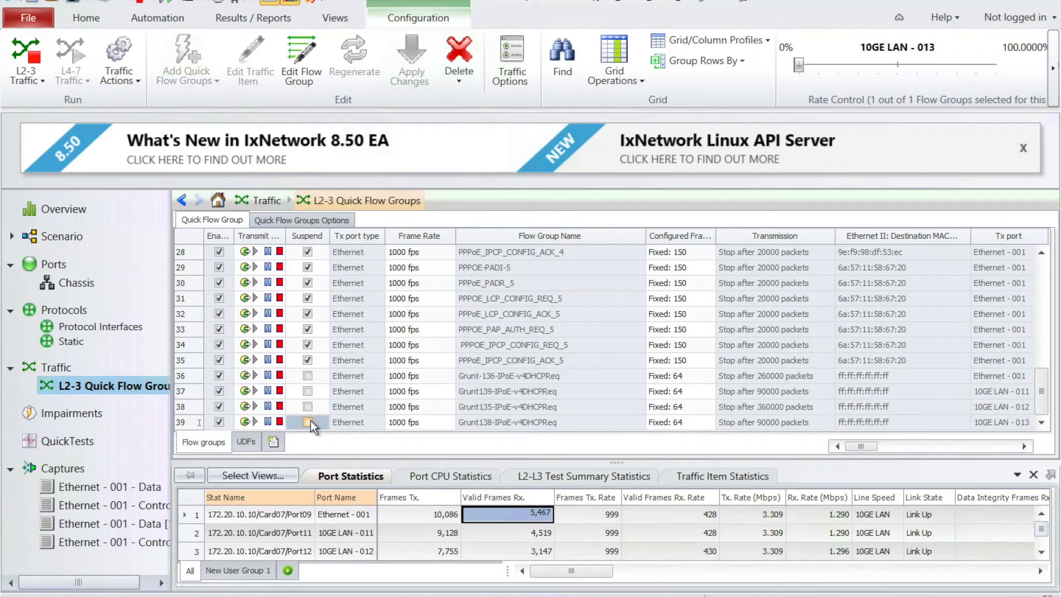
pyautogui.click(307, 421)
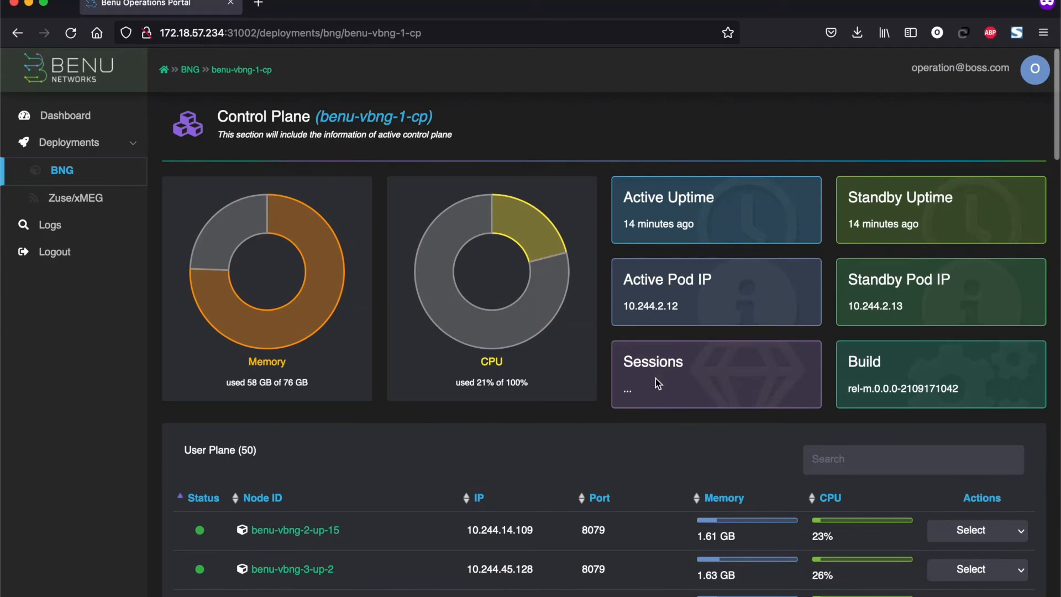
pyautogui.moveTo(670, 396)
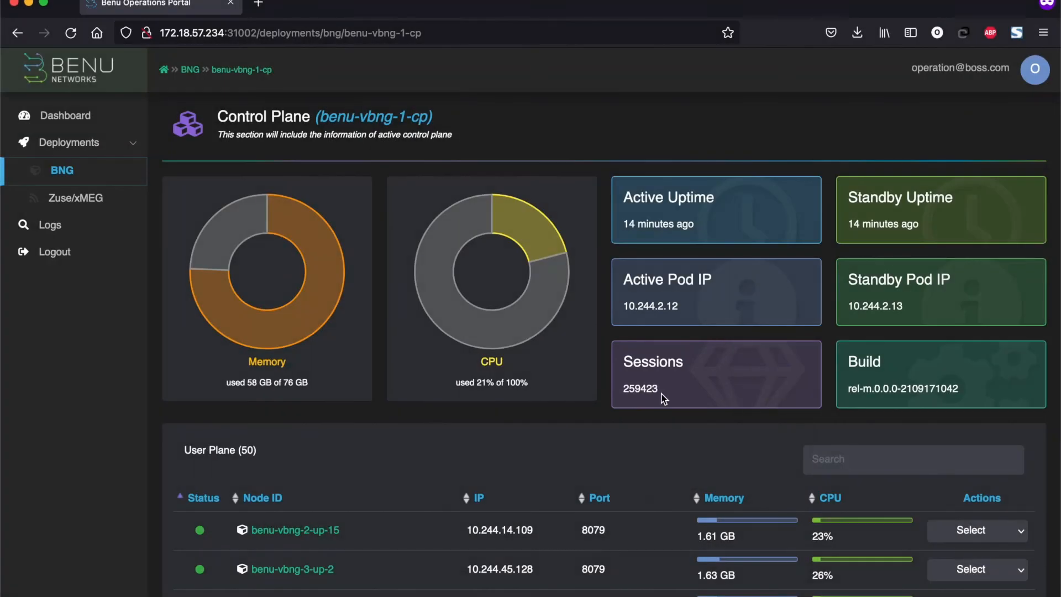
pyautogui.moveTo(308, 545)
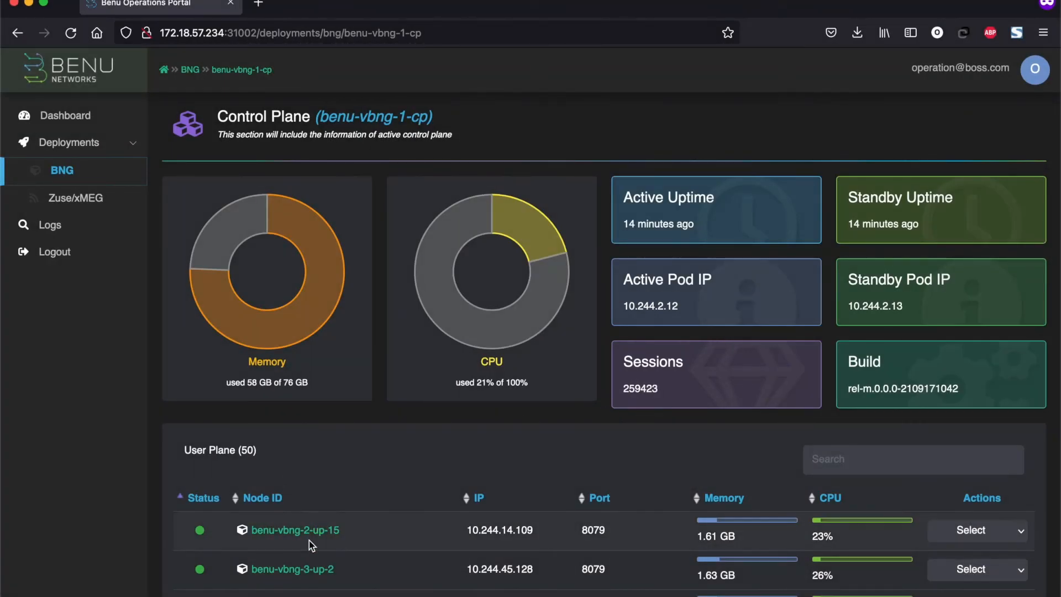
# Step: From the 50-user-plane list, show details for user plane benu-vbng-3-up-2
pyautogui.scroll(-3)
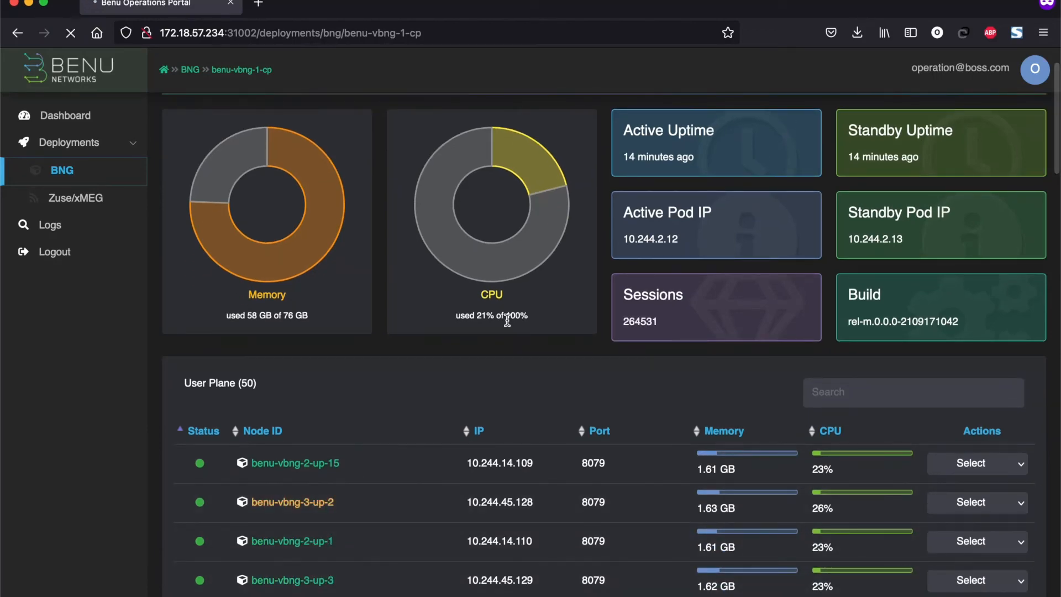
pyautogui.click(291, 502)
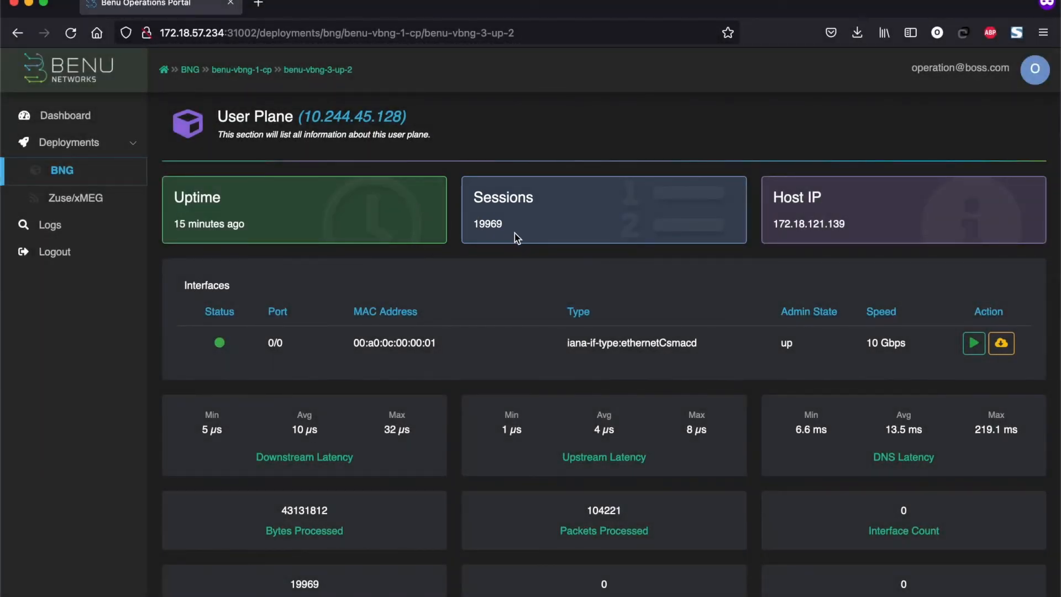
pyautogui.moveTo(370, 384)
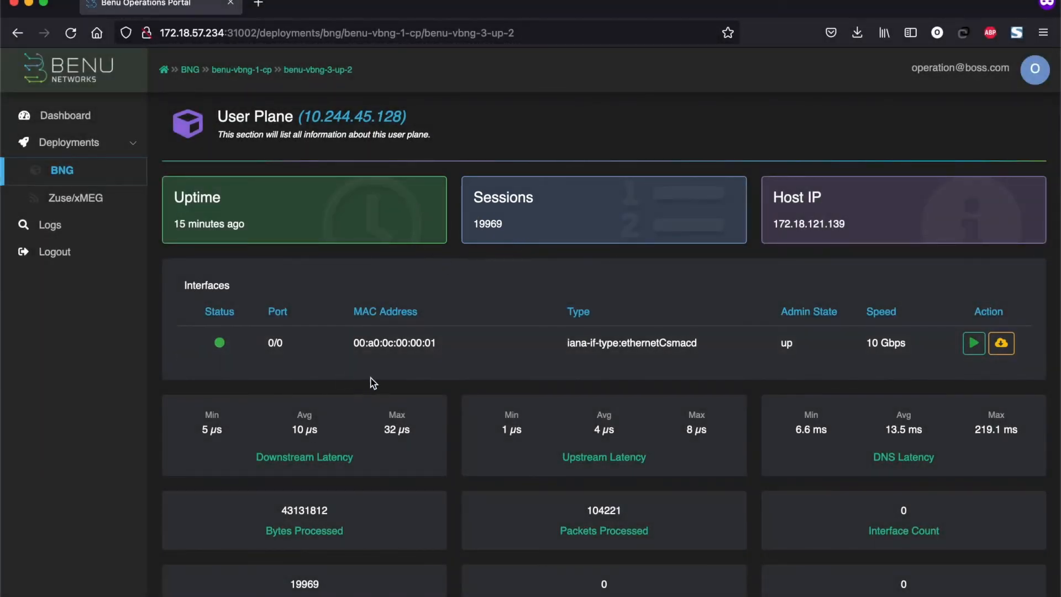
pyautogui.moveTo(365, 372)
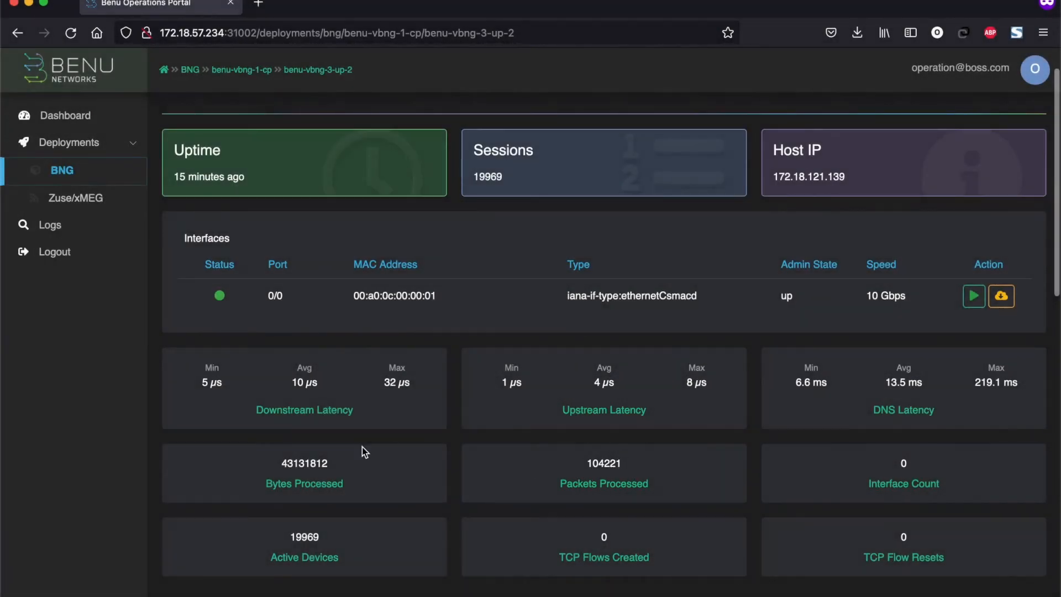
pyautogui.scroll(-3)
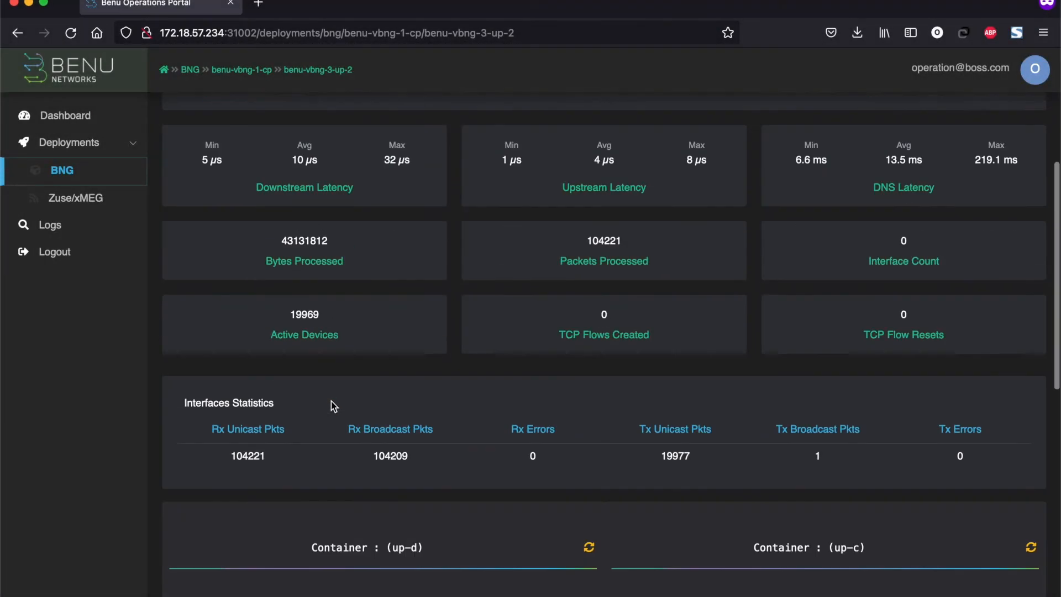
pyautogui.click(588, 547)
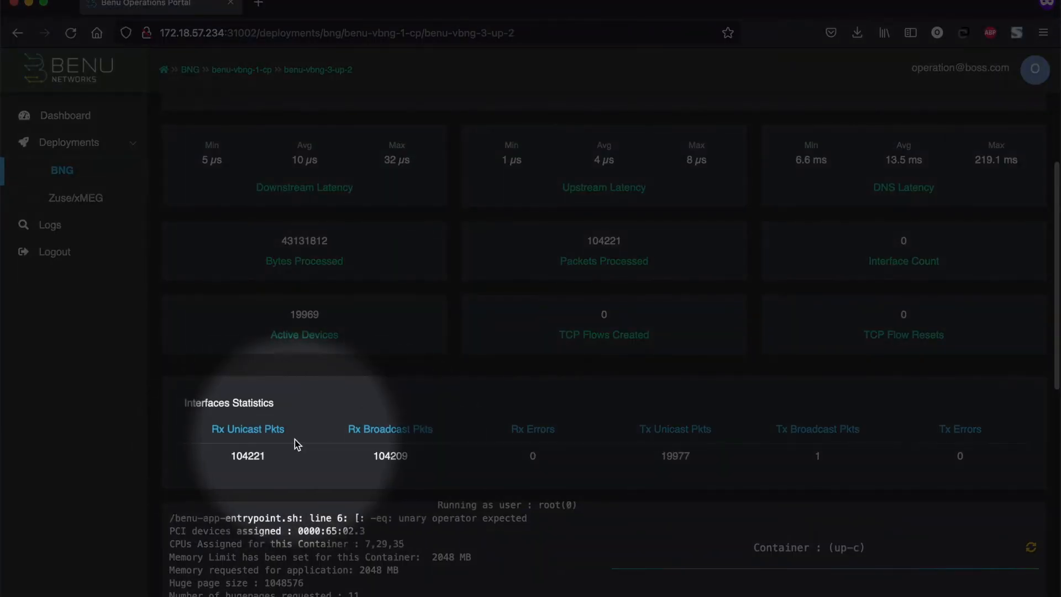
pyautogui.moveTo(669, 453)
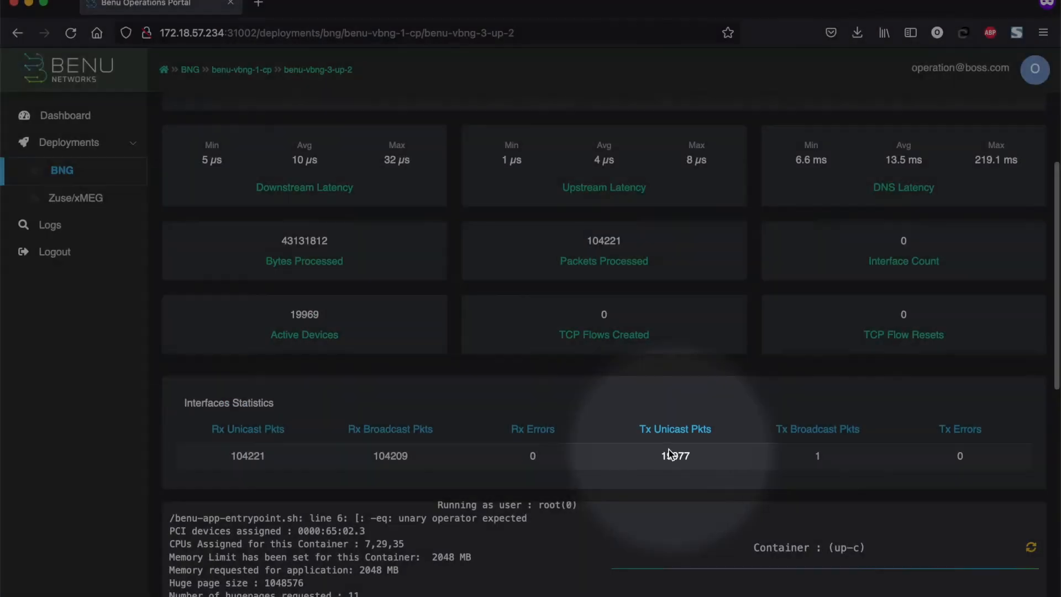
pyautogui.scroll(-3)
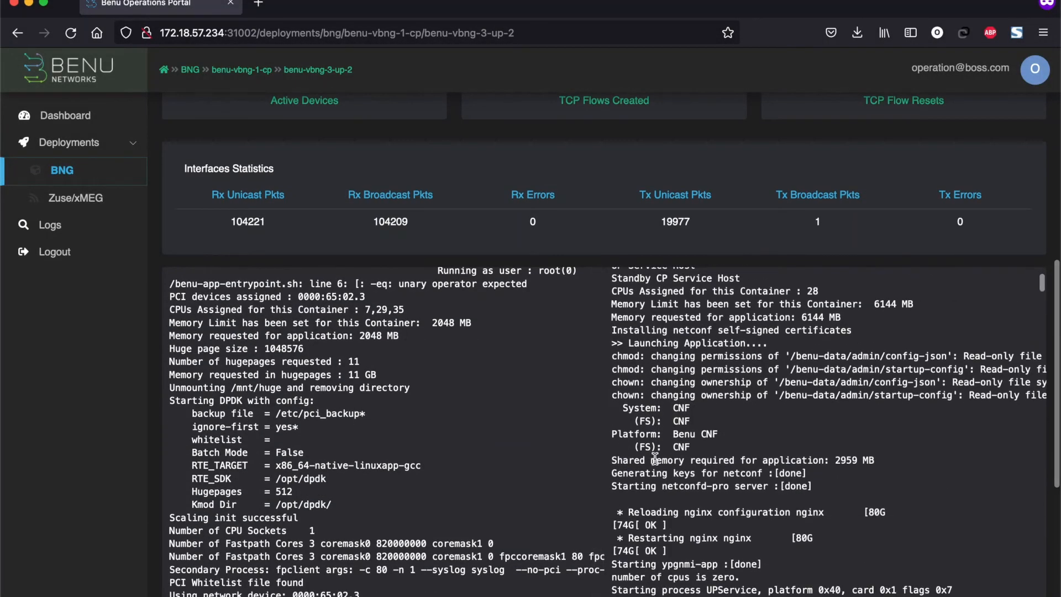
pyautogui.scroll(-3)
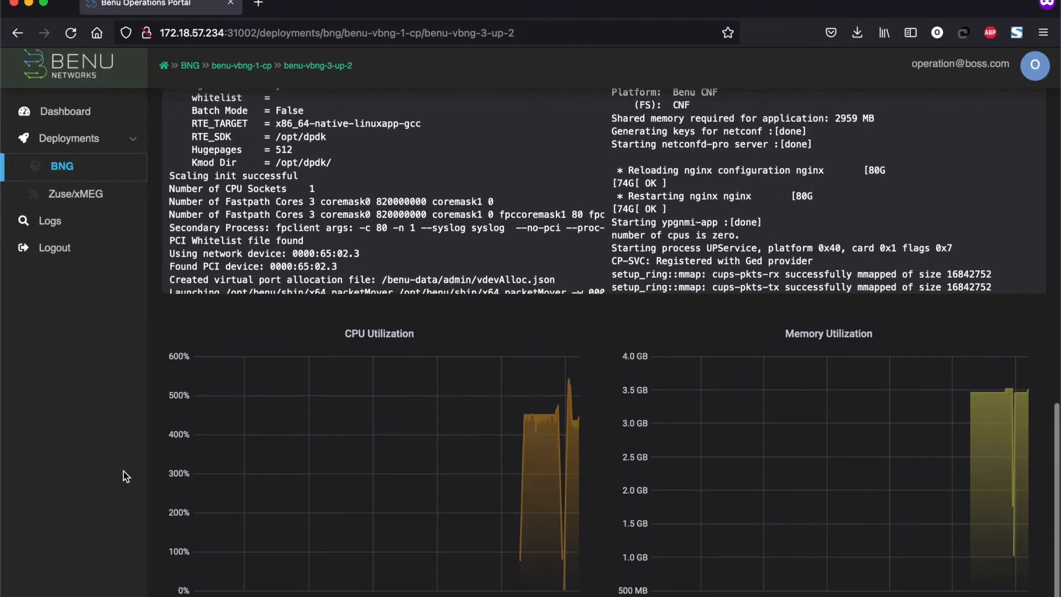
pyautogui.moveTo(846, 357)
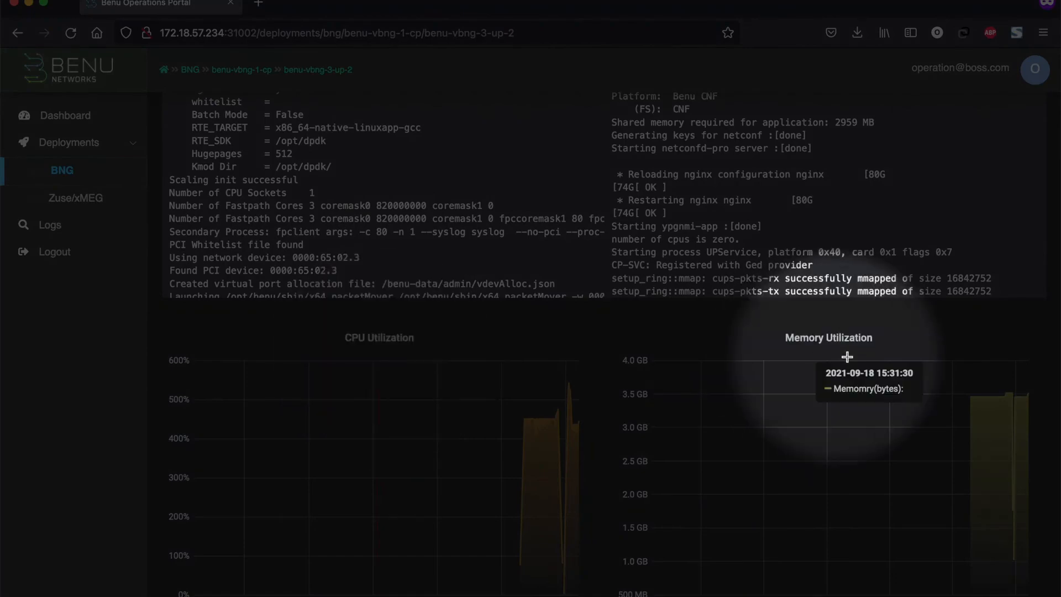
pyautogui.moveTo(111, 449)
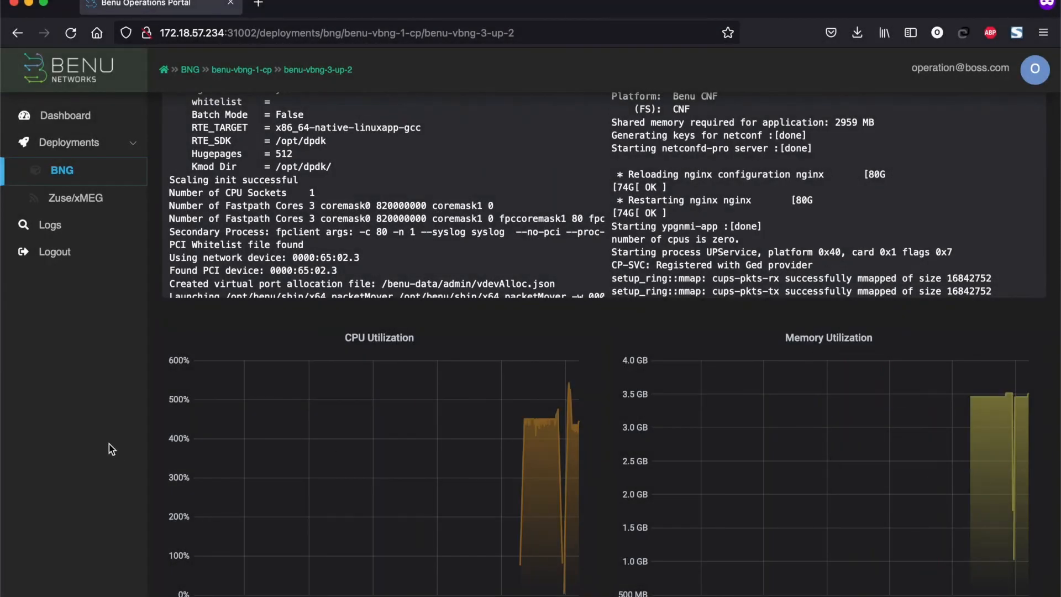
pyautogui.scroll(3)
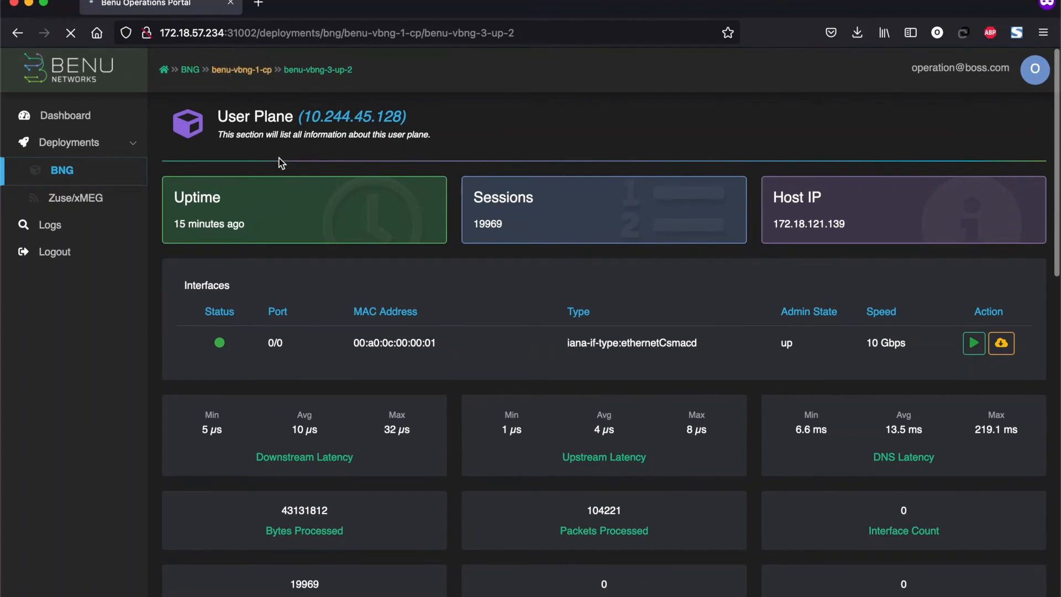
pyautogui.moveTo(533, 273)
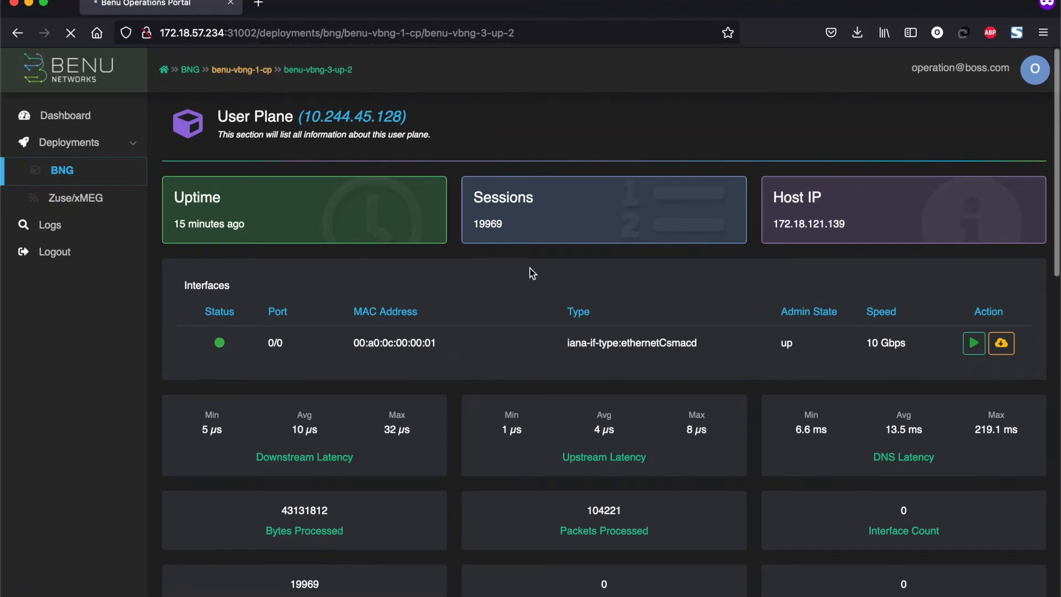
# Step: Return via breadcrumb to the benu-vbng-1-cp control plane overview
pyautogui.click(240, 69)
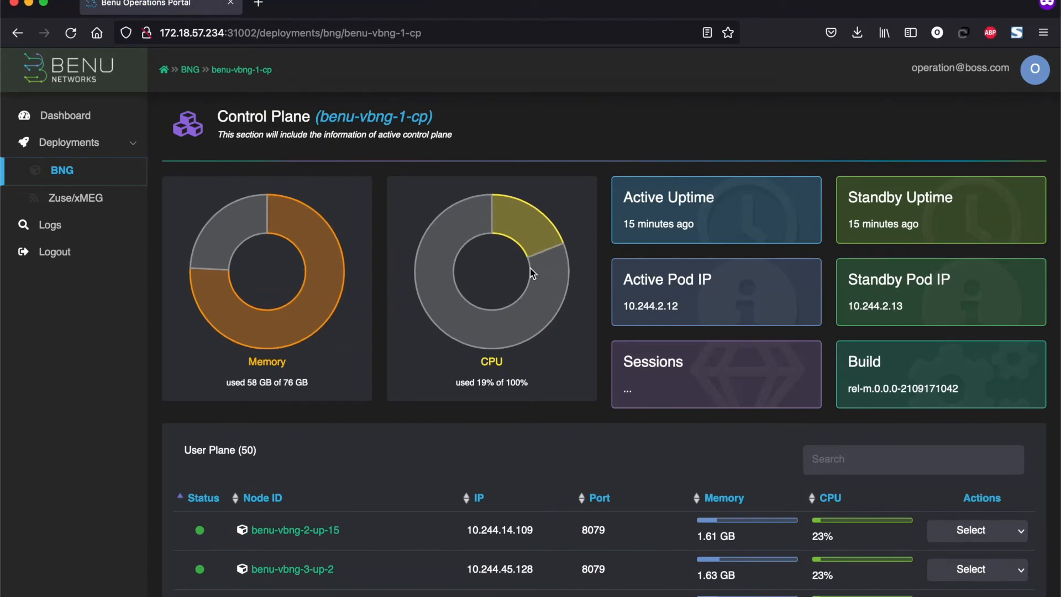
pyautogui.moveTo(552, 248)
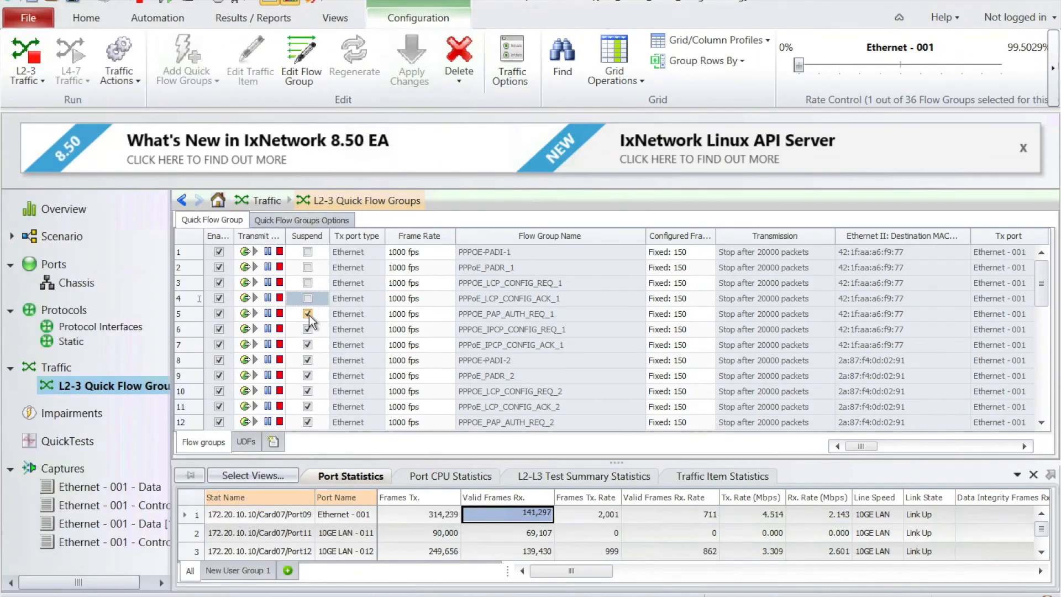
# Step: Resume the PPPoE_PAP_AUTH_REQ_1, PPPoE_IPCP_CONFIG_REQ_1 and PPPoE_LCP_CONFIG_REQ_3 flow groups
pyautogui.click(307, 330)
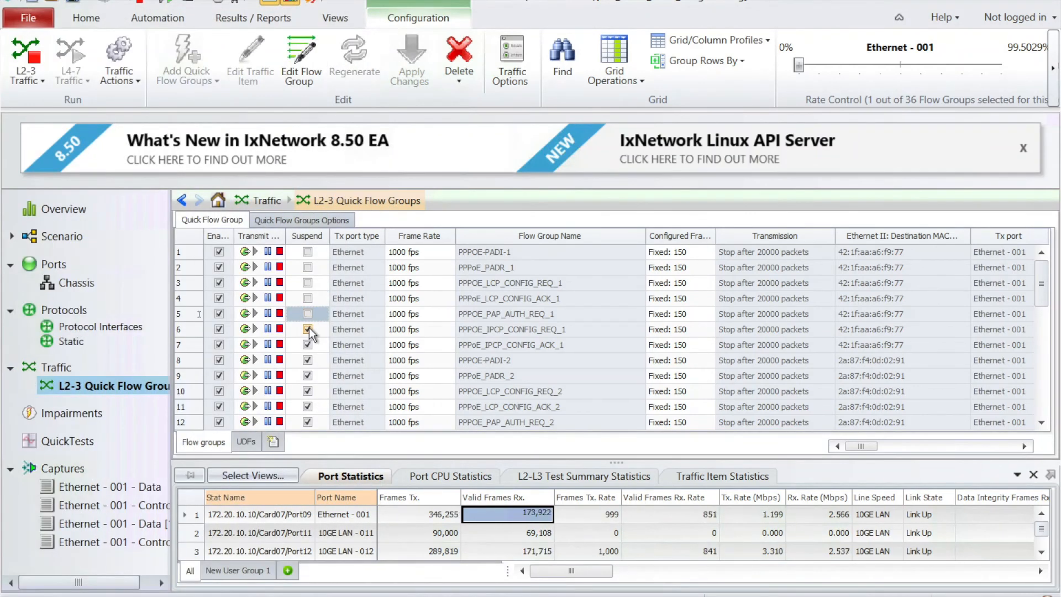
pyautogui.click(308, 329)
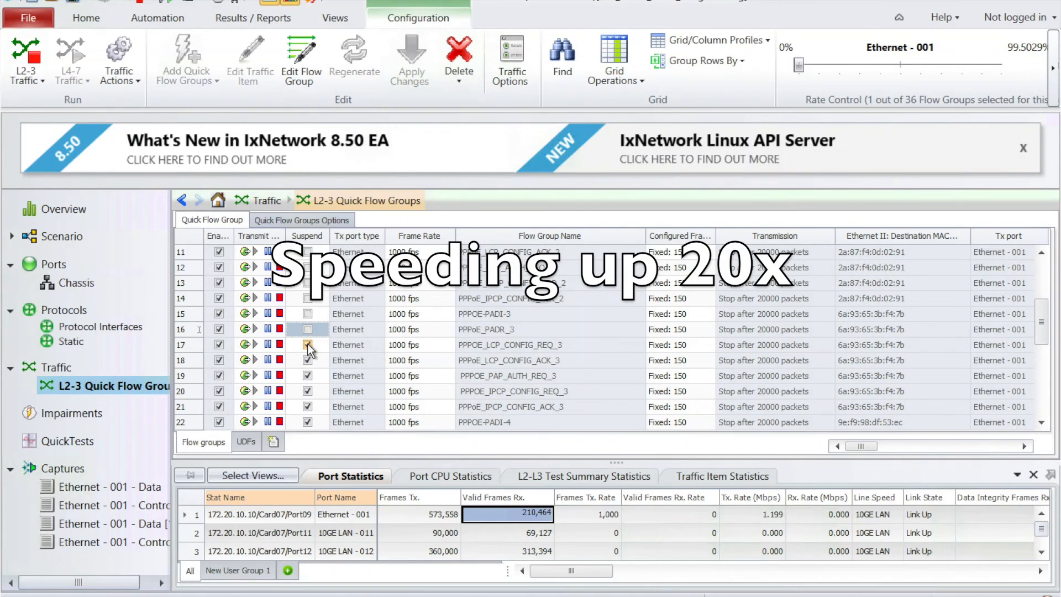
pyautogui.click(307, 344)
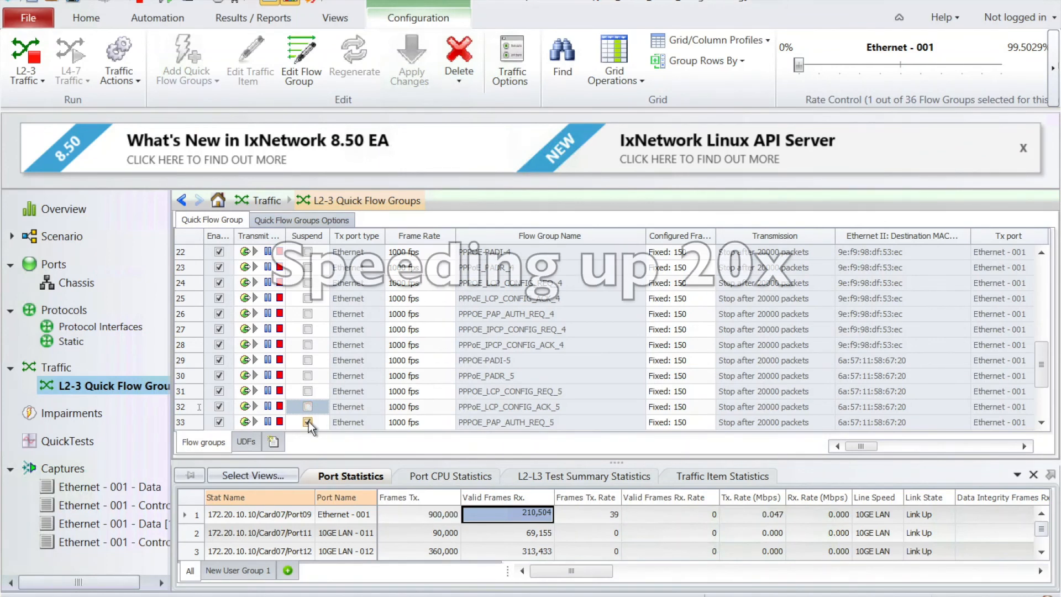
pyautogui.scroll(-3)
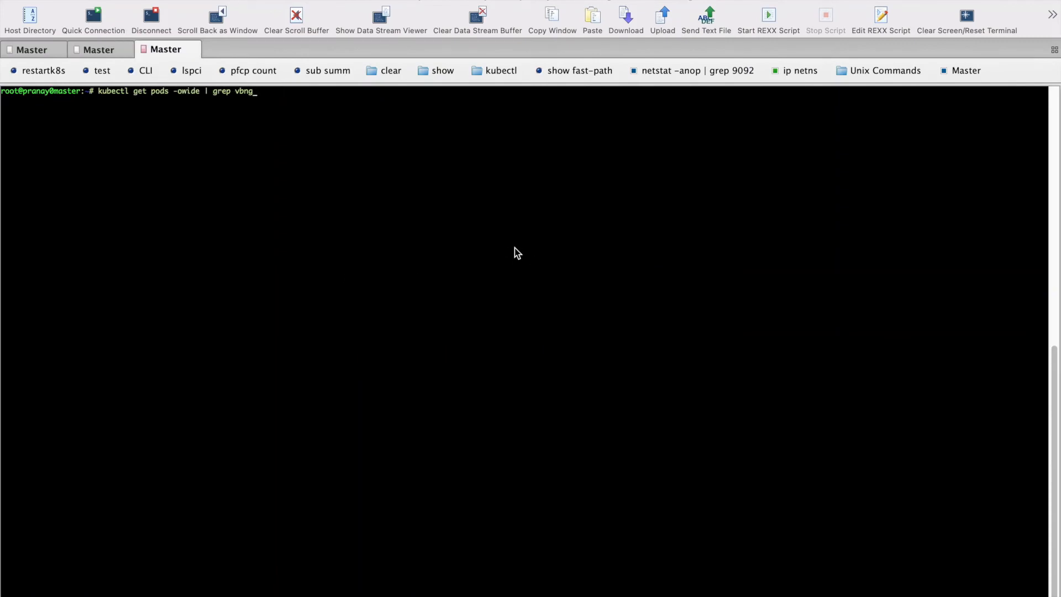
# Step: Run 'kubectl get pods -owide | grep vbng' to list all vbng CP and UP pods Running
pyautogui.press('Return')
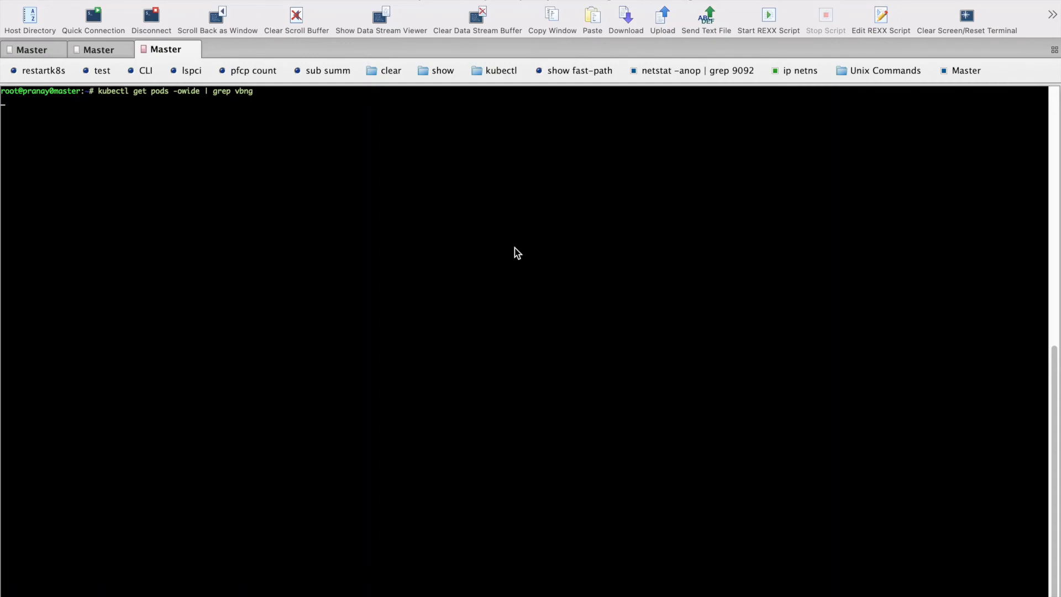
pyautogui.press('Return')
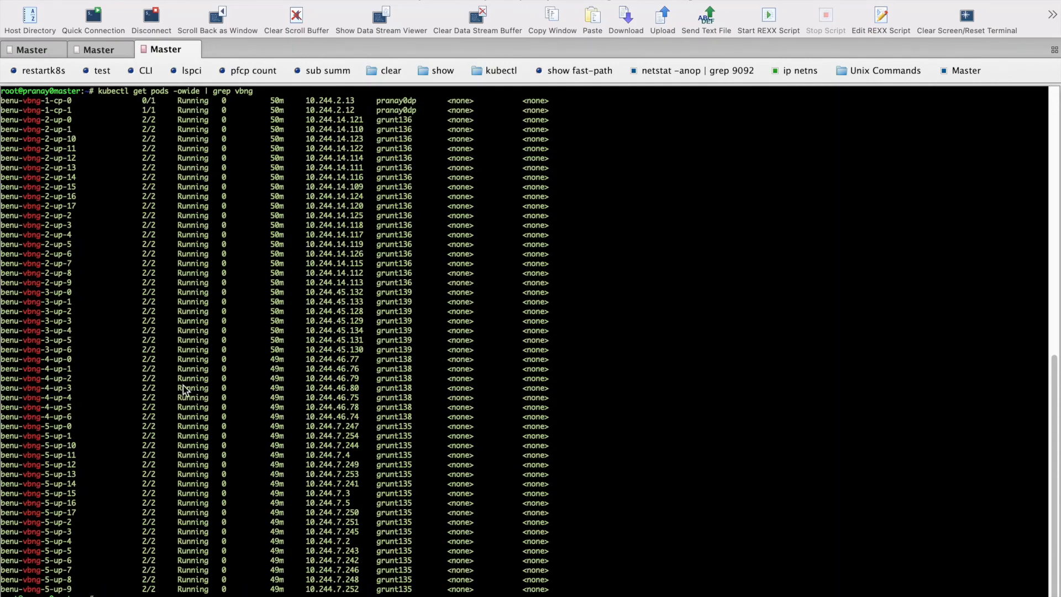
pyautogui.moveTo(98, 128)
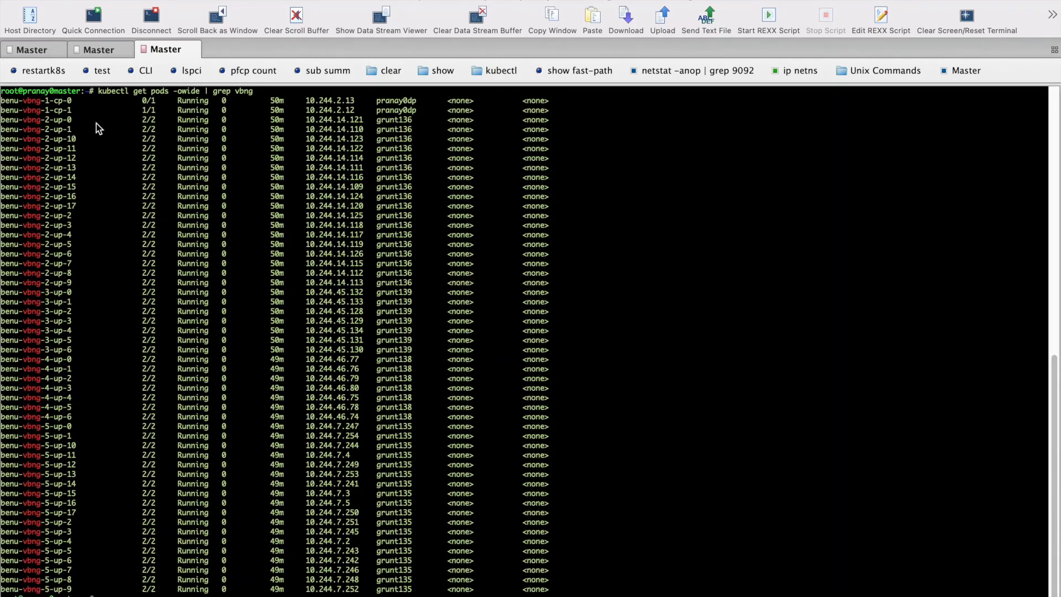
pyautogui.moveTo(121, 180)
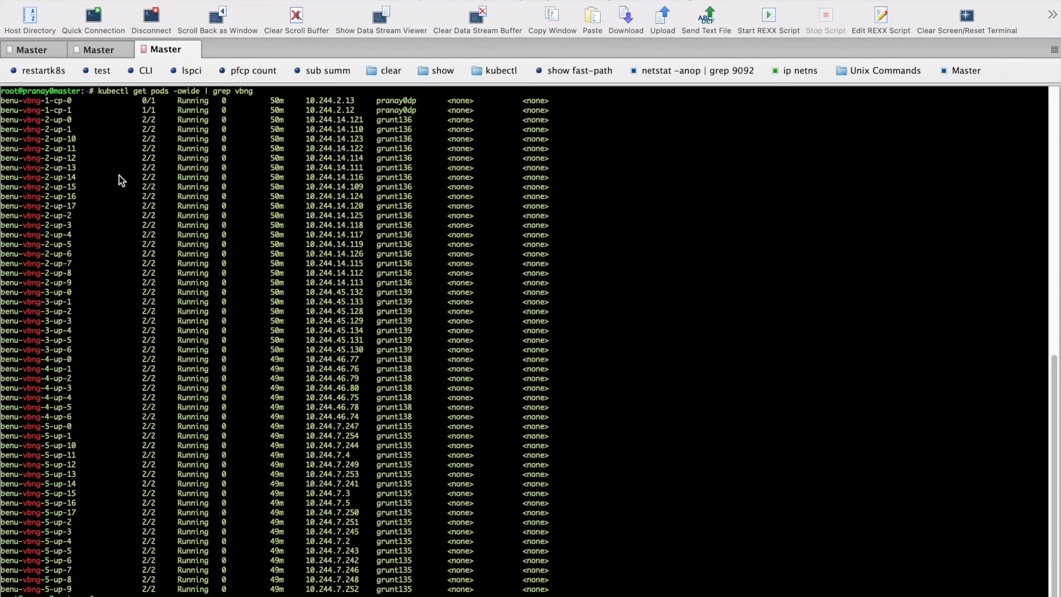
pyautogui.moveTo(311, 394)
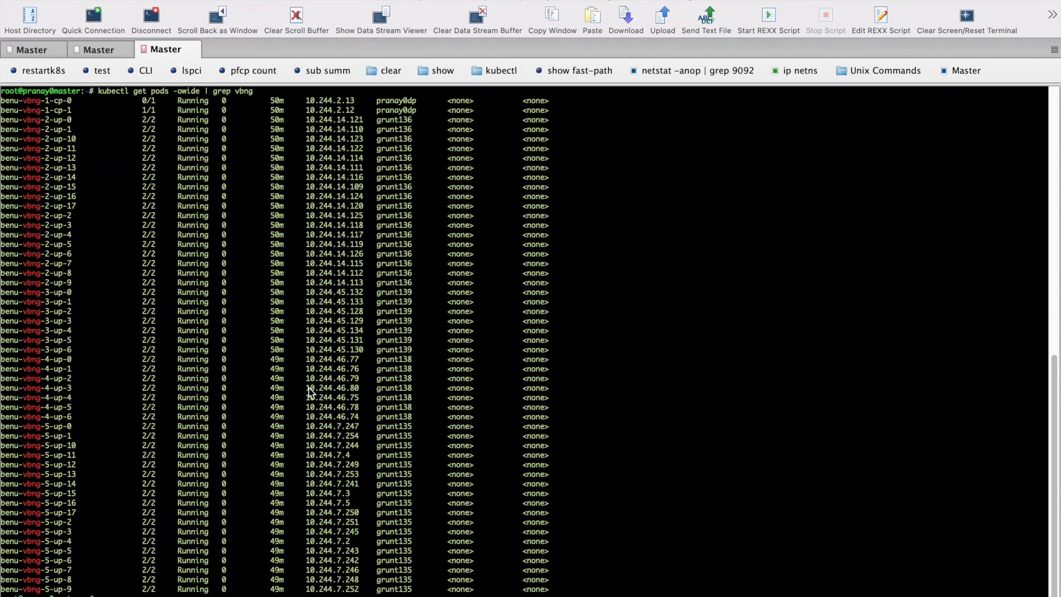
pyautogui.moveTo(476, 399)
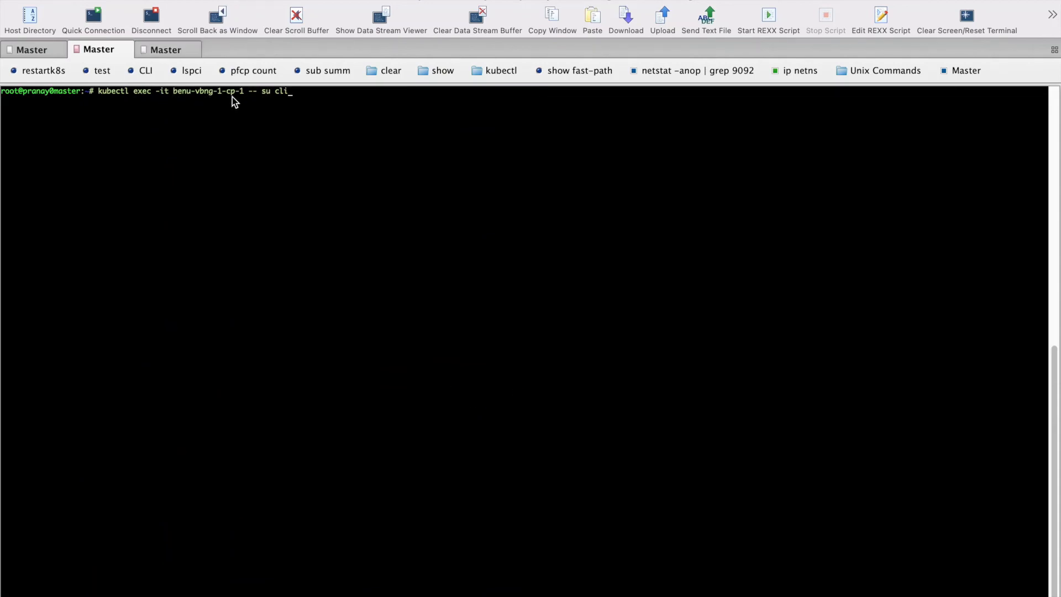
# Step: Enter the benu-vbng-1-cp-1 CLI and show the PFCP association table: 50 user planes ACCEPTED with 20000 subscribers each
pyautogui.press('Return')
pyautogui.write('en')
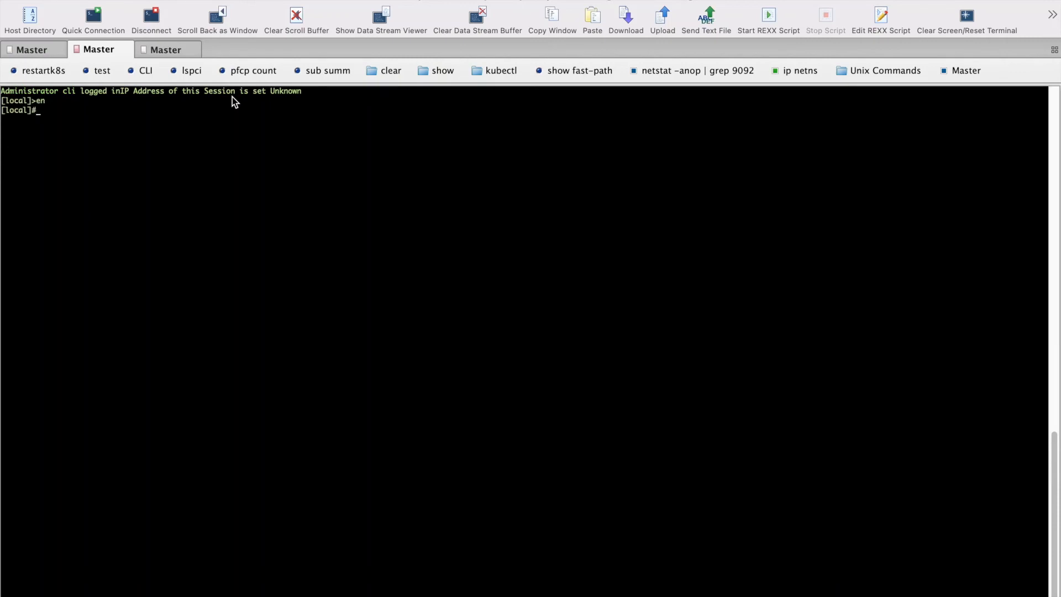
pyautogui.write('show pfc')
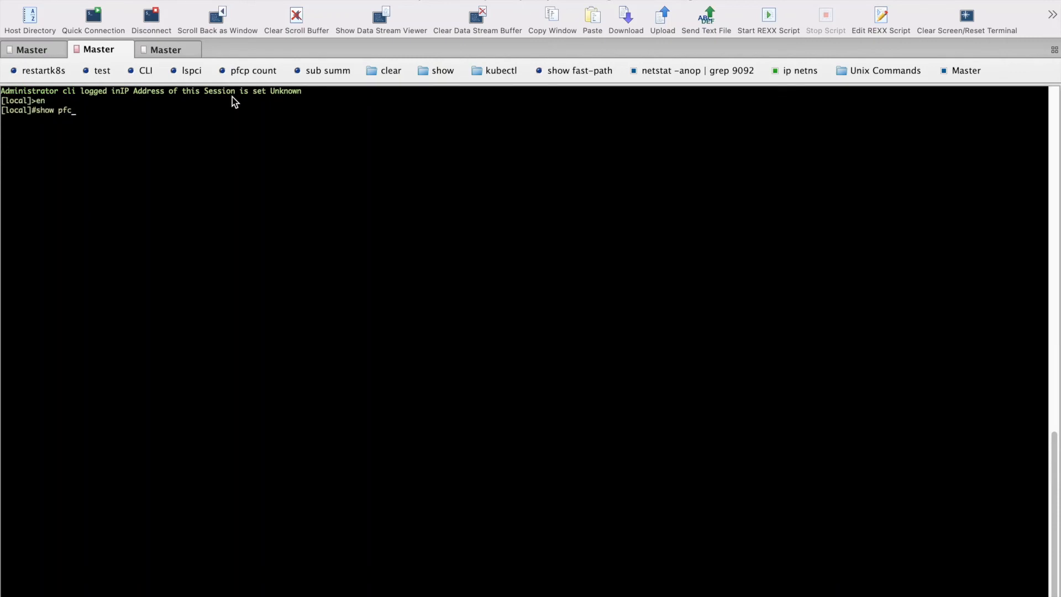
pyautogui.press('Return')
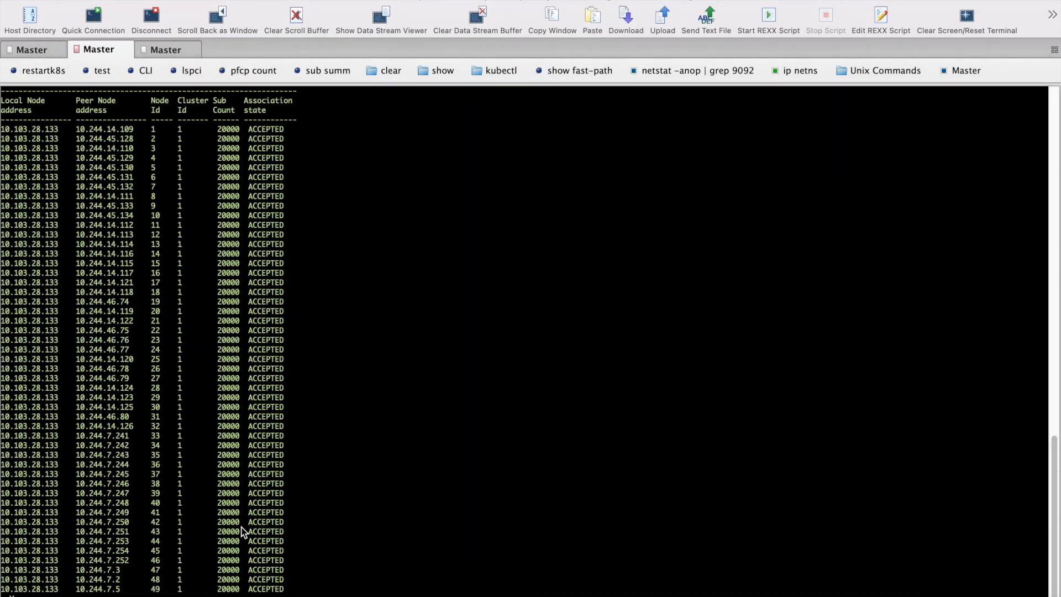
pyautogui.moveTo(200, 567)
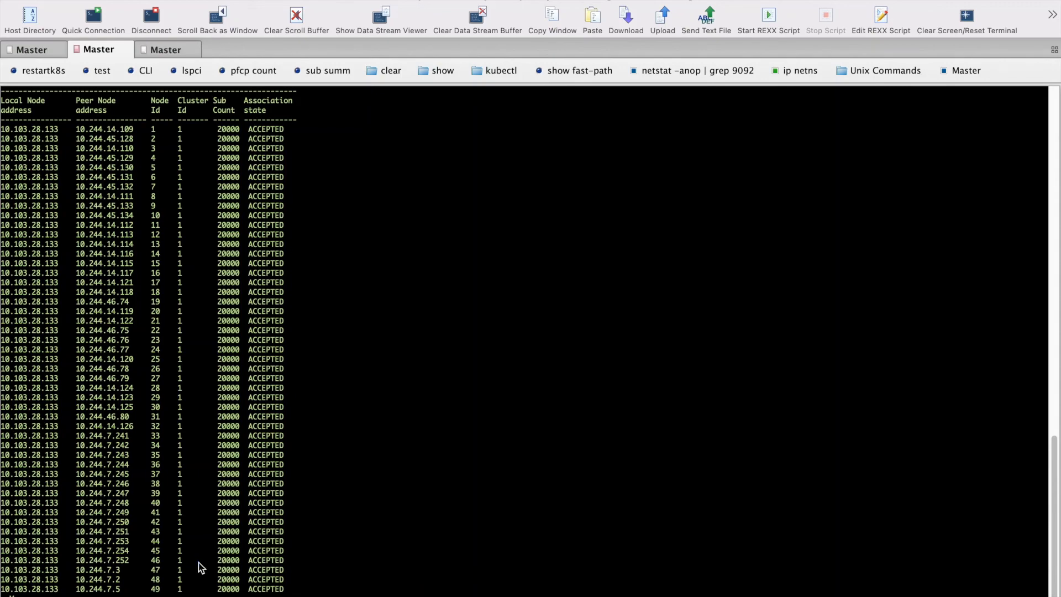
pyautogui.scroll(-3)
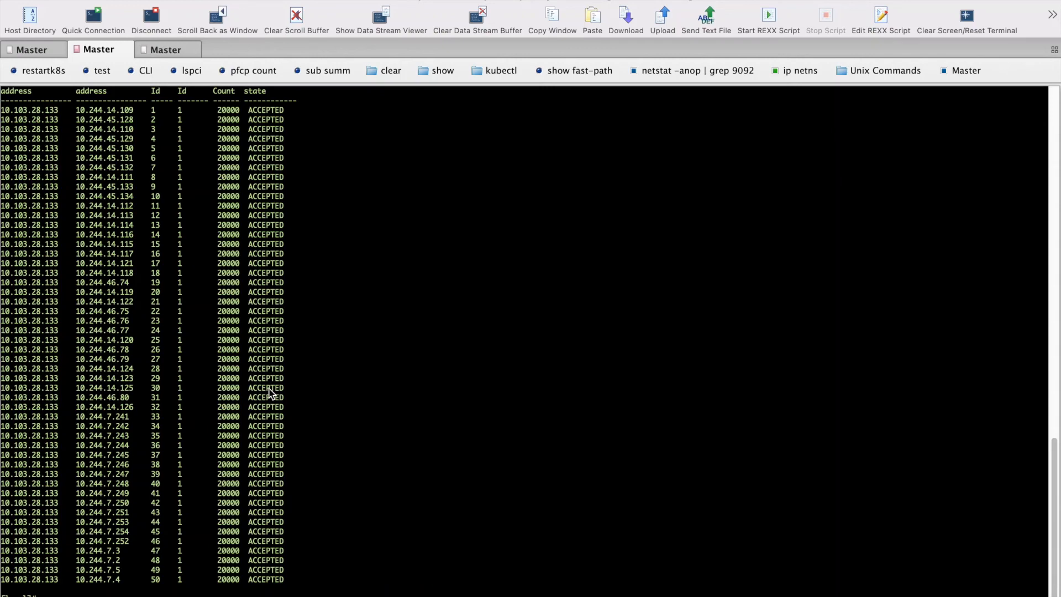
# Step: Scroll the CLI output showing 360,160 tunnels and 1,000,000 subscribers (900,000 IPoE, 100,000 PPPoE)
pyautogui.scroll(-3)
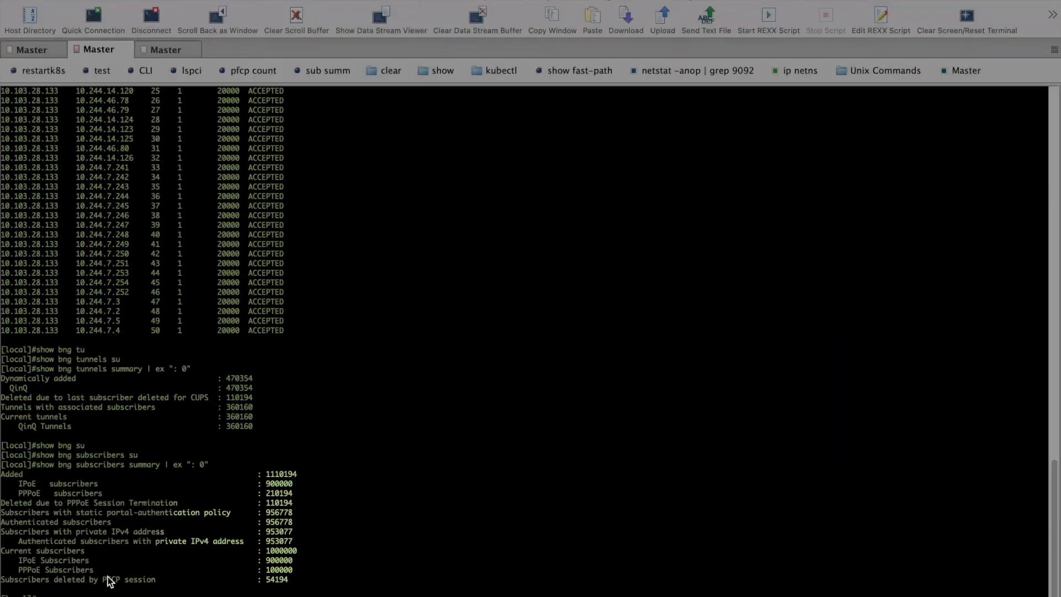
pyautogui.moveTo(270, 583)
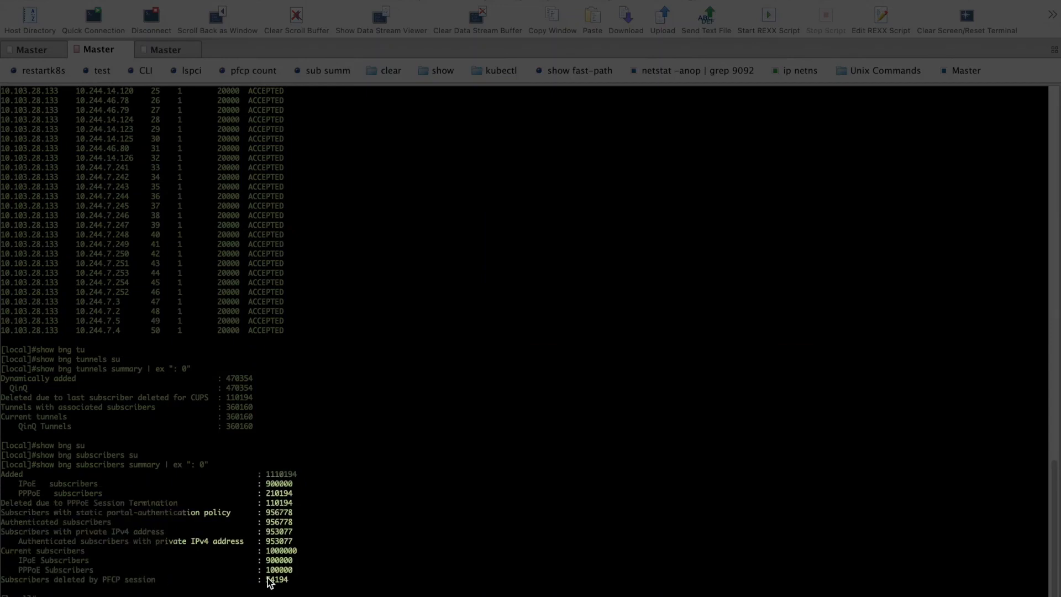
pyautogui.moveTo(277, 581)
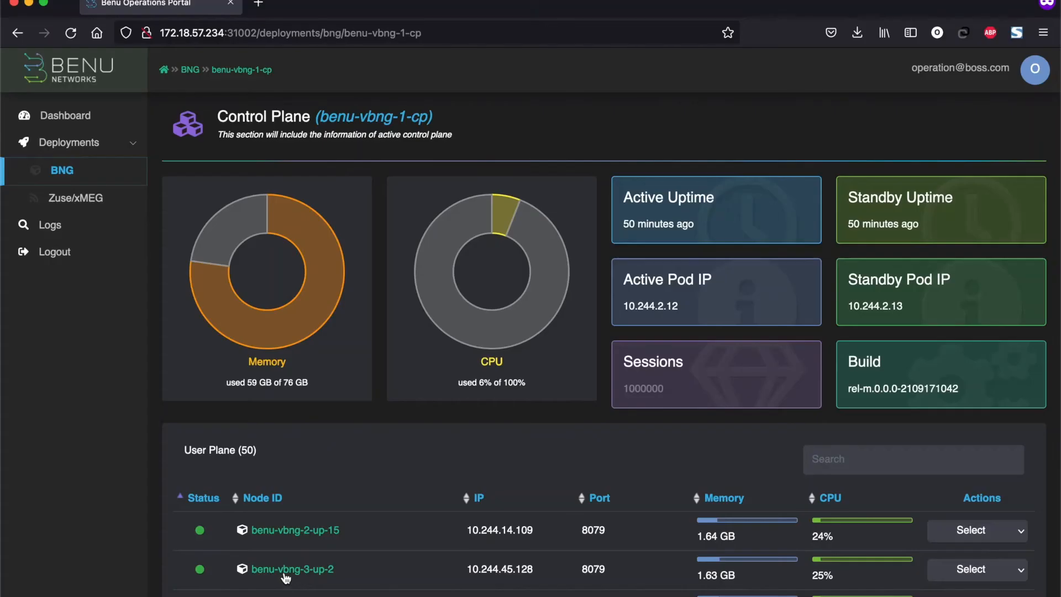
pyautogui.moveTo(619, 442)
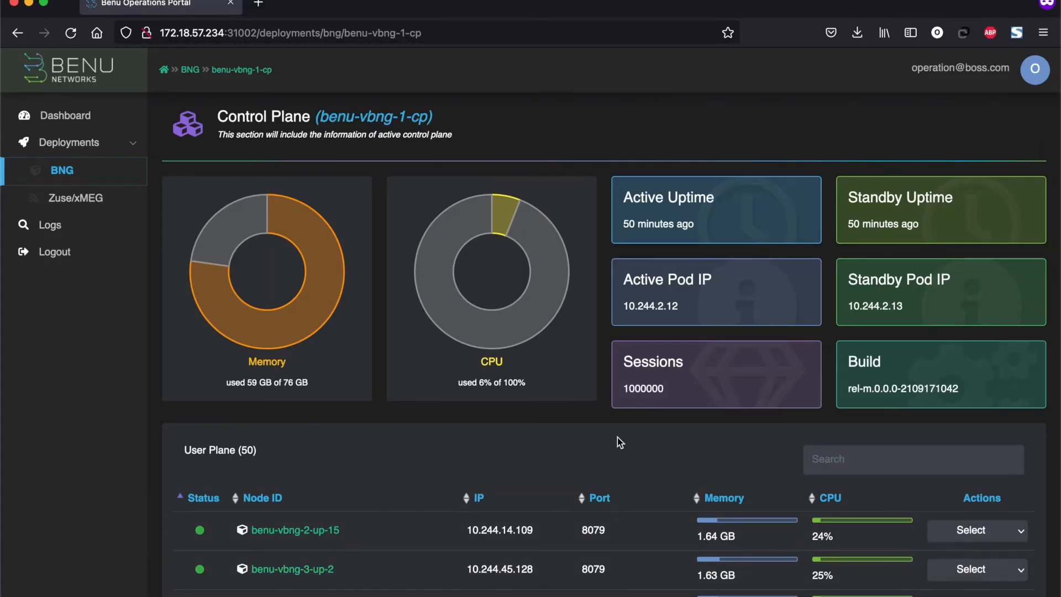
pyautogui.moveTo(646, 405)
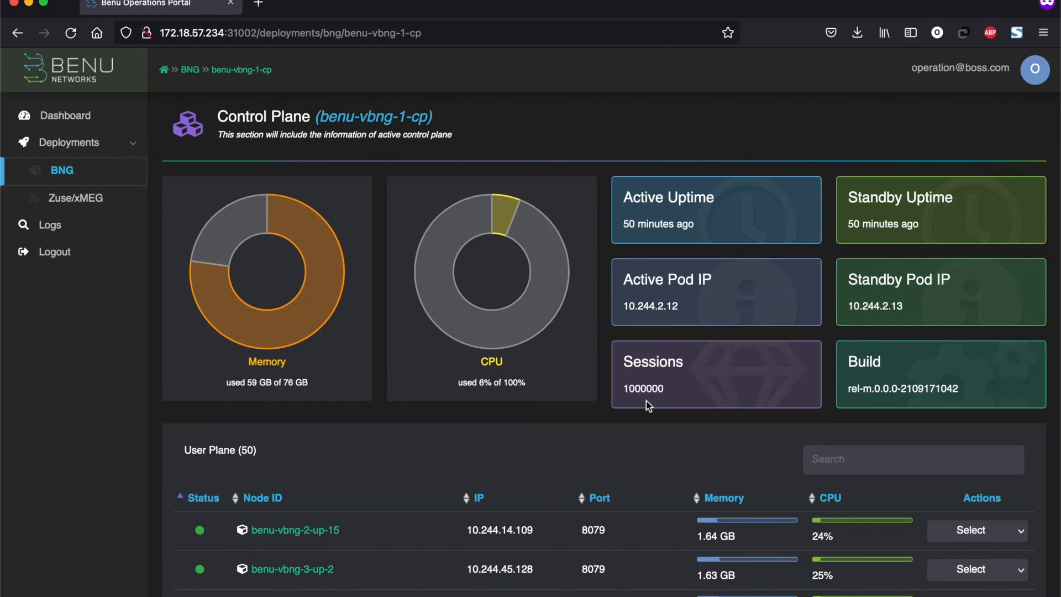
pyautogui.moveTo(939, 462)
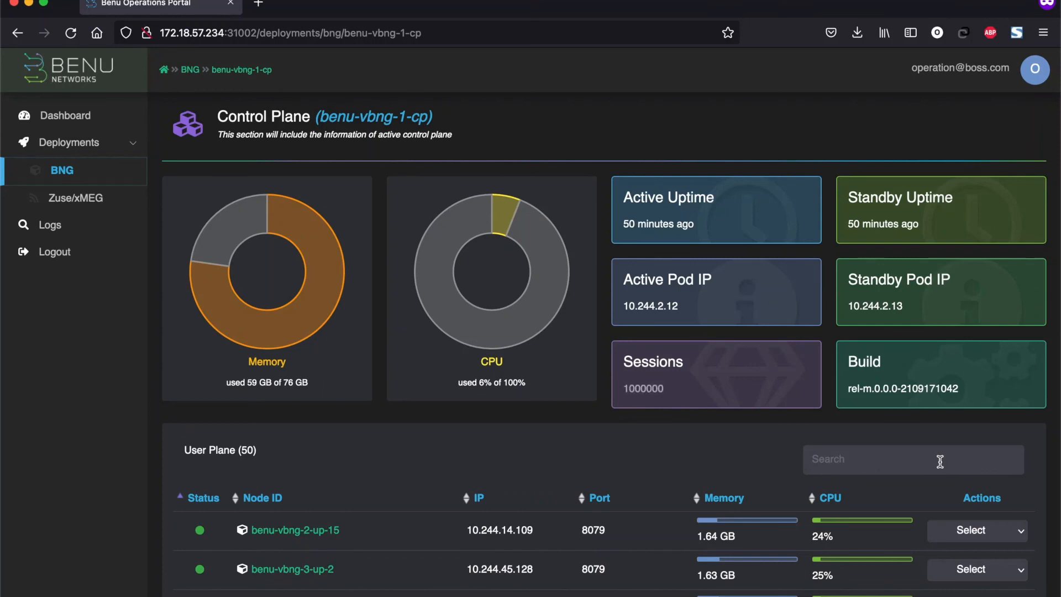
pyautogui.moveTo(534, 397)
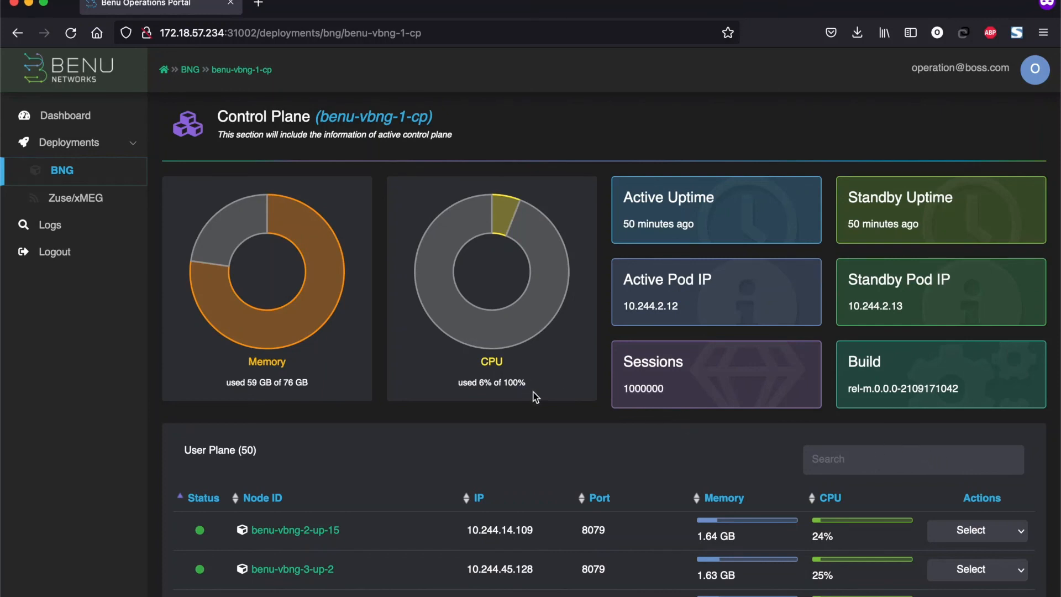